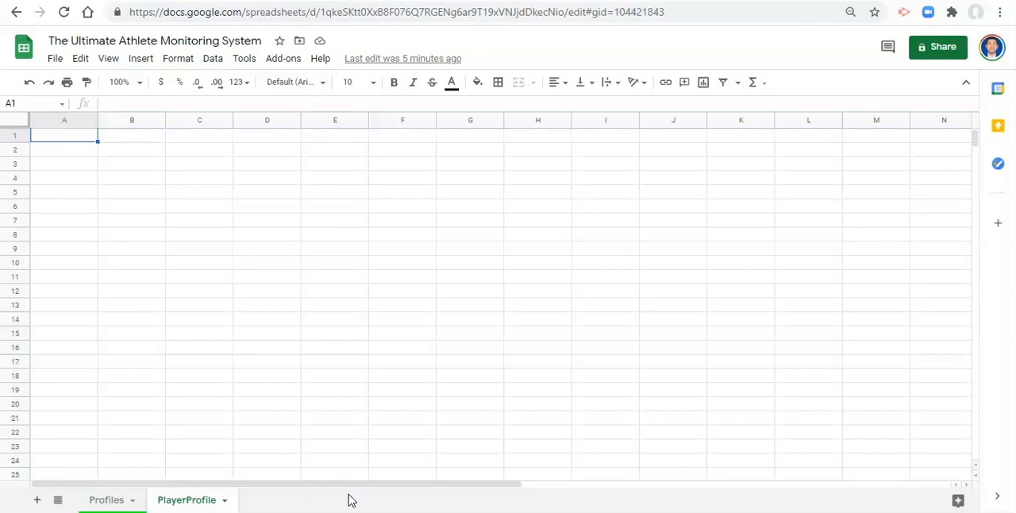
Check the Profiles sheet, then open data validation for PlayerProfile cell A3
click(106, 500)
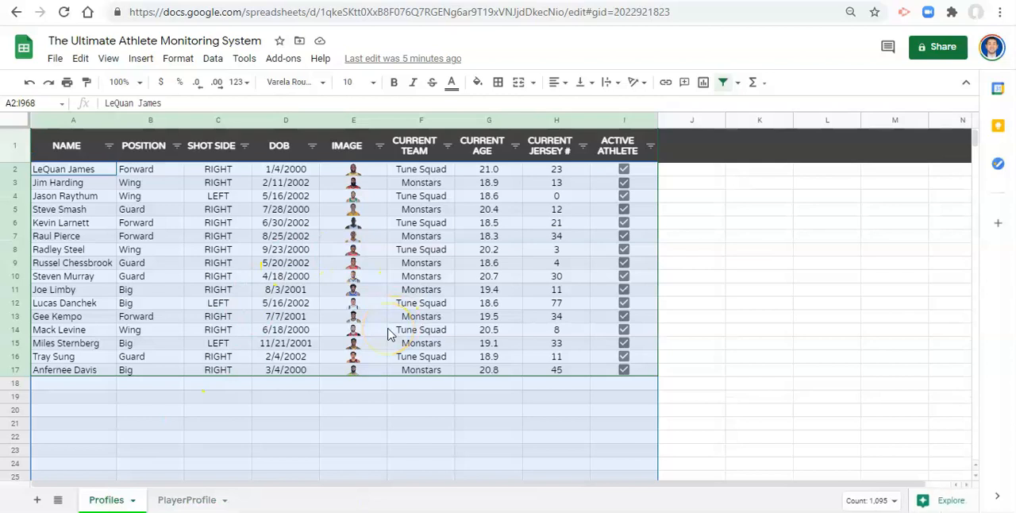
mouse_move(369, 364)
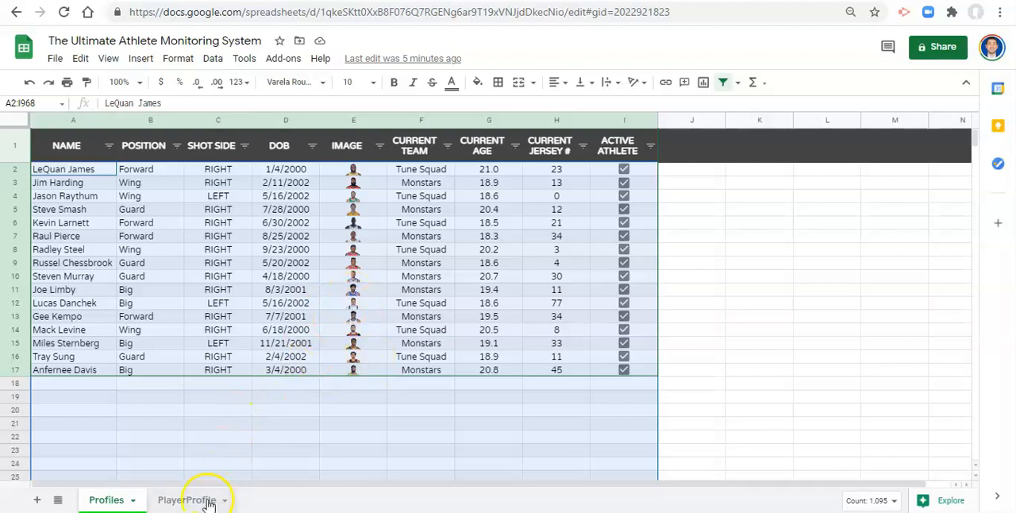
click(185, 499)
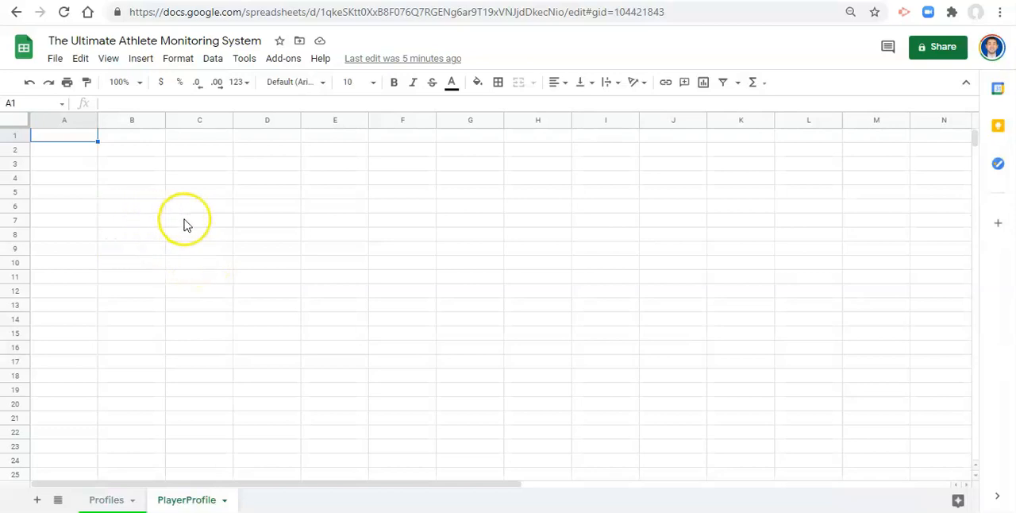
mouse_move(285, 218)
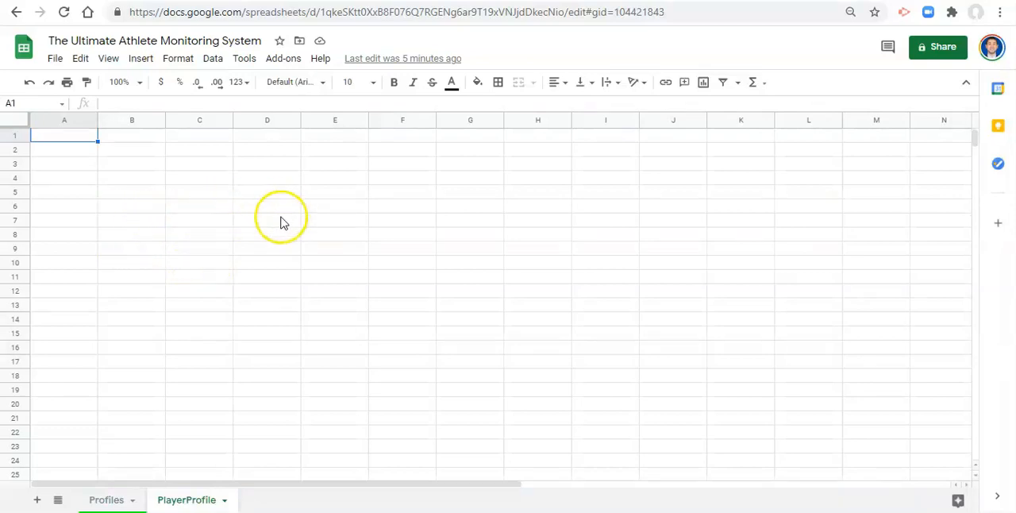
mouse_move(308, 216)
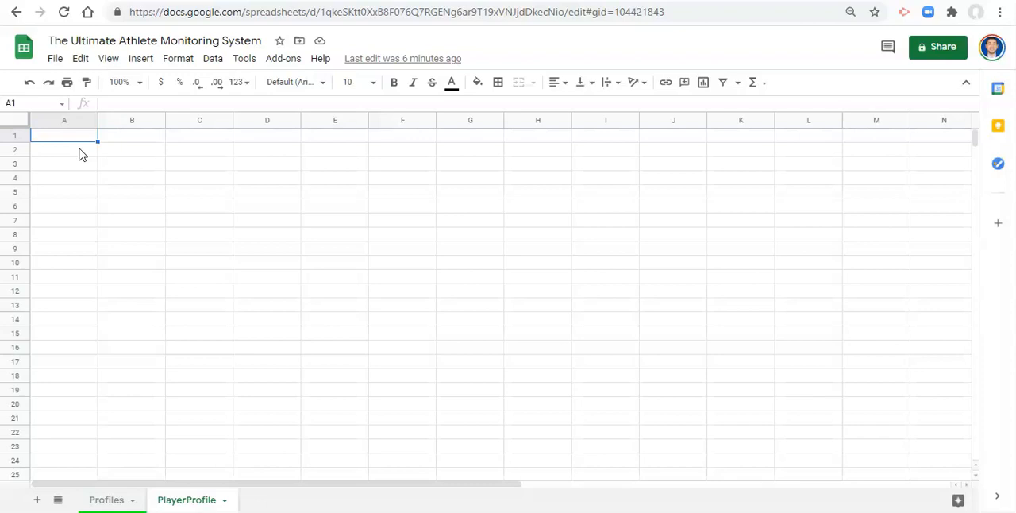
mouse_move(75, 167)
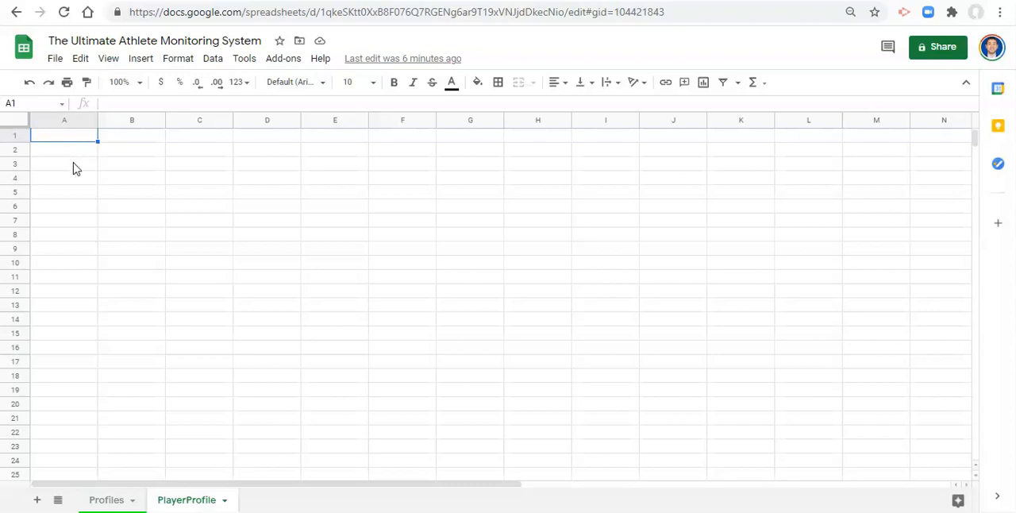
click(63, 163)
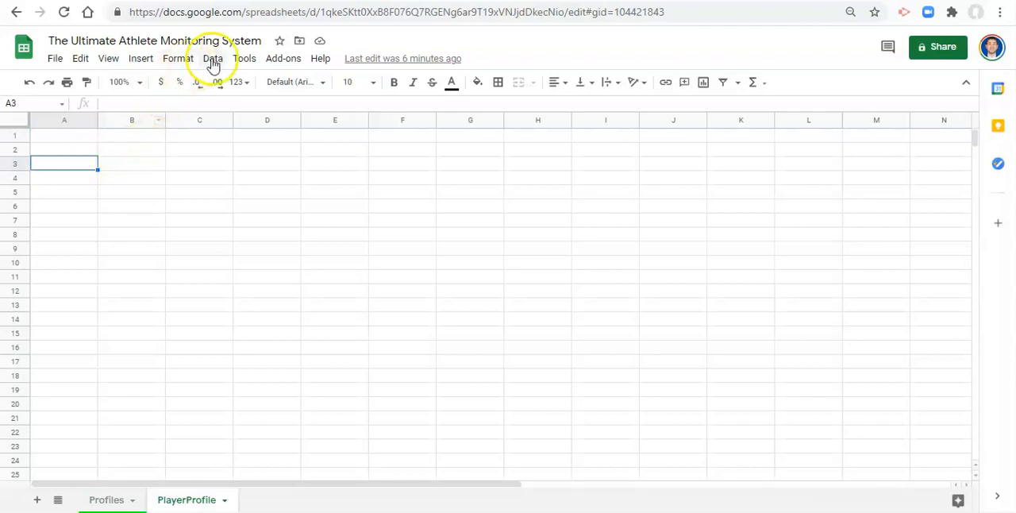
click(212, 58)
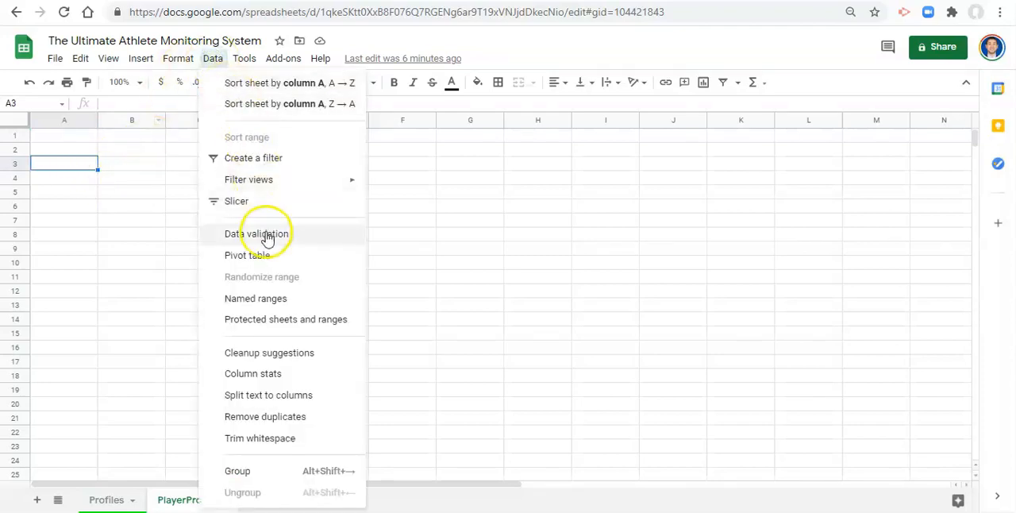
click(256, 233)
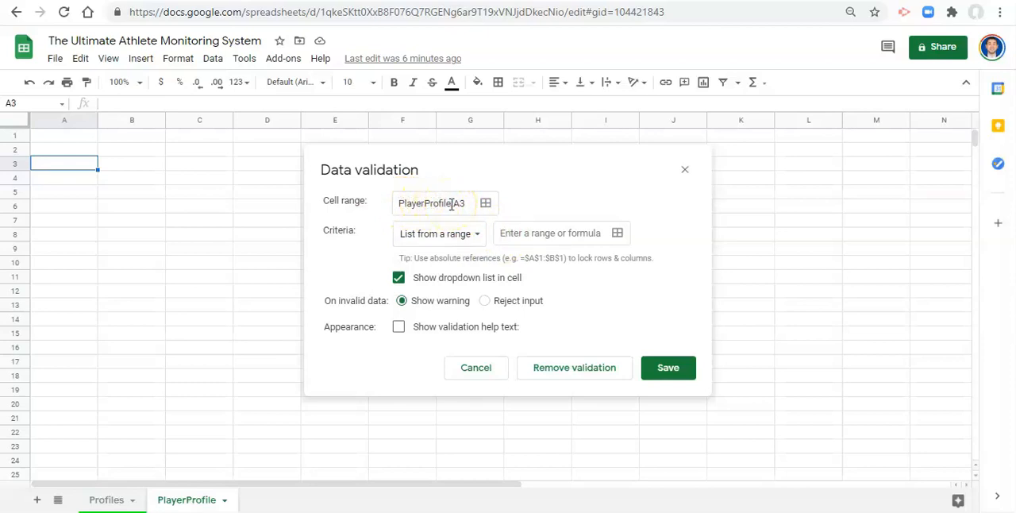
mouse_move(453, 238)
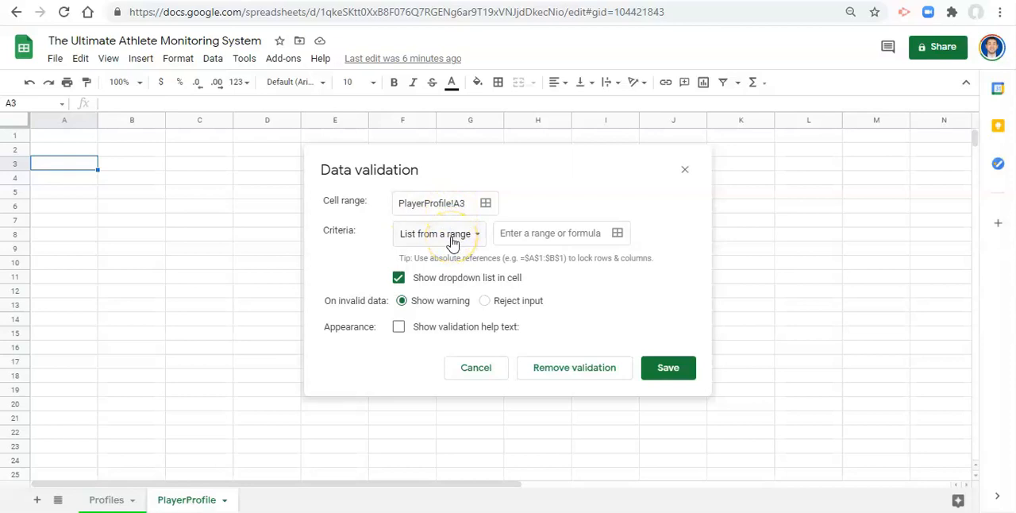
mouse_move(453, 232)
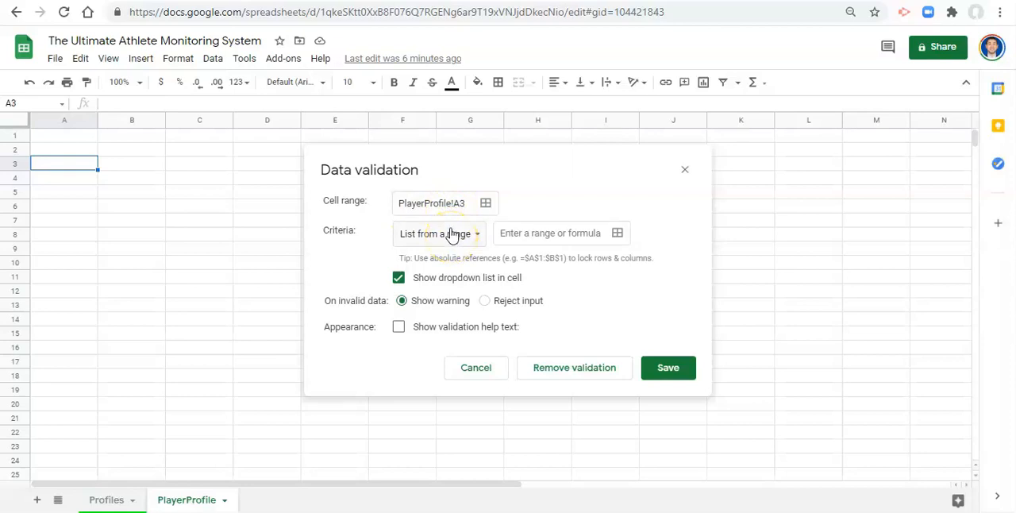
mouse_move(427, 279)
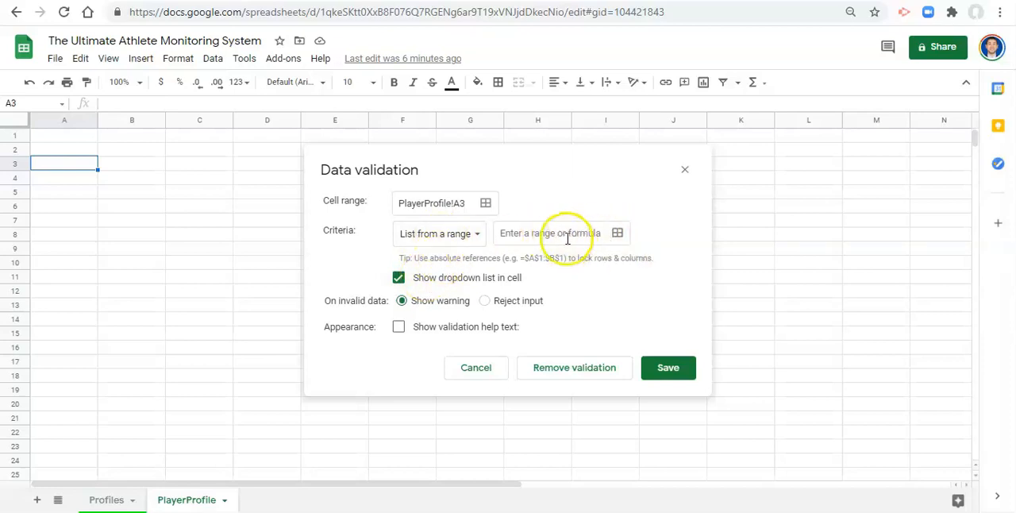
mouse_move(617, 232)
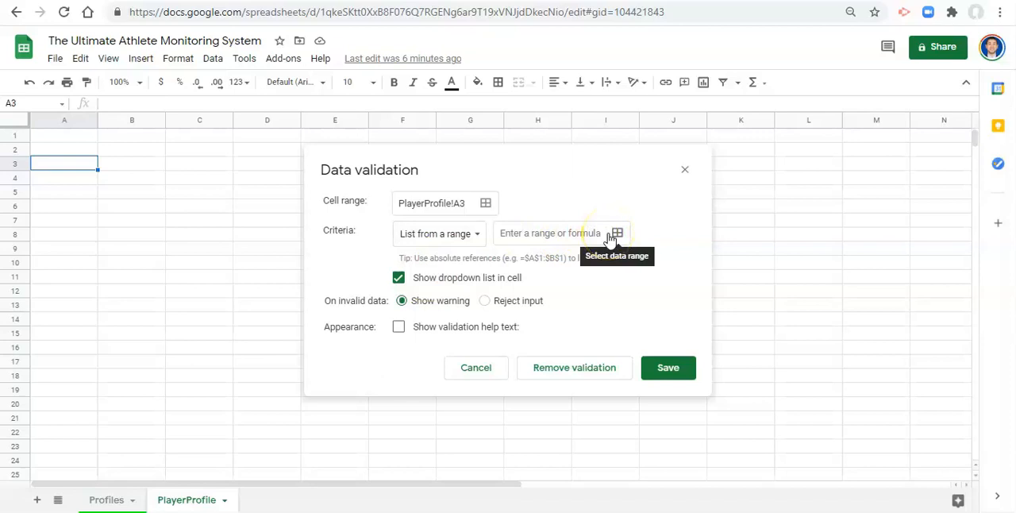
mouse_move(613, 239)
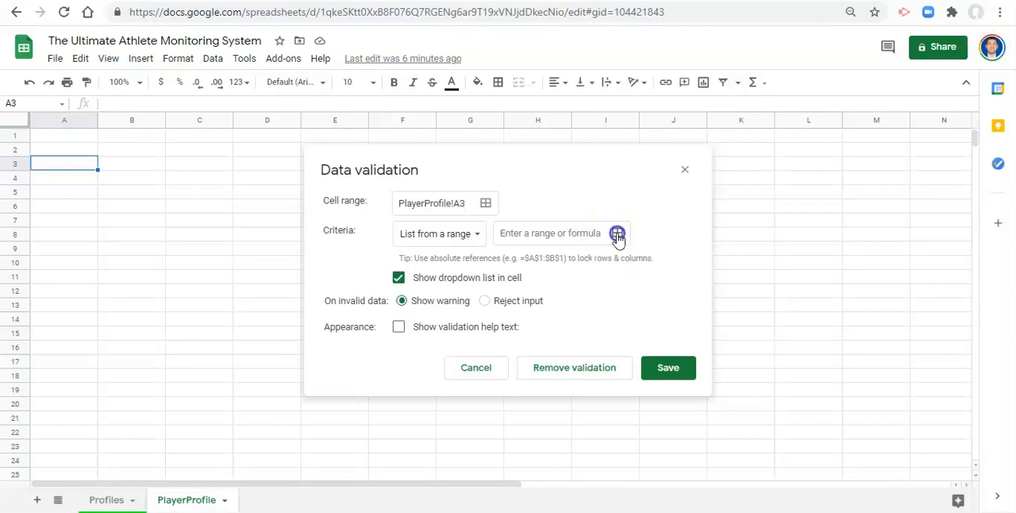
Replace the dropdown's source range with Profiles!A2:A
click(618, 233)
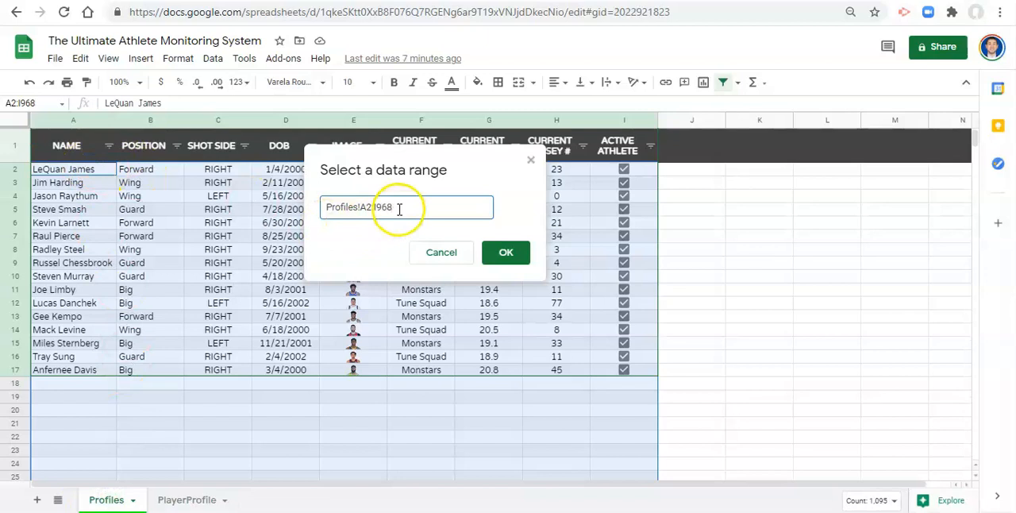
double_click(377, 208)
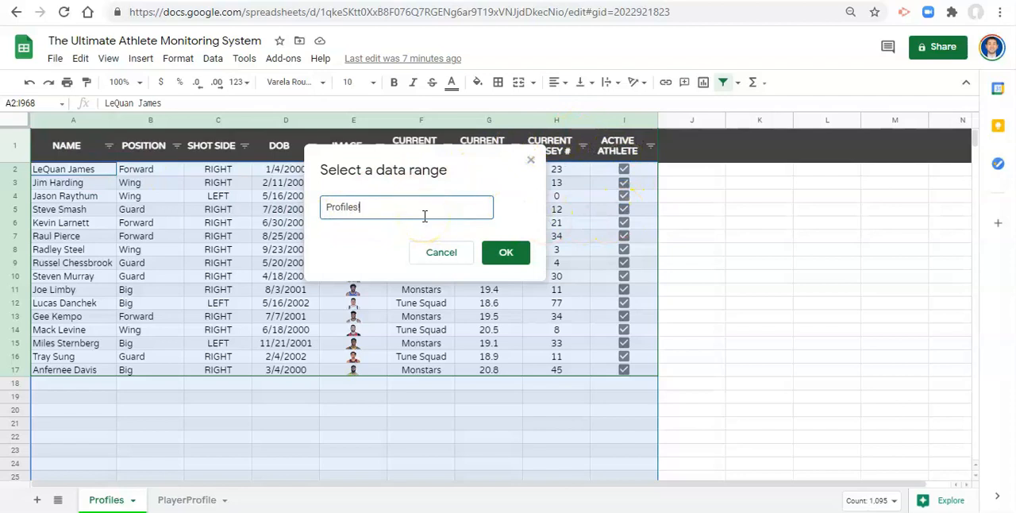
text(!A2)
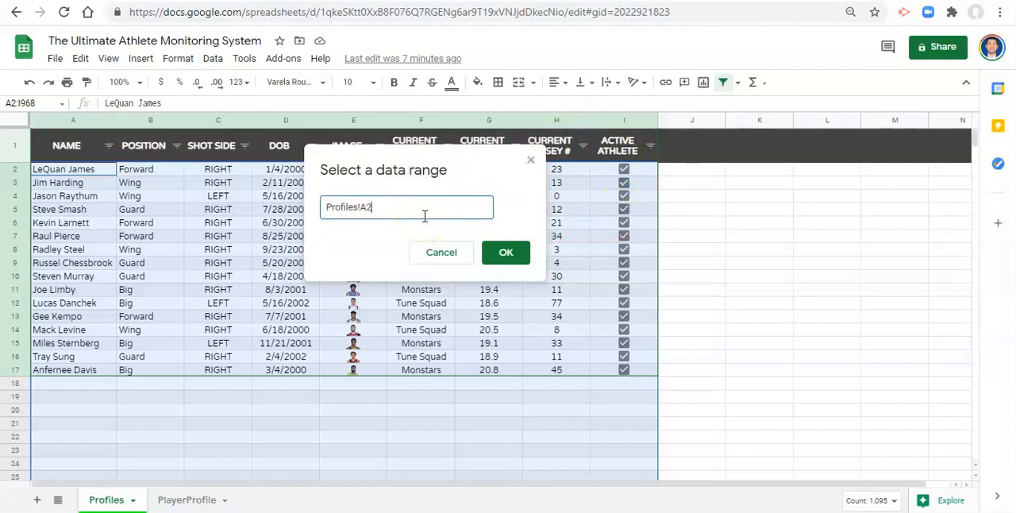
text(:A)
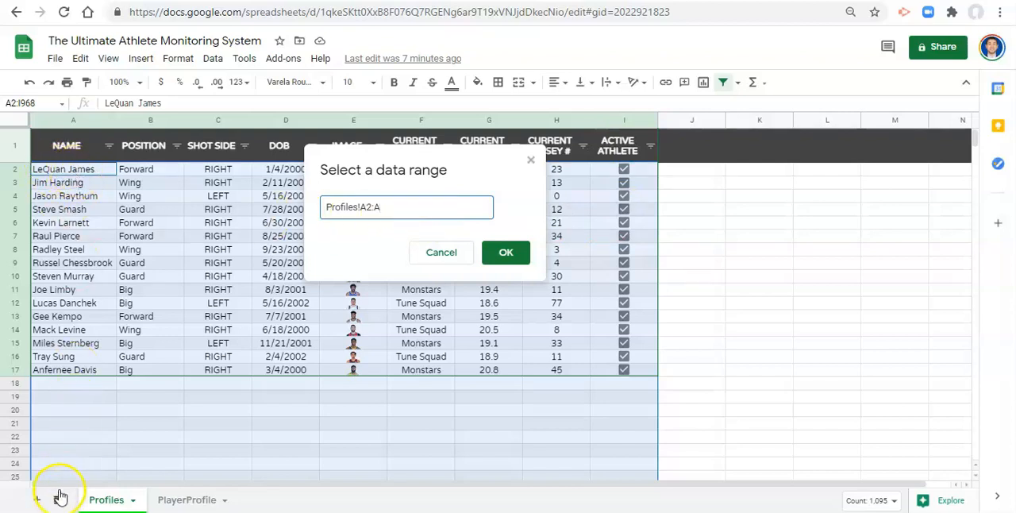
mouse_move(91, 468)
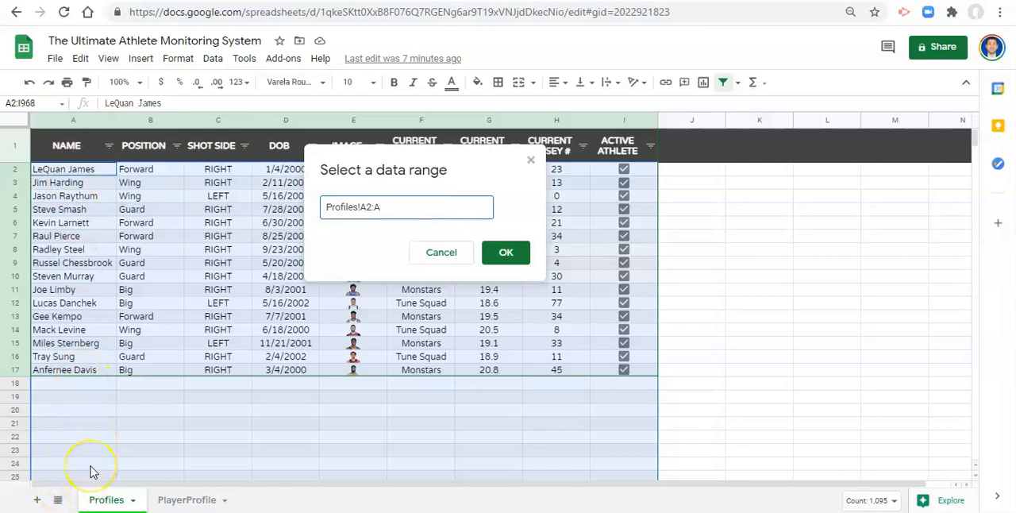
click(506, 251)
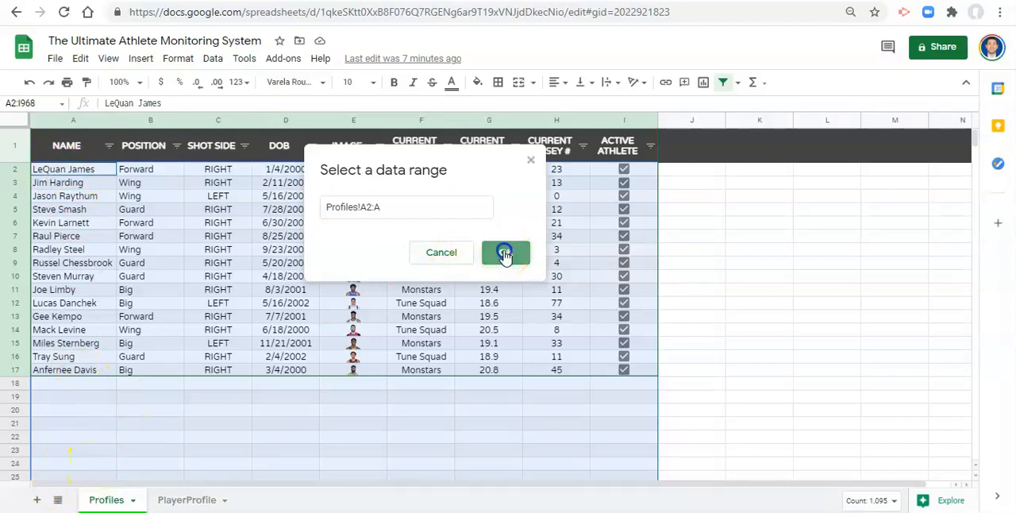
Confirm the Profiles!A2:A range, set invalid data to Reject input, and save the rule
click(505, 252)
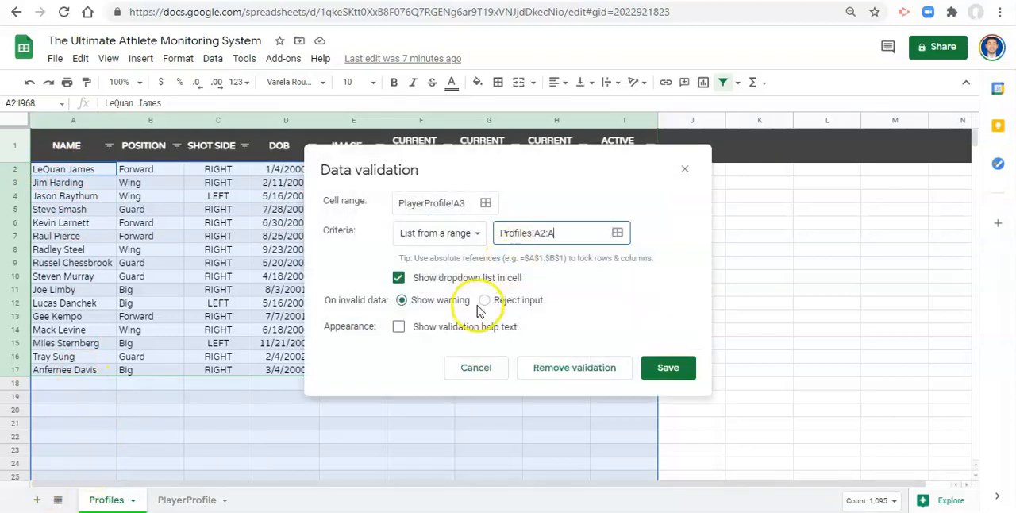
click(485, 300)
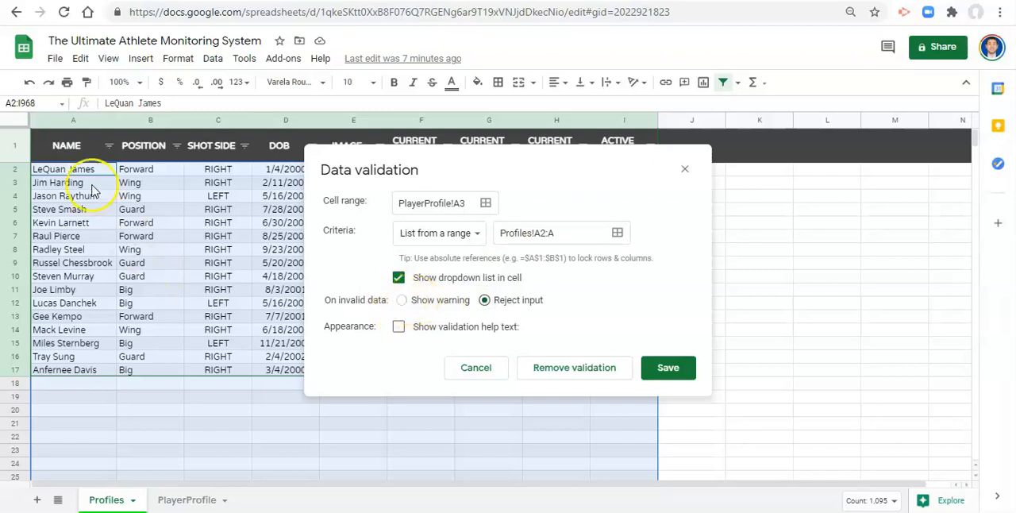
mouse_move(124, 365)
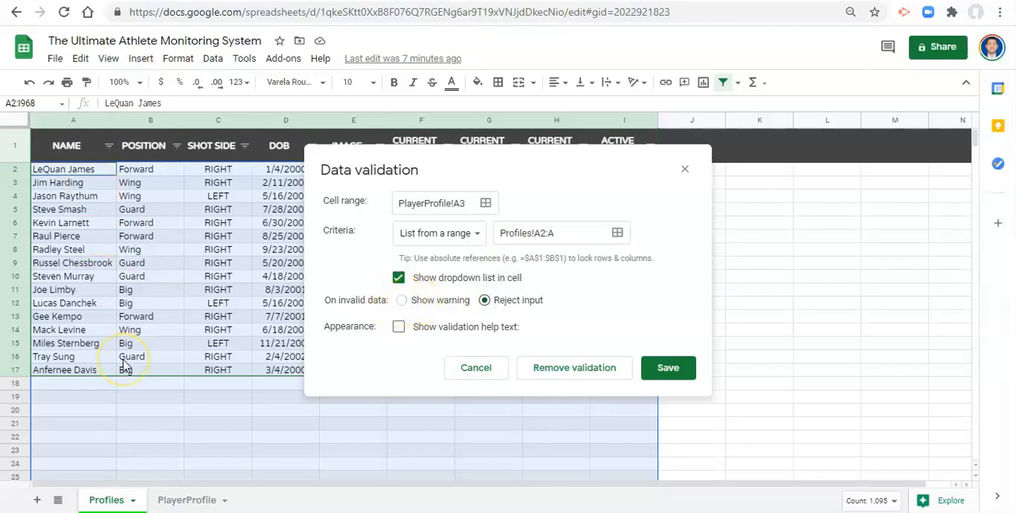
mouse_move(127, 364)
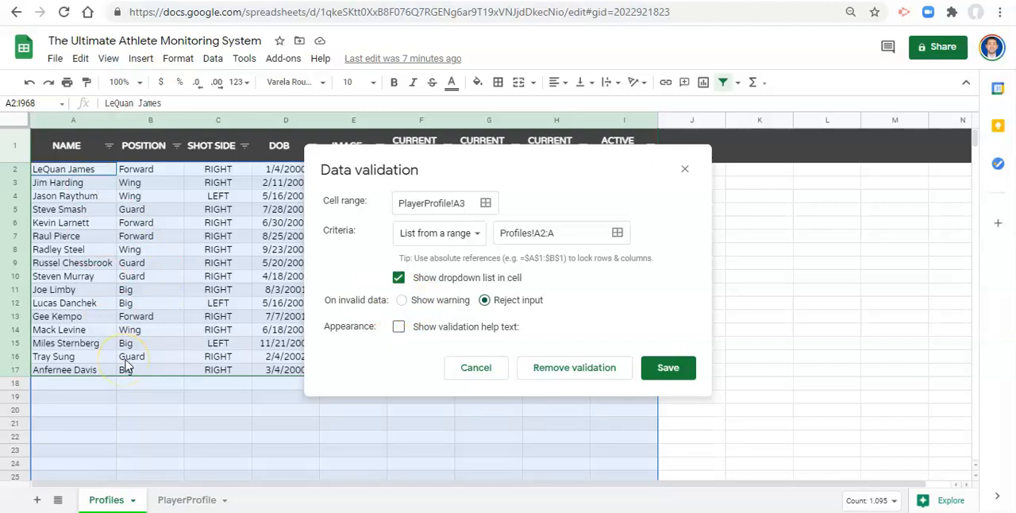
click(668, 367)
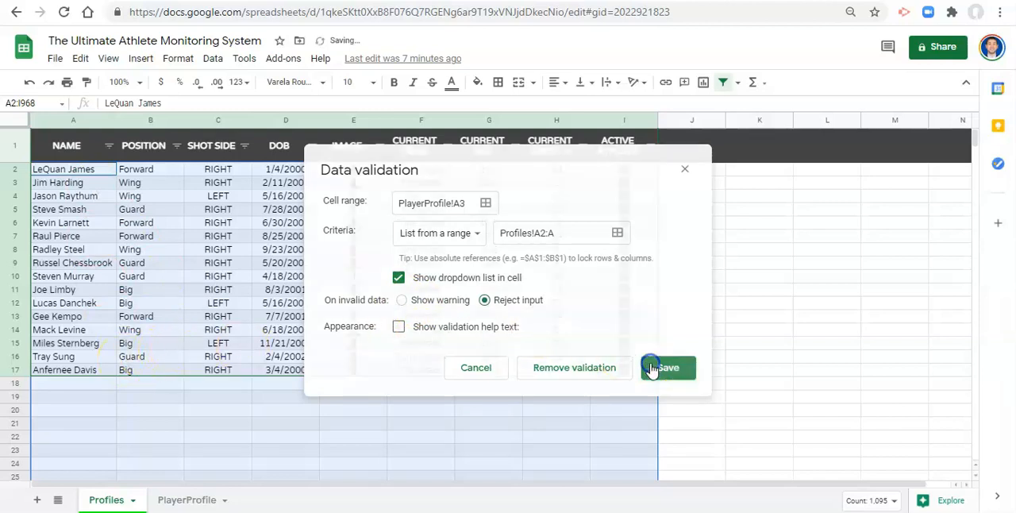
click(667, 367)
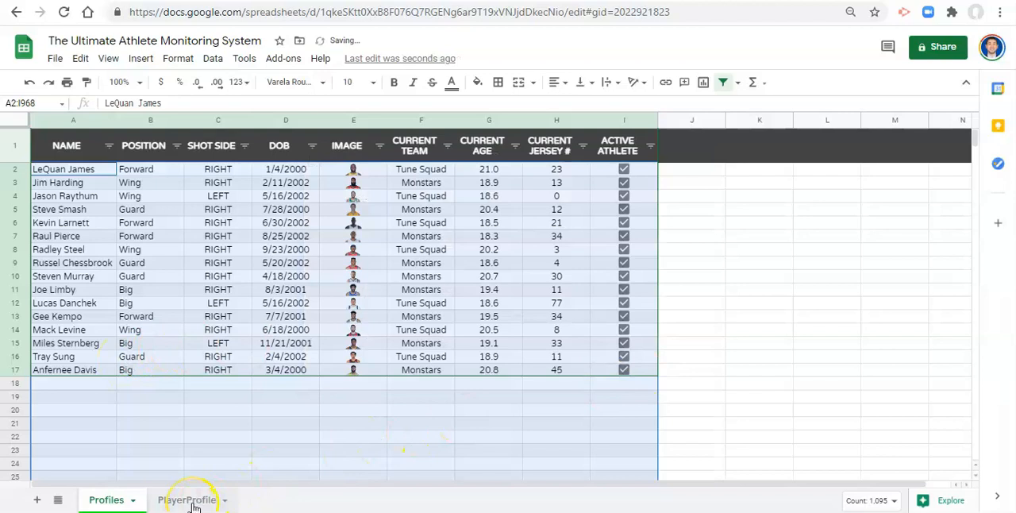
click(188, 500)
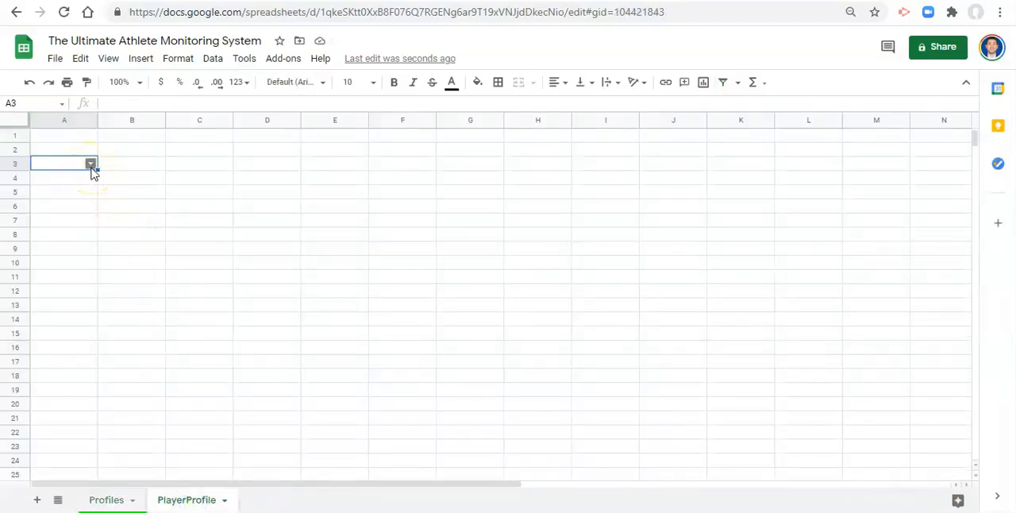
click(90, 164)
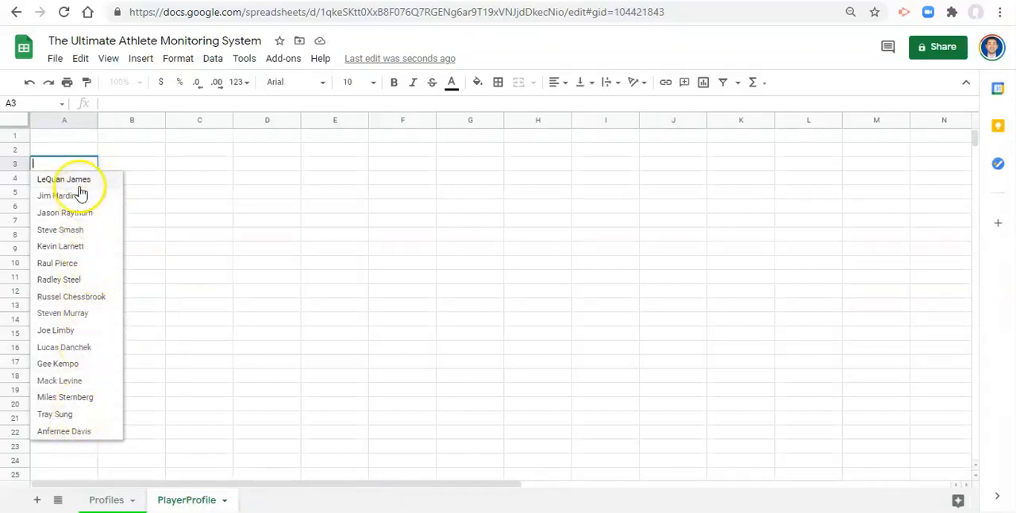
click(64, 179)
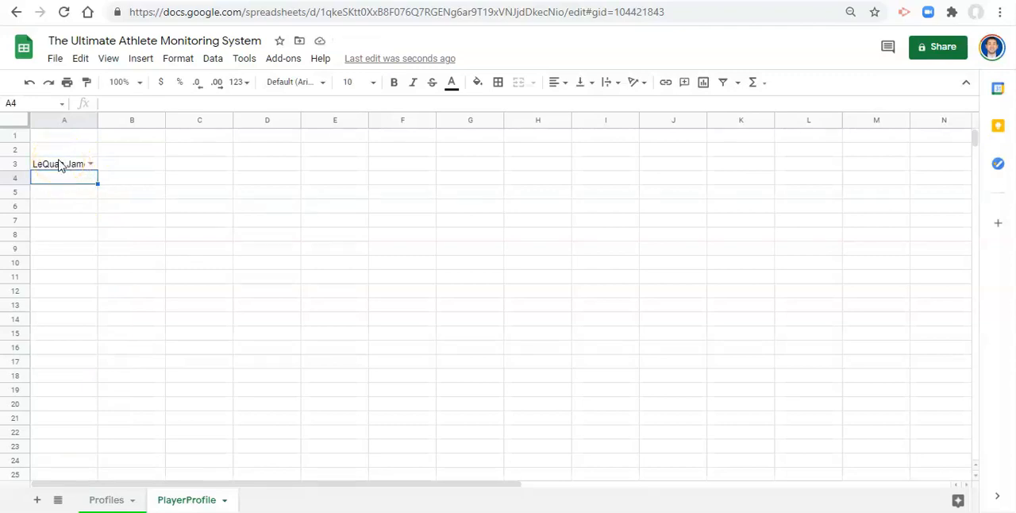
mouse_move(227, 173)
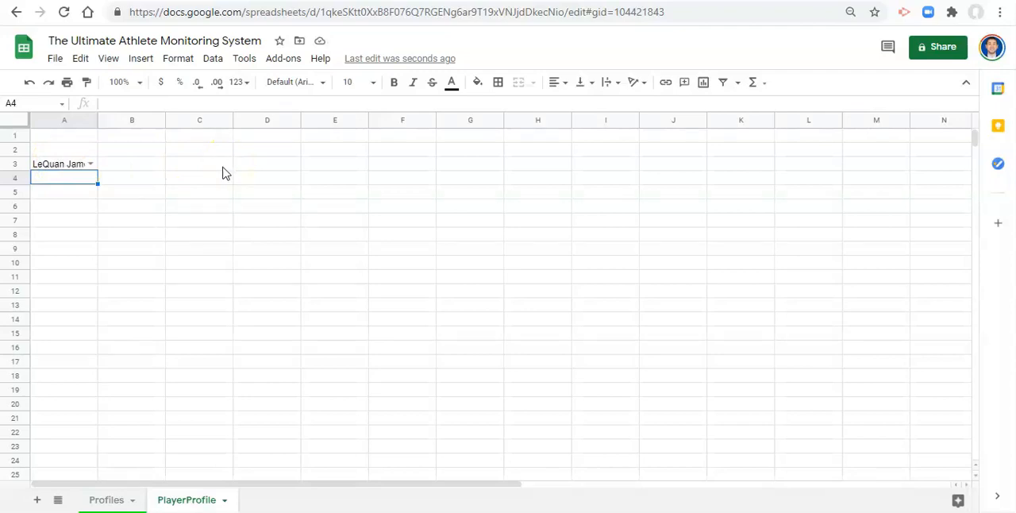
mouse_move(163, 239)
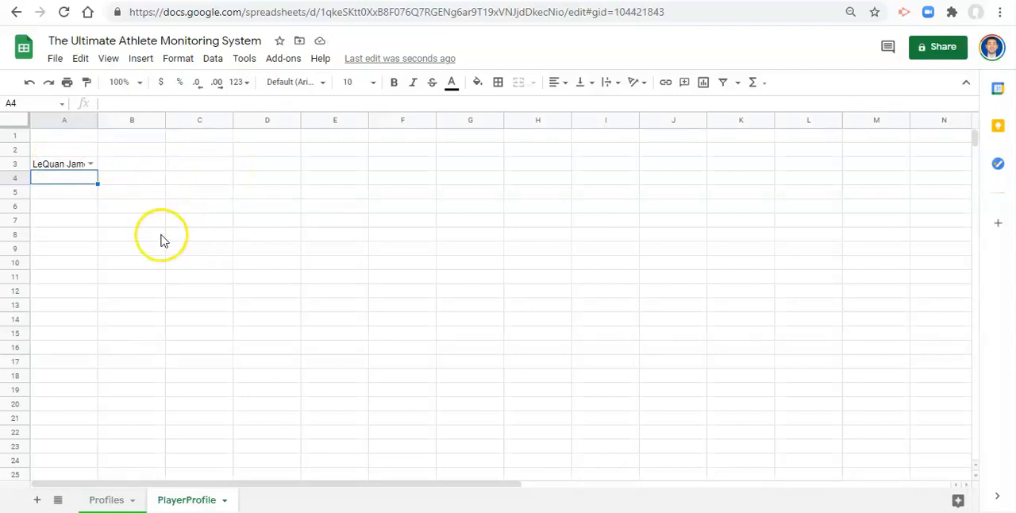
mouse_move(163, 240)
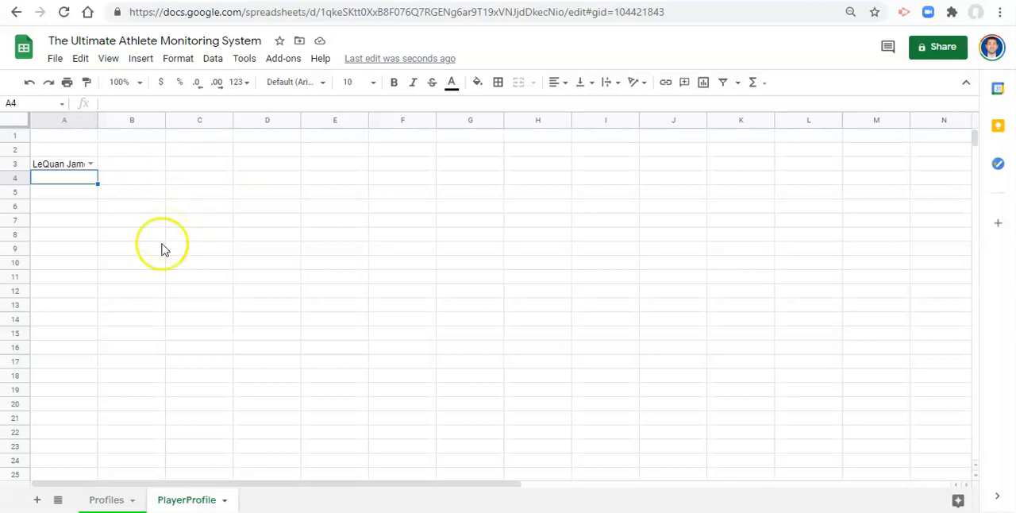
mouse_move(71, 167)
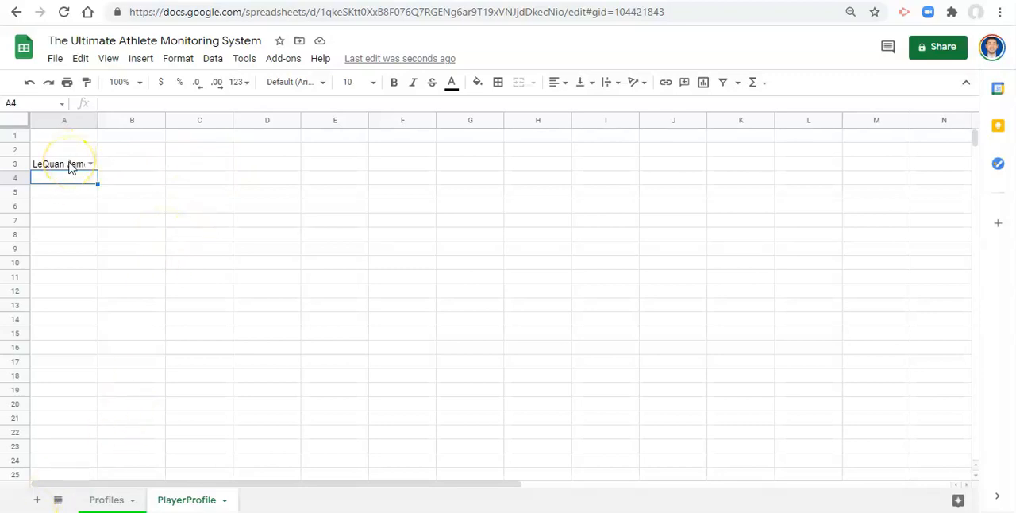
Merge the A3:D3 range holding the name dropdown into one cell
click(63, 163)
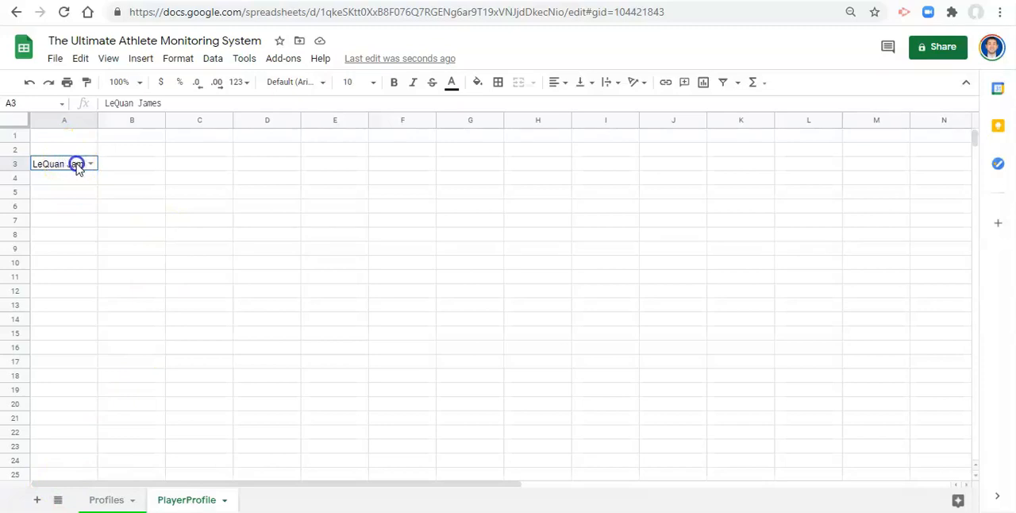
drag(64, 164, 267, 164)
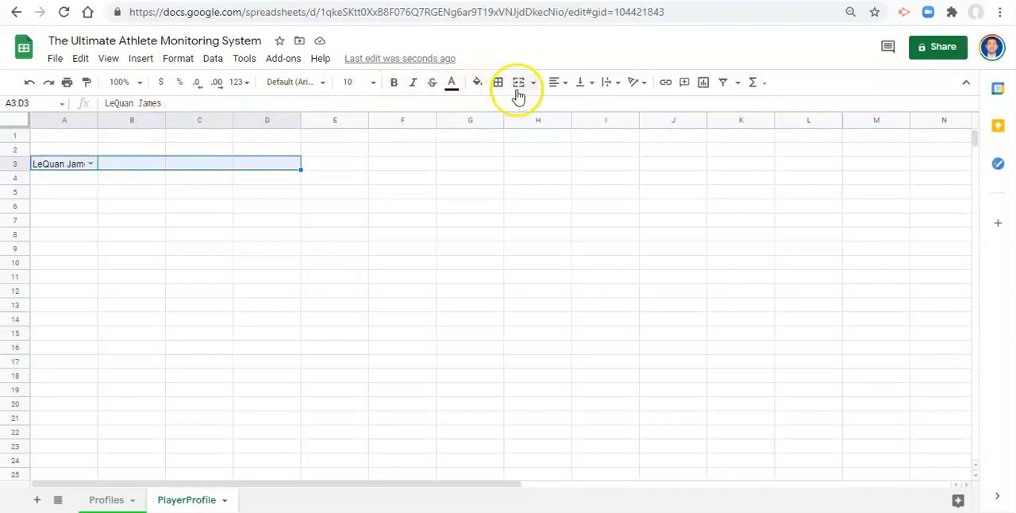
mouse_move(518, 82)
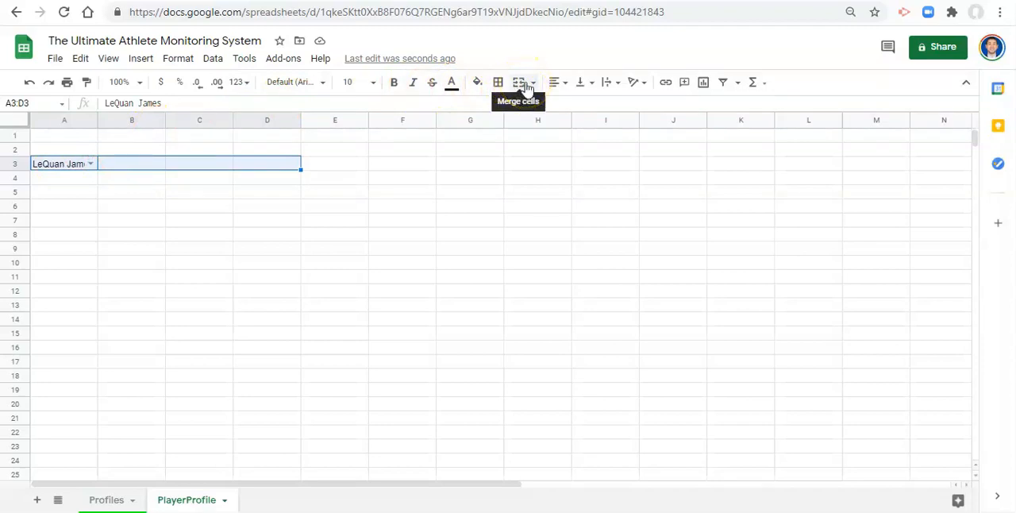
click(518, 82)
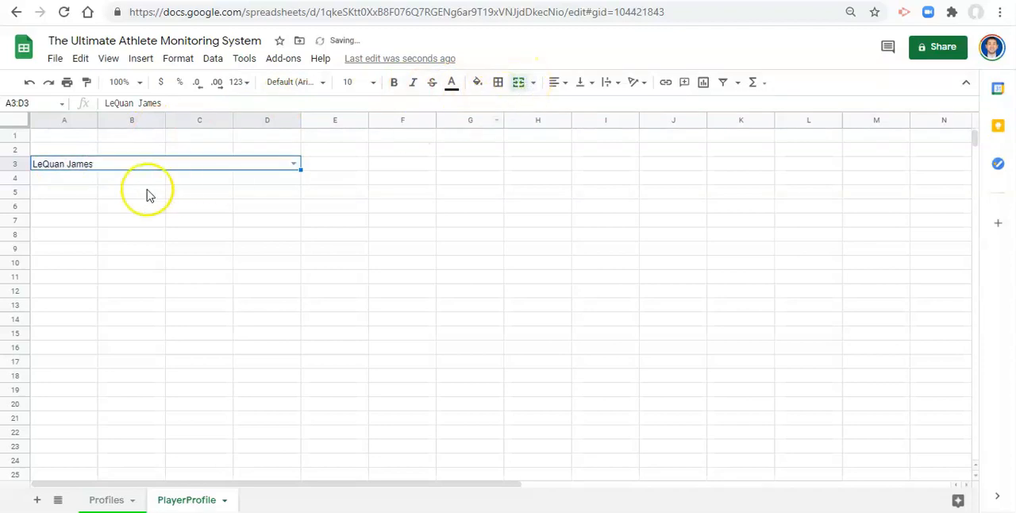
mouse_move(262, 138)
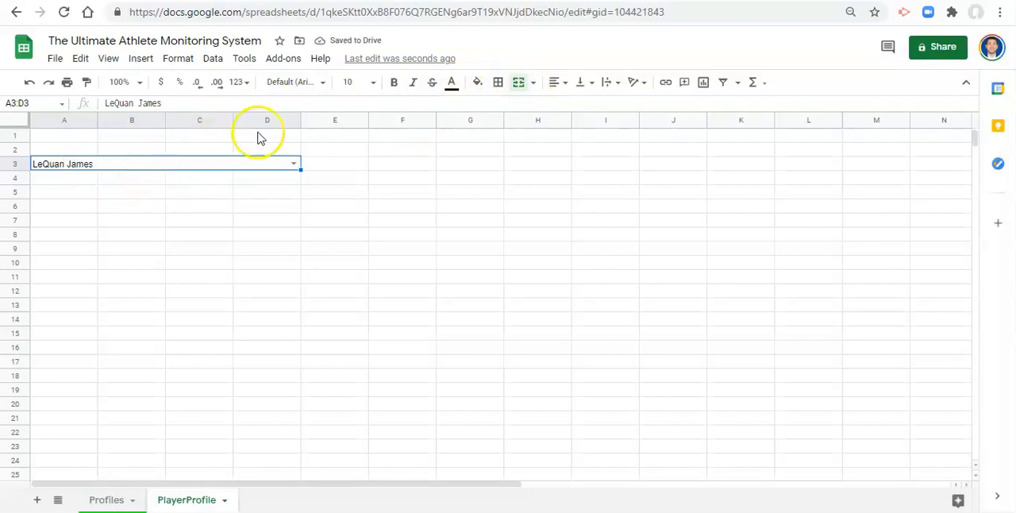
mouse_move(556, 82)
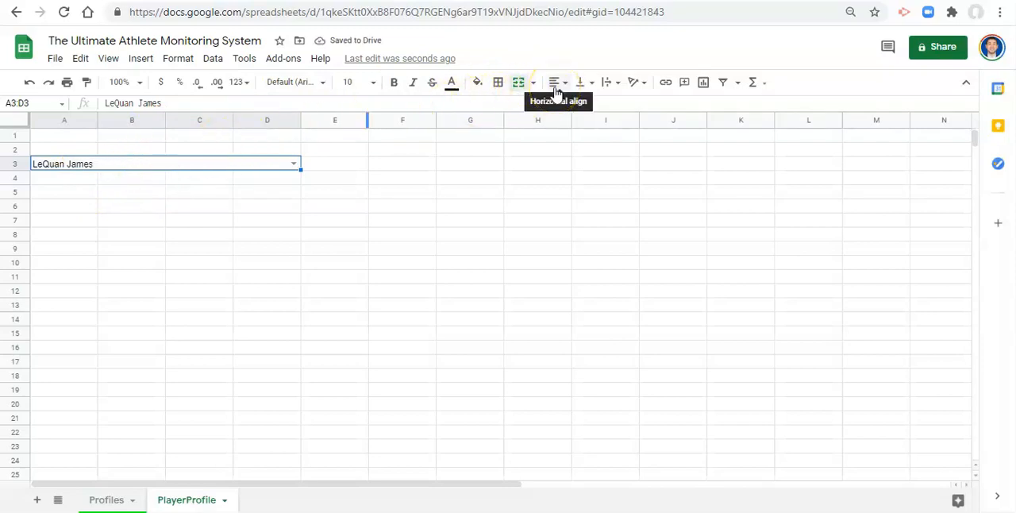
Centre the name horizontally and vertically in the merged A3:D3 cell
click(555, 82)
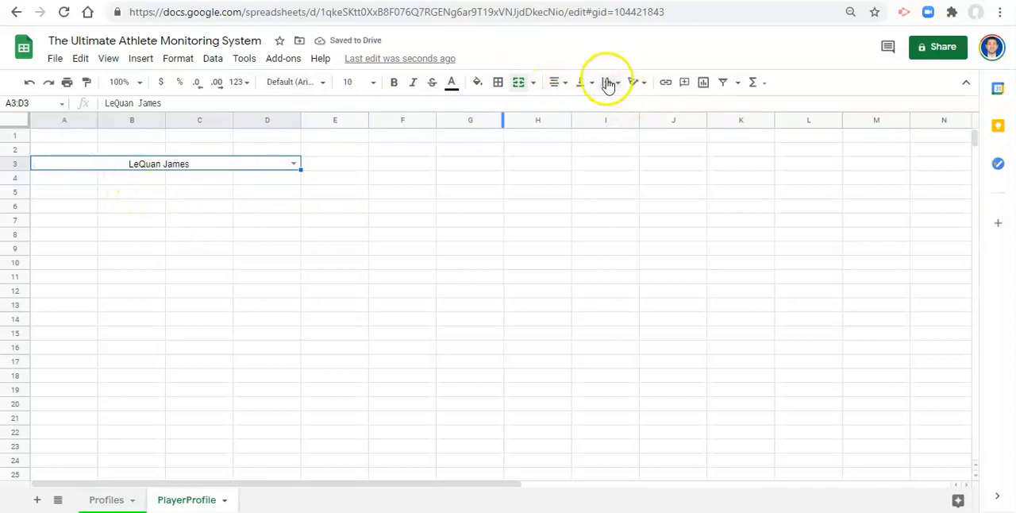
click(580, 82)
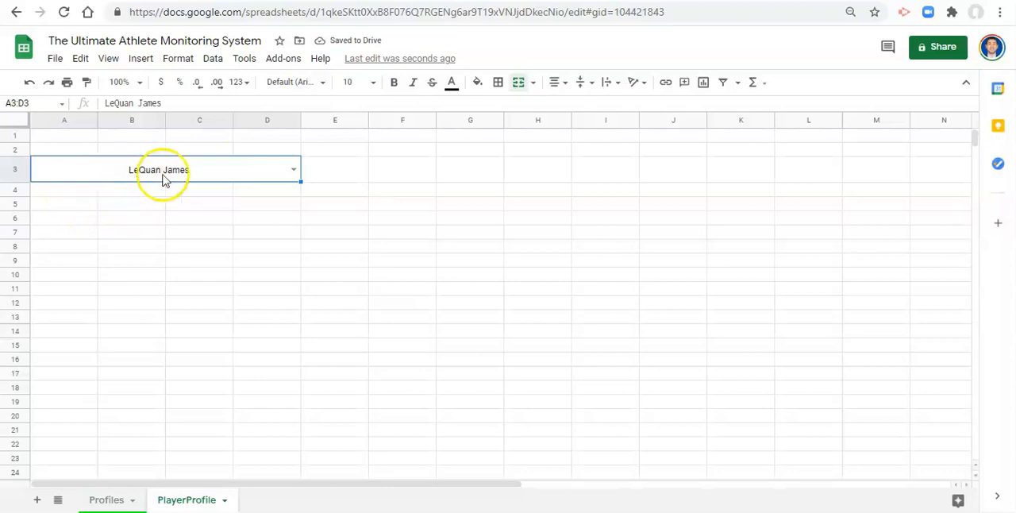
mouse_move(201, 181)
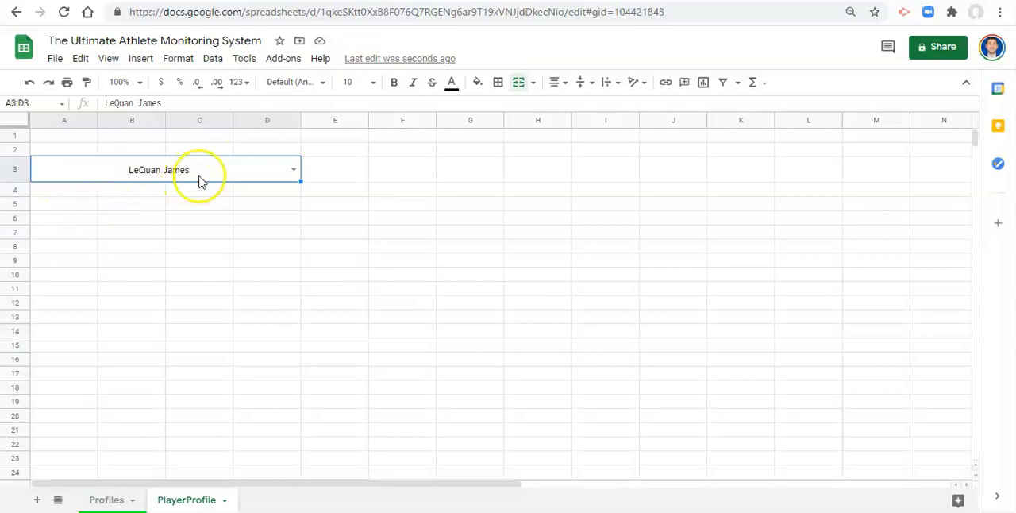
mouse_move(111, 232)
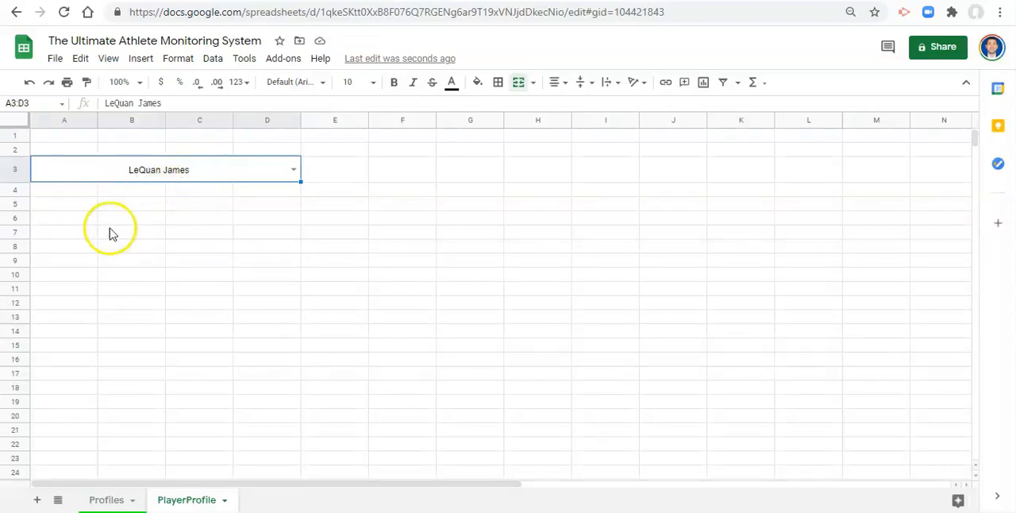
click(106, 499)
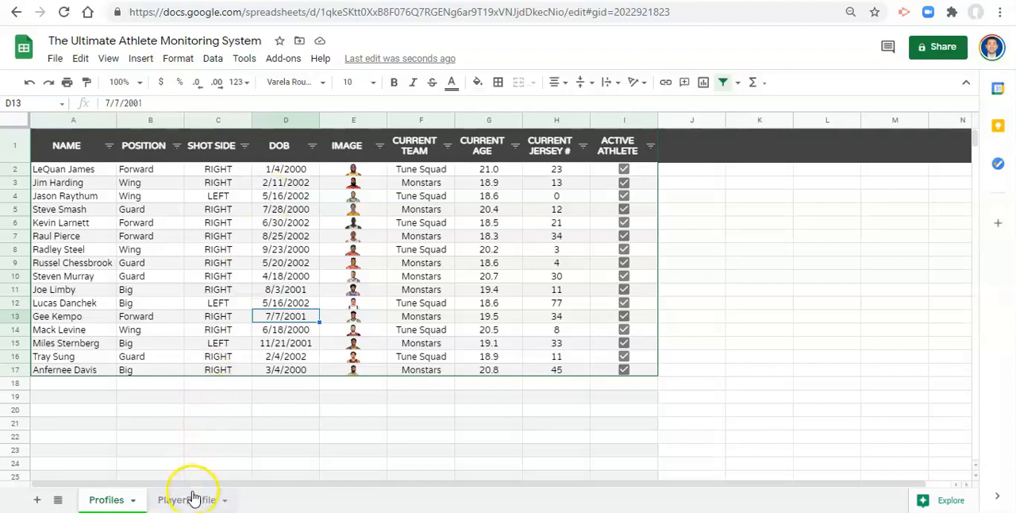
click(186, 500)
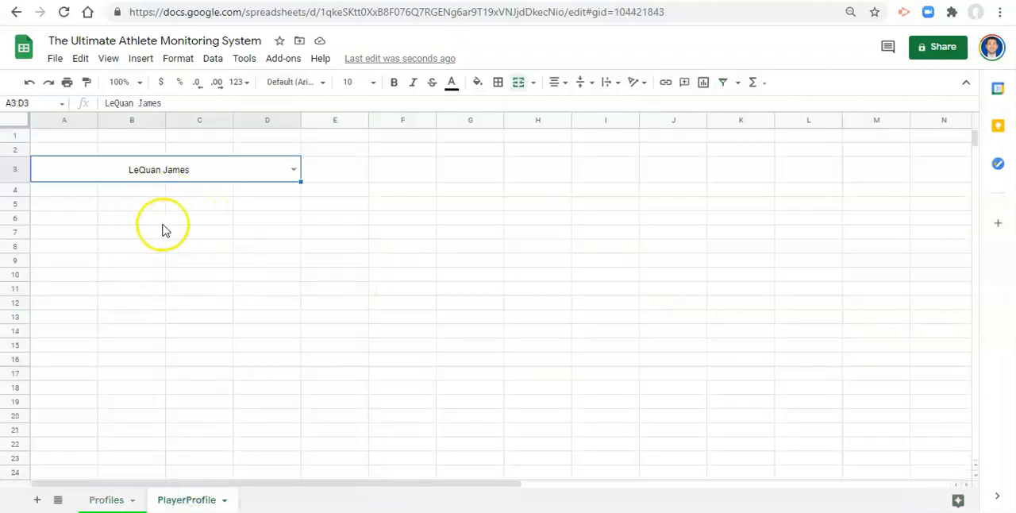
mouse_move(190, 258)
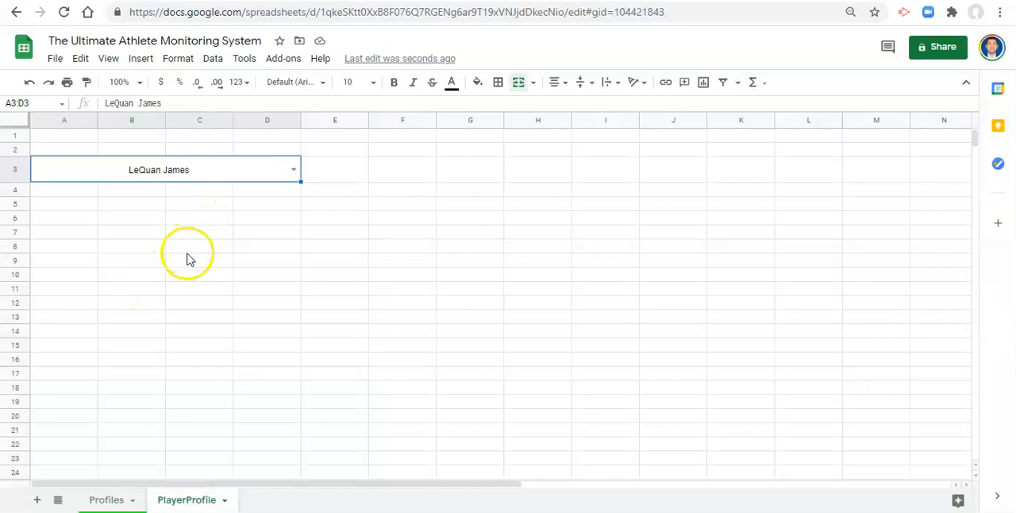
mouse_move(331, 210)
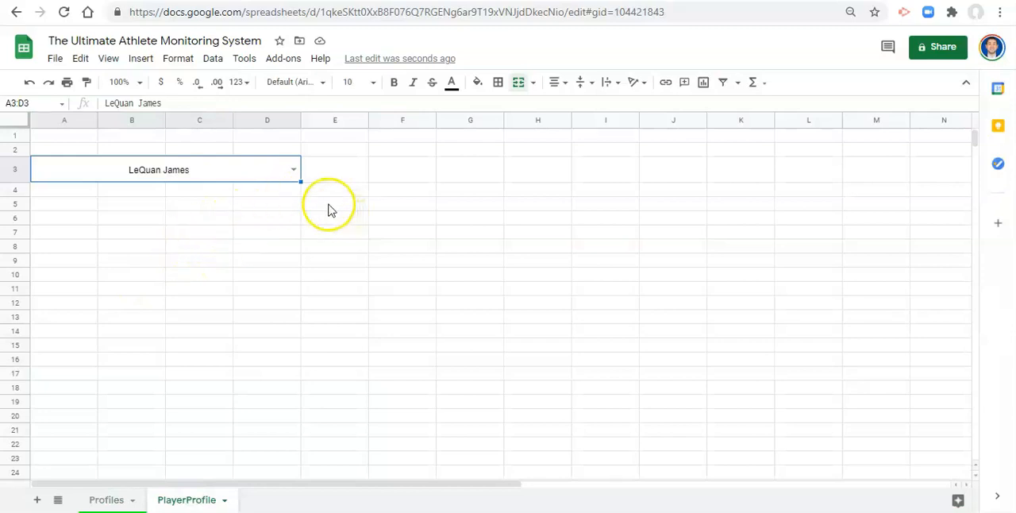
mouse_move(248, 204)
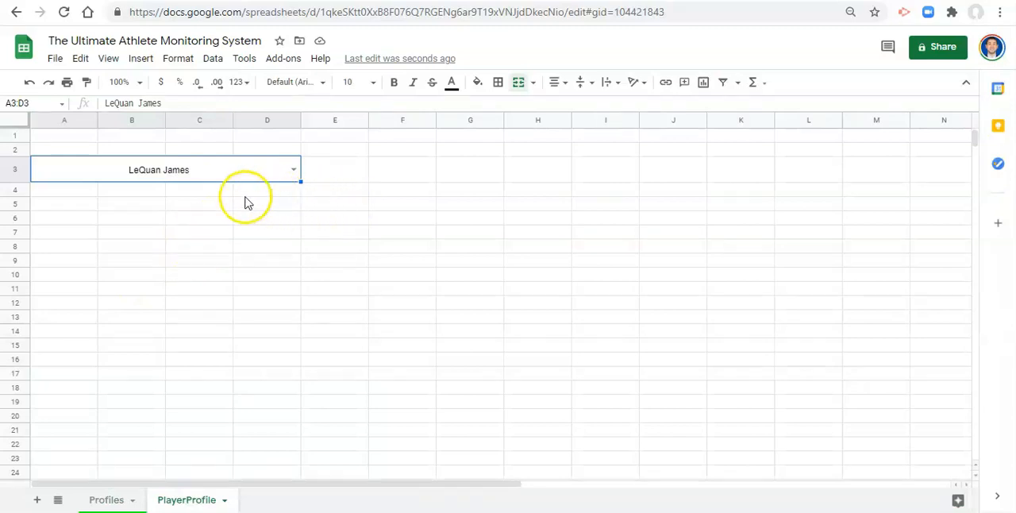
mouse_move(199, 196)
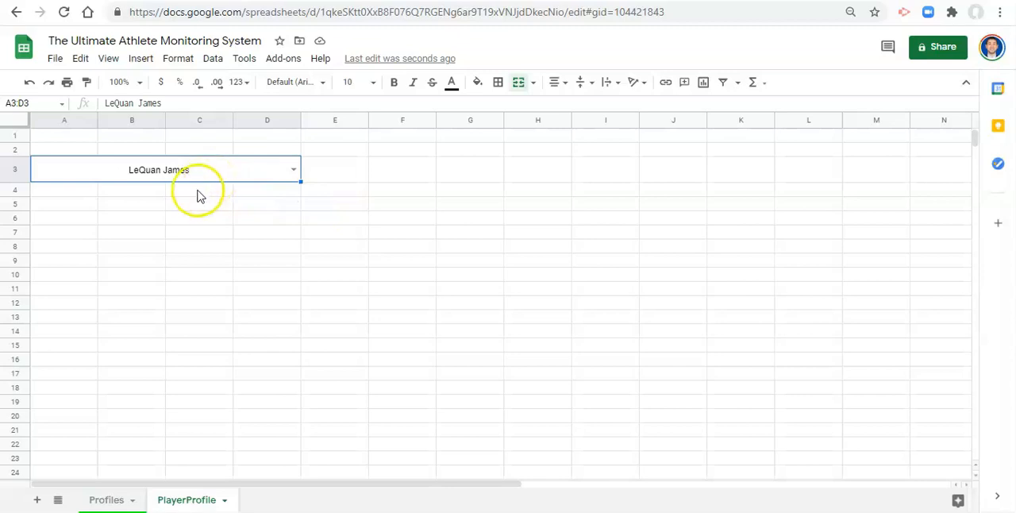
mouse_move(189, 172)
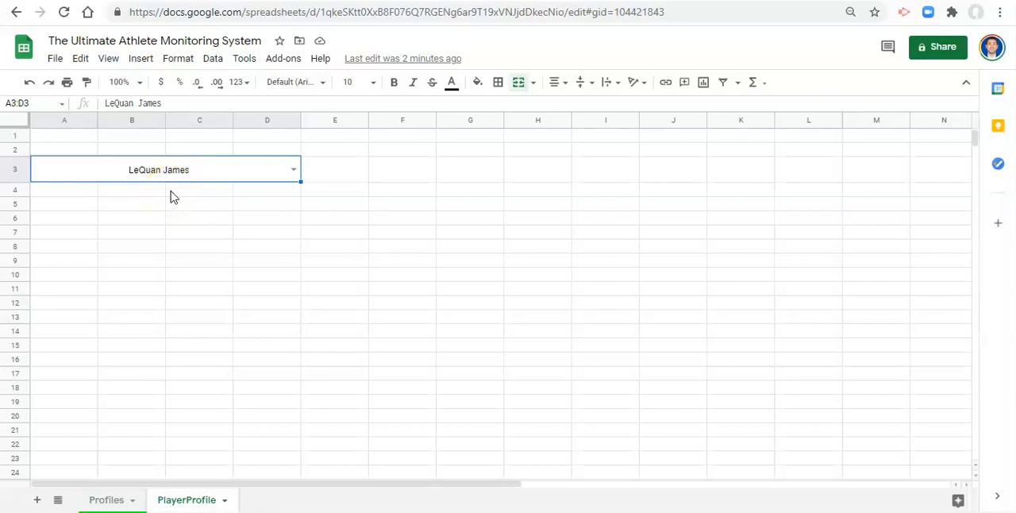
mouse_move(175, 195)
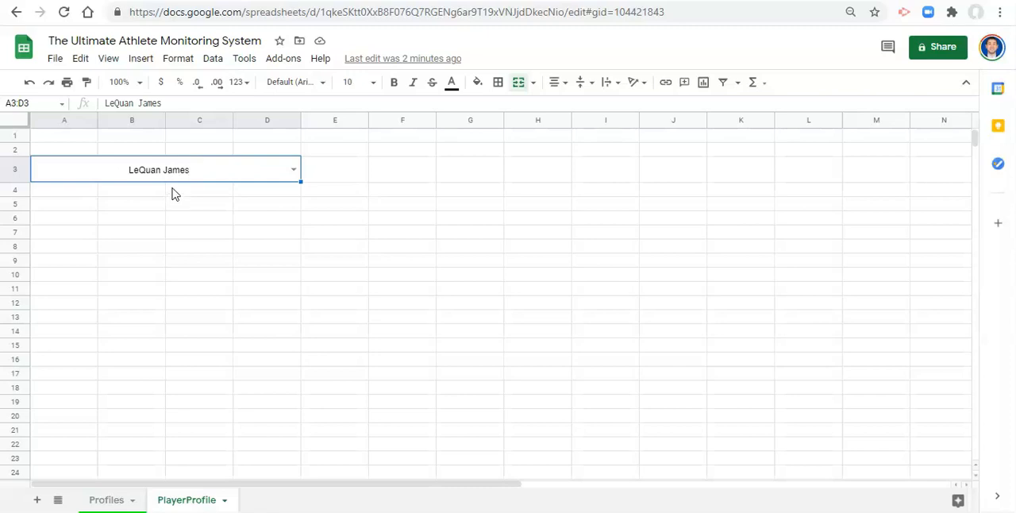
mouse_move(177, 191)
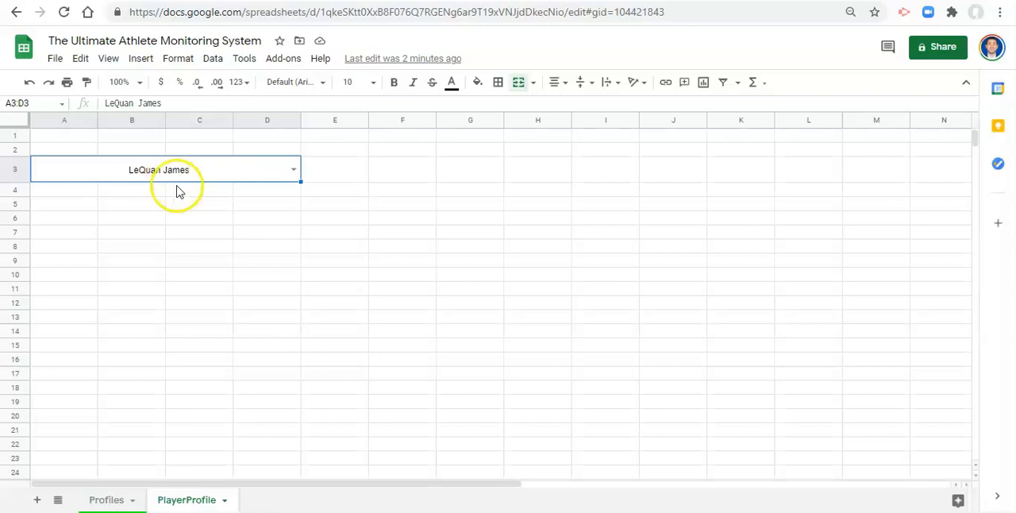
mouse_move(152, 197)
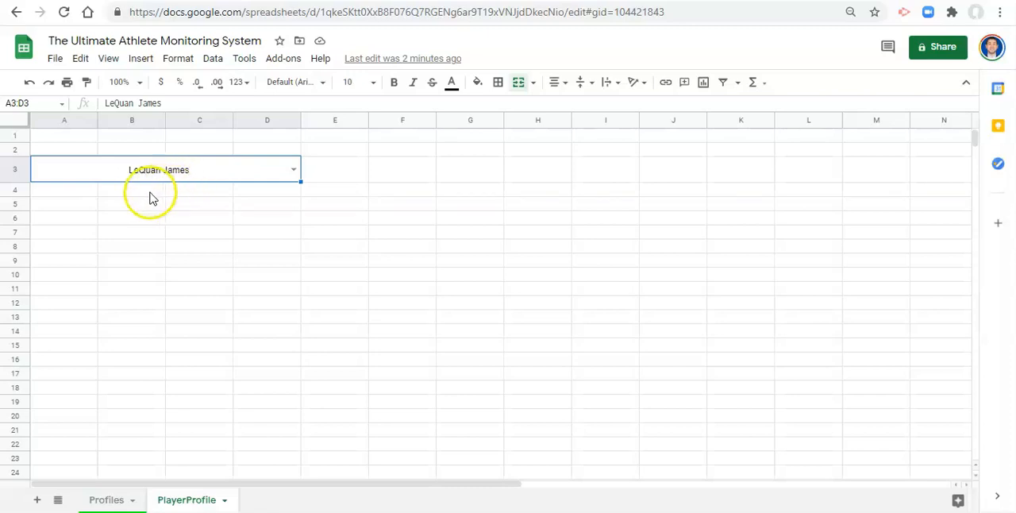
mouse_move(116, 247)
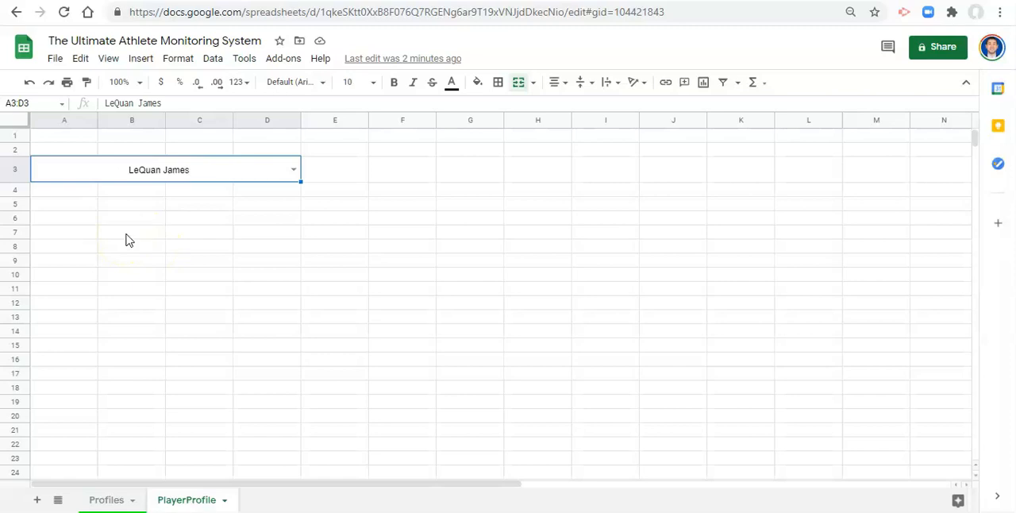
mouse_move(170, 154)
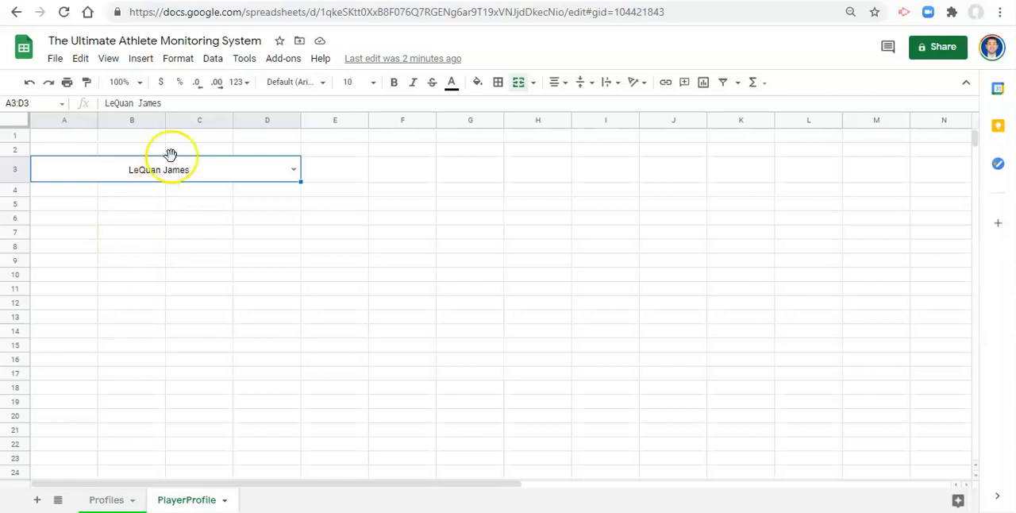
mouse_move(205, 173)
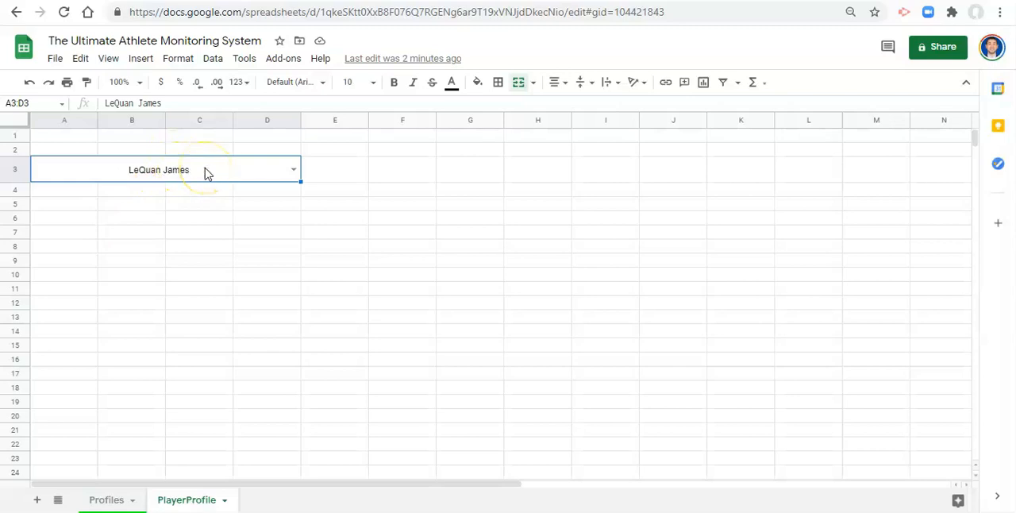
mouse_move(145, 483)
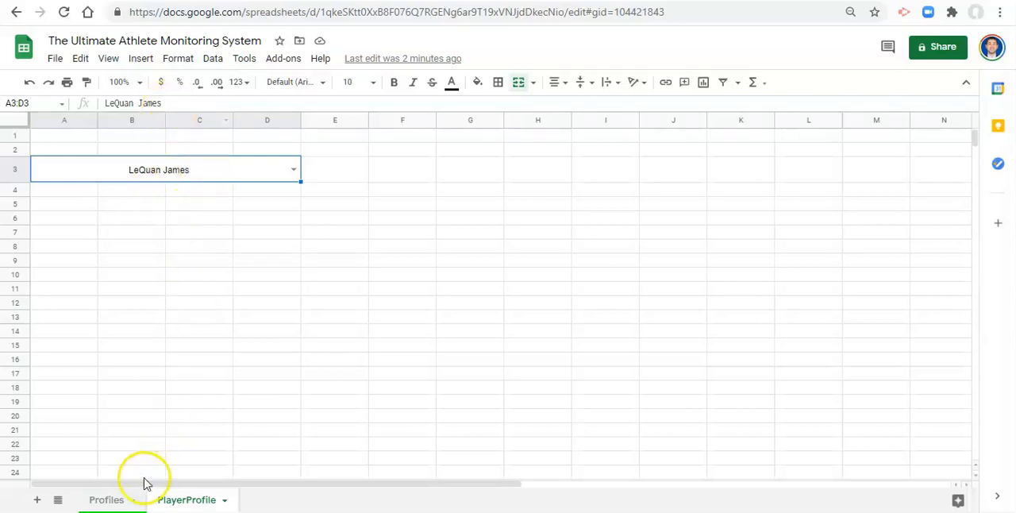
mouse_move(138, 466)
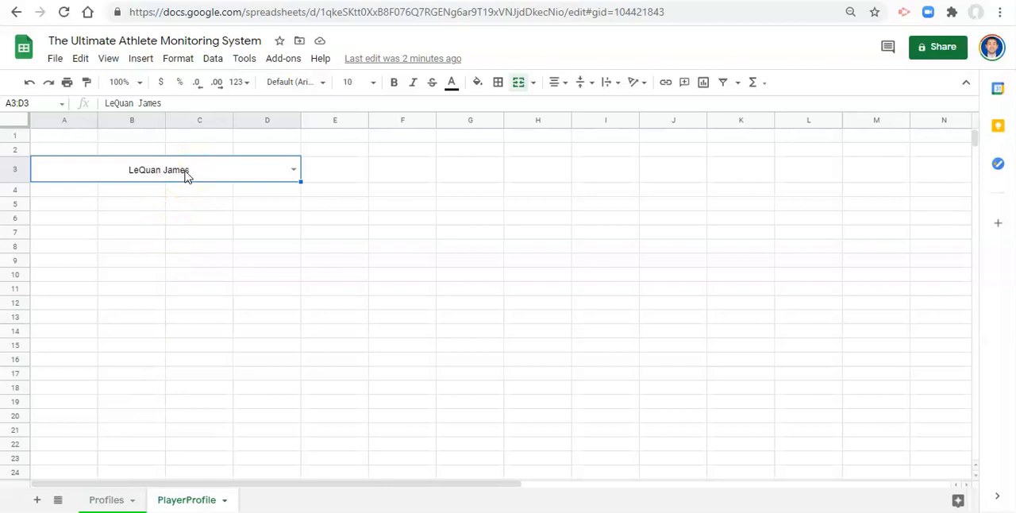
mouse_move(204, 197)
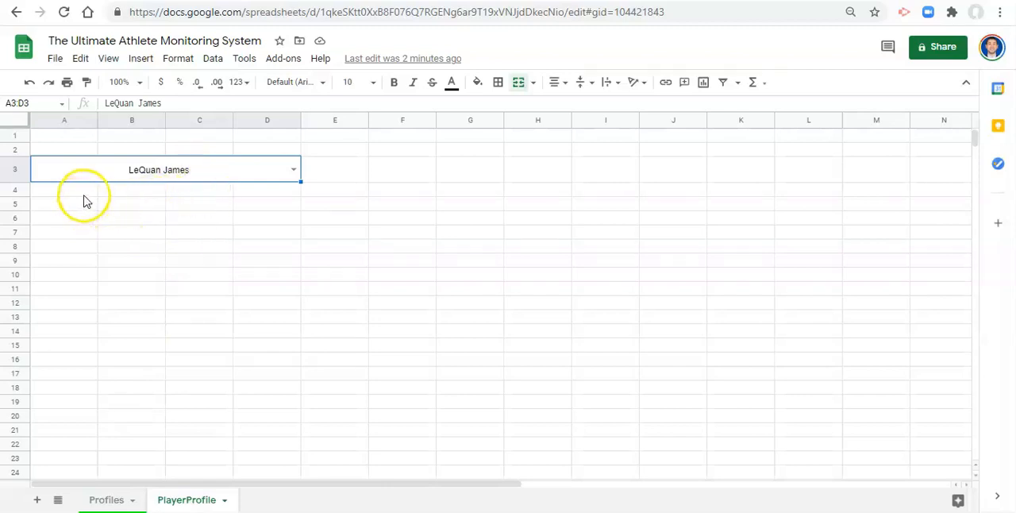
click(63, 189)
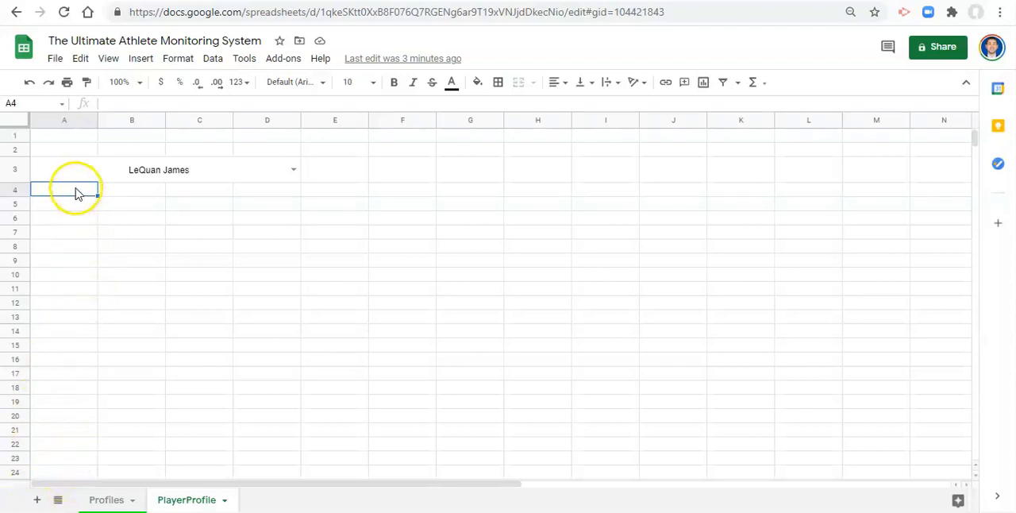
Merge the A4:B9 block into a single photo cell
drag(64, 189, 132, 260)
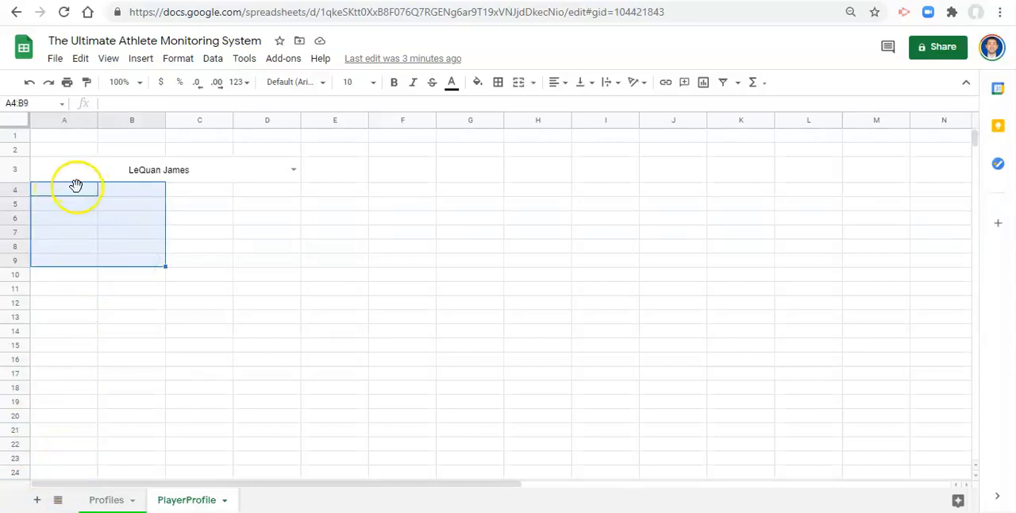
mouse_move(521, 77)
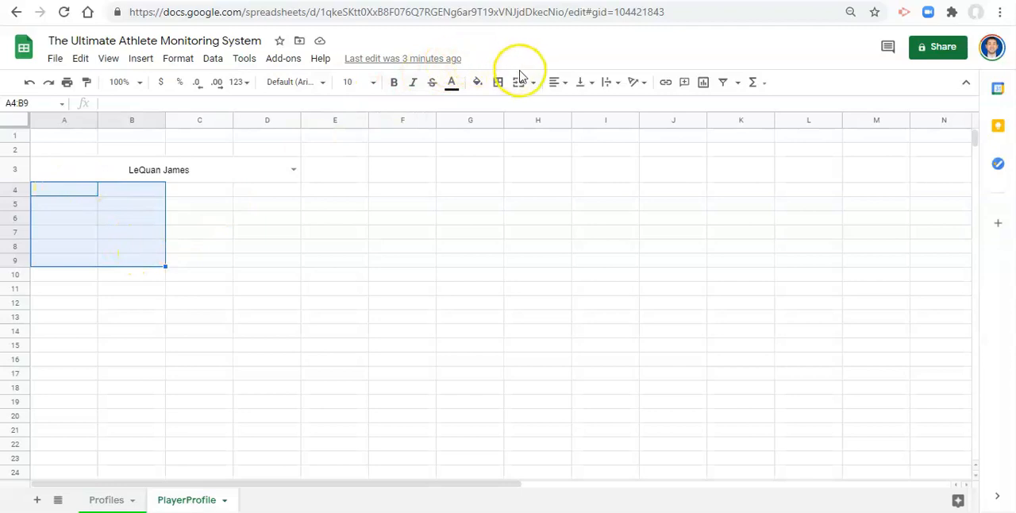
click(498, 81)
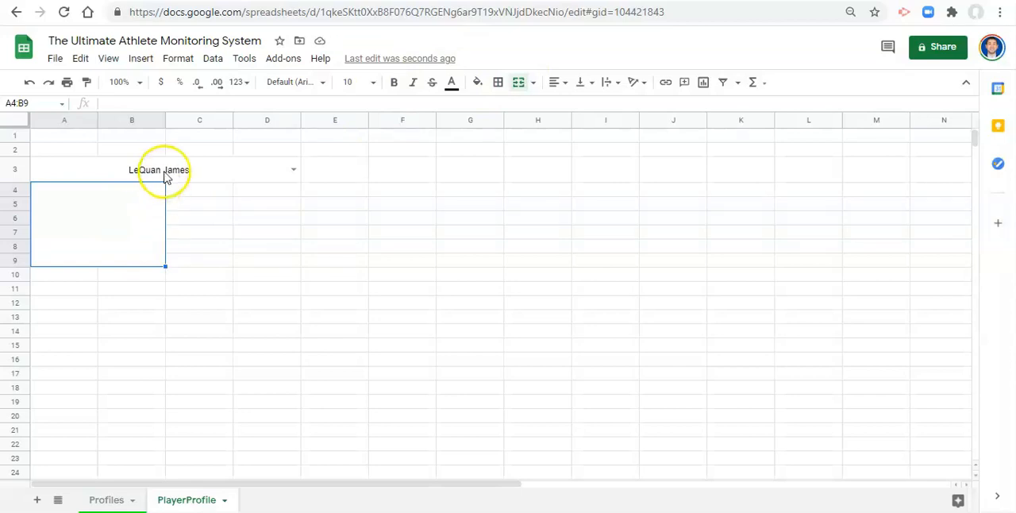
mouse_move(131, 221)
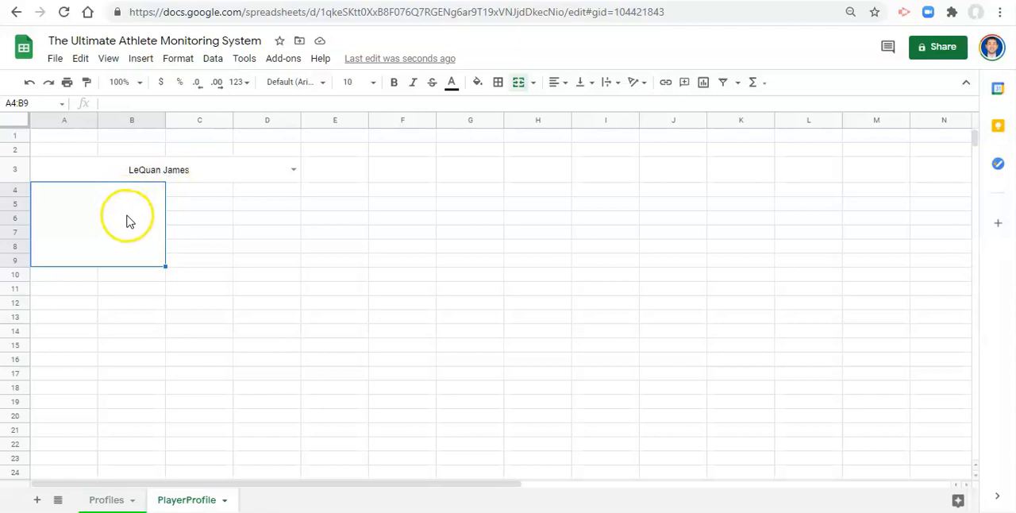
Start =INDEX( in the merged A4 cell, removing the stray row 4 reference
text(=)
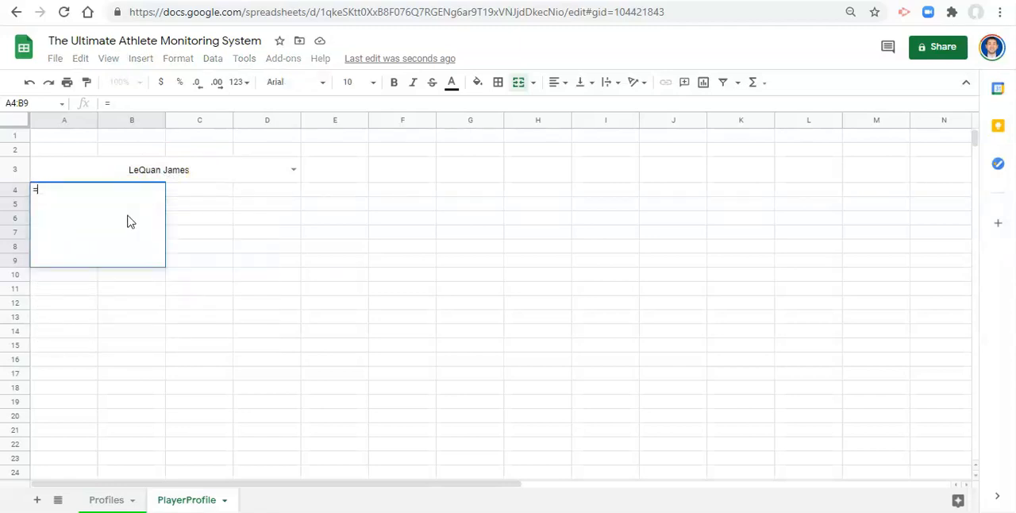
text(INDEX(4:4)
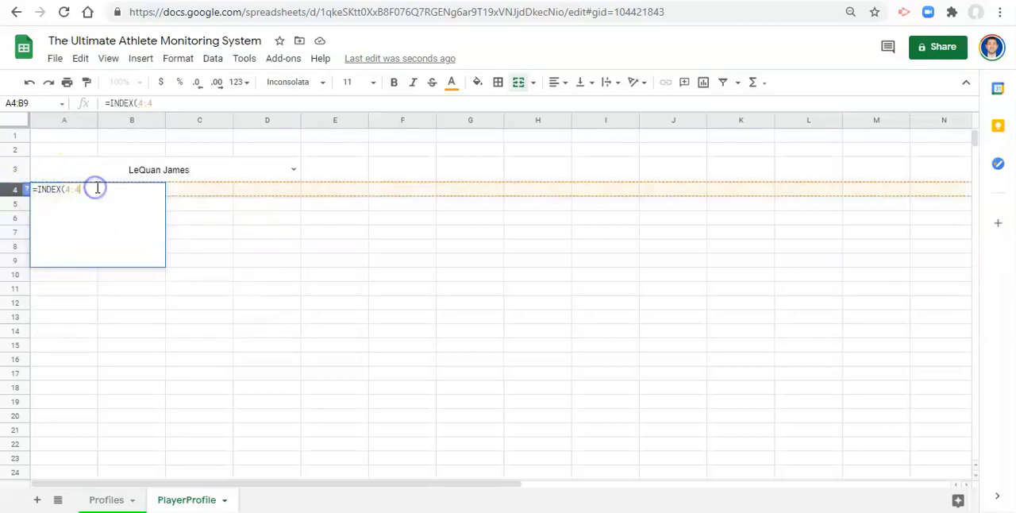
key(Backspace)
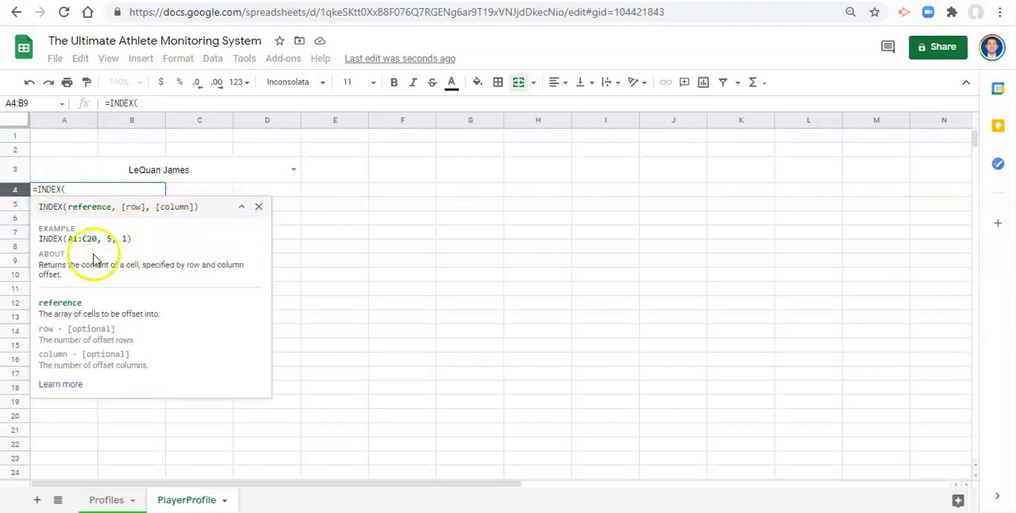
mouse_move(107, 192)
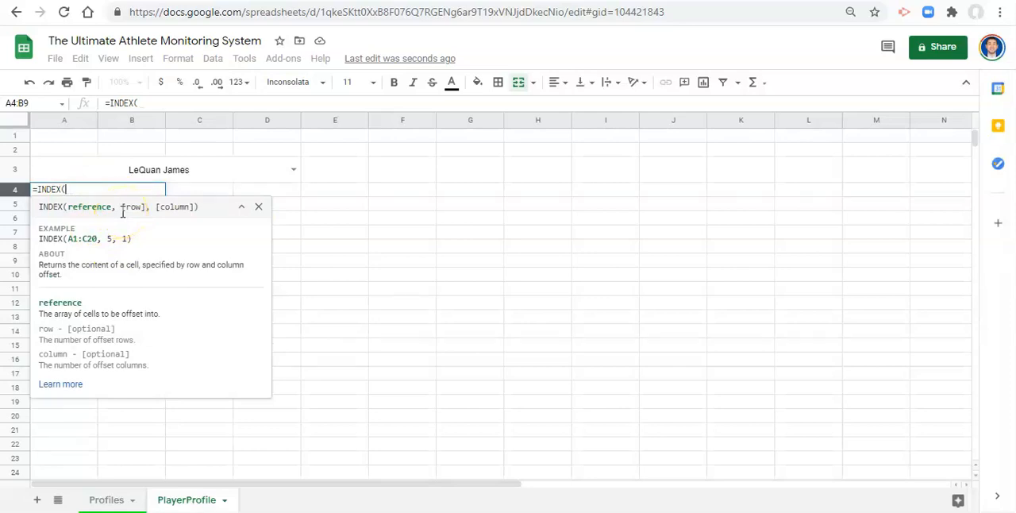
mouse_move(112, 173)
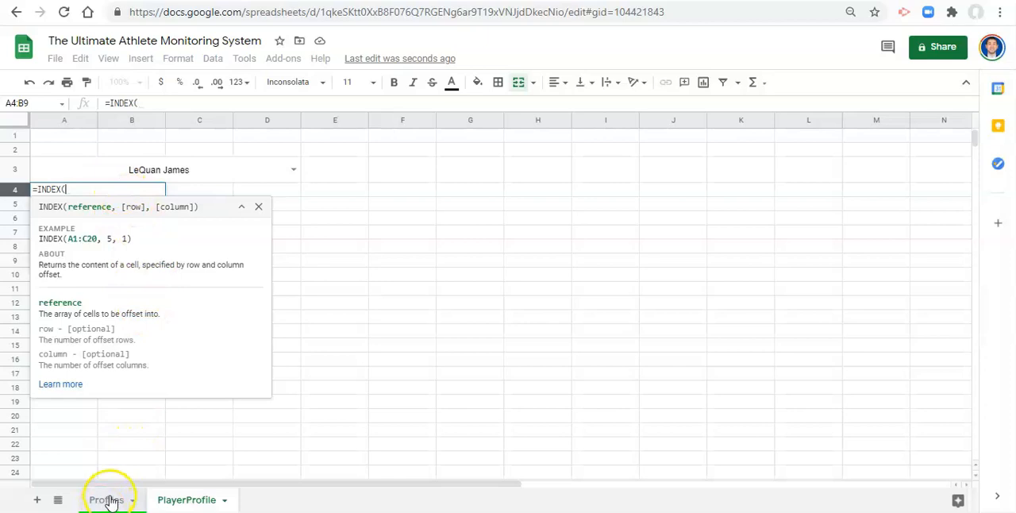
Complete the photo formula as =INDEX(Profiles!E:E,5,1) using the Profiles image column
click(106, 499)
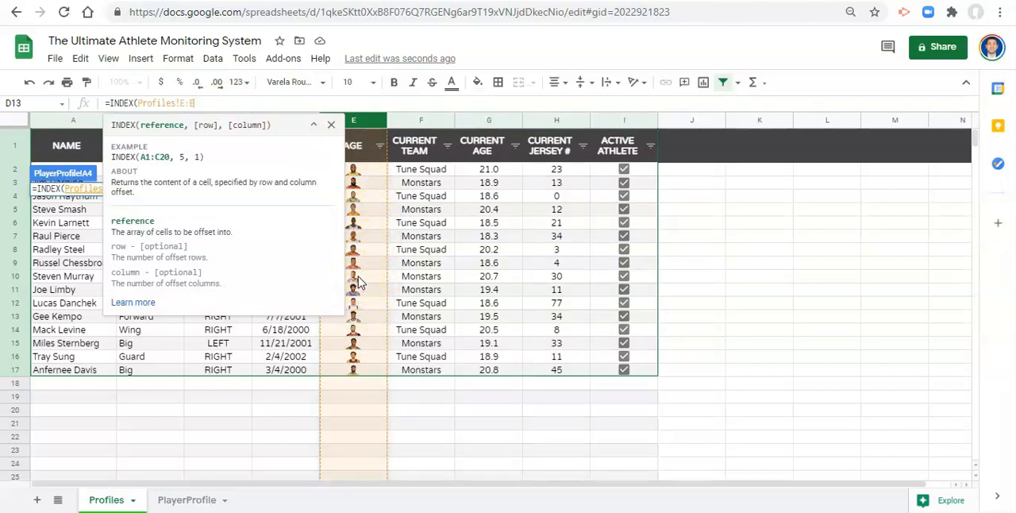
text(,)
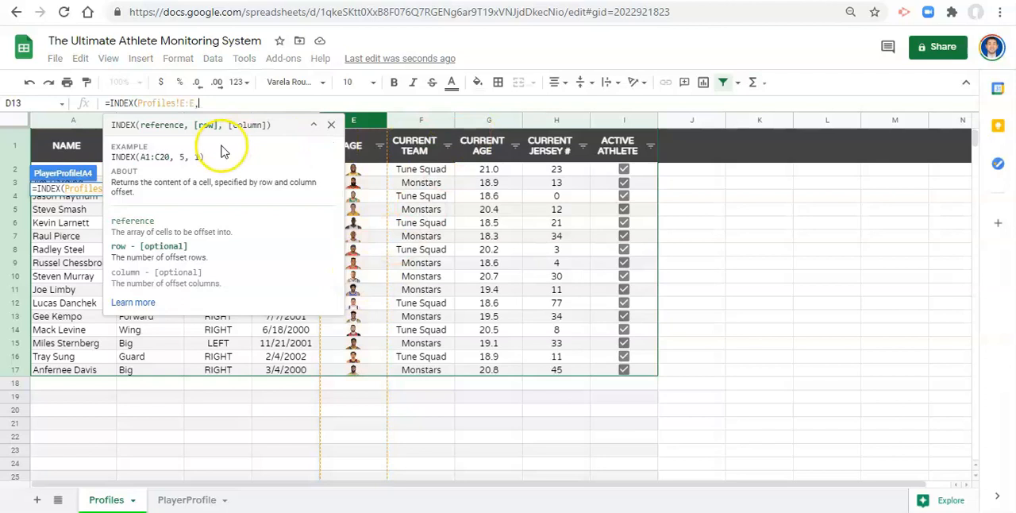
mouse_move(371, 299)
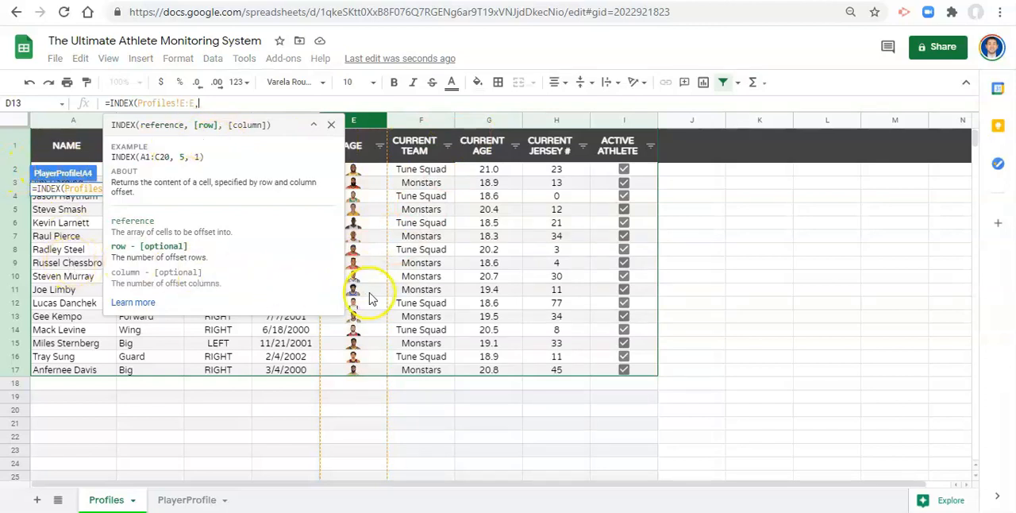
mouse_move(360, 252)
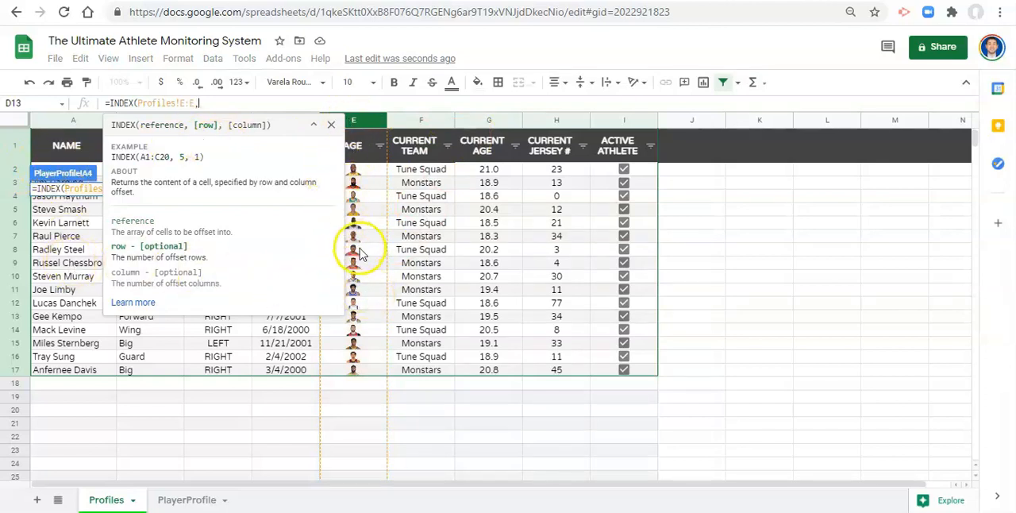
mouse_move(331, 125)
text(5)
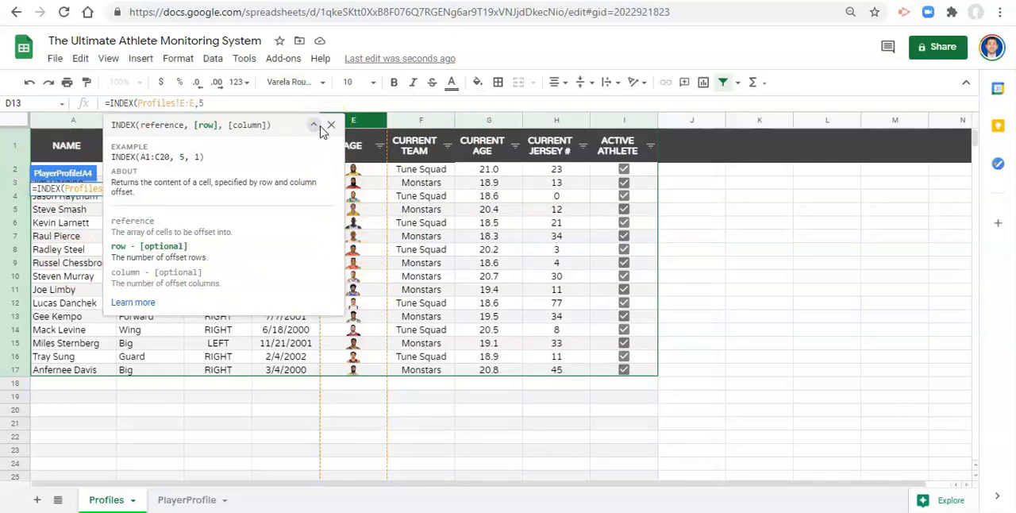
text(,1)
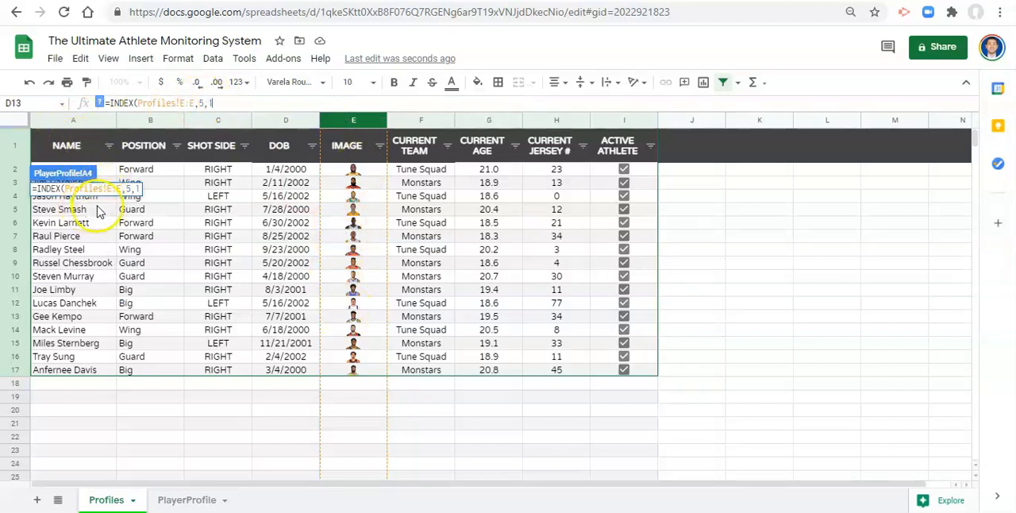
mouse_move(353, 221)
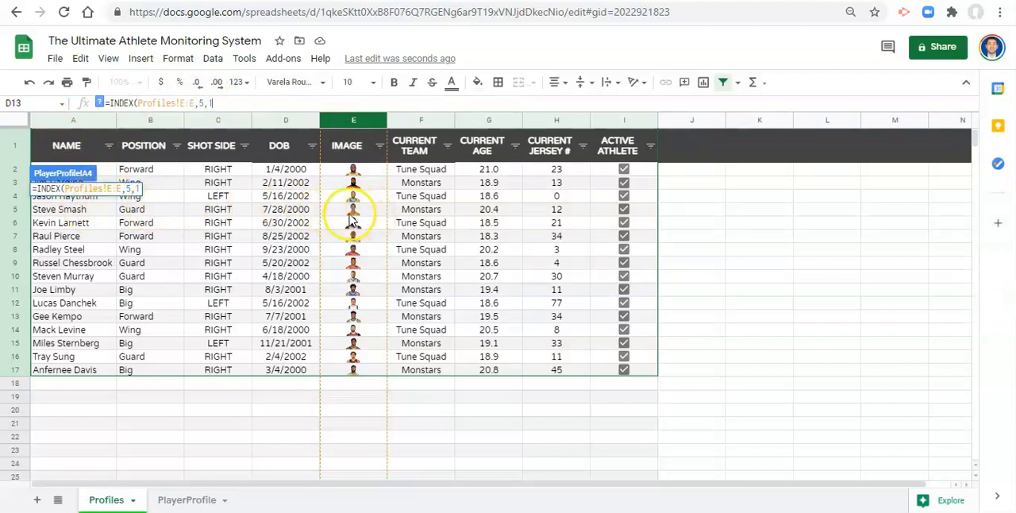
mouse_move(357, 218)
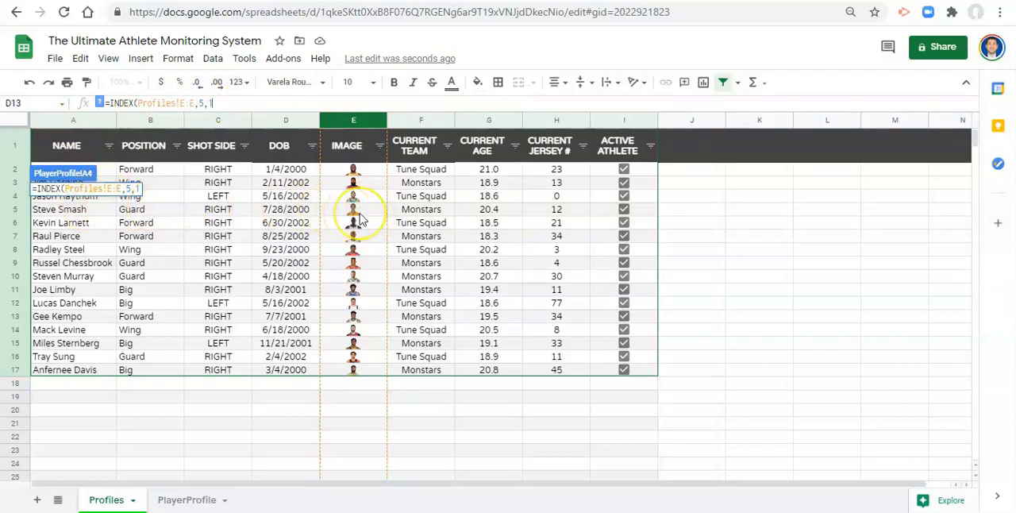
text(1))
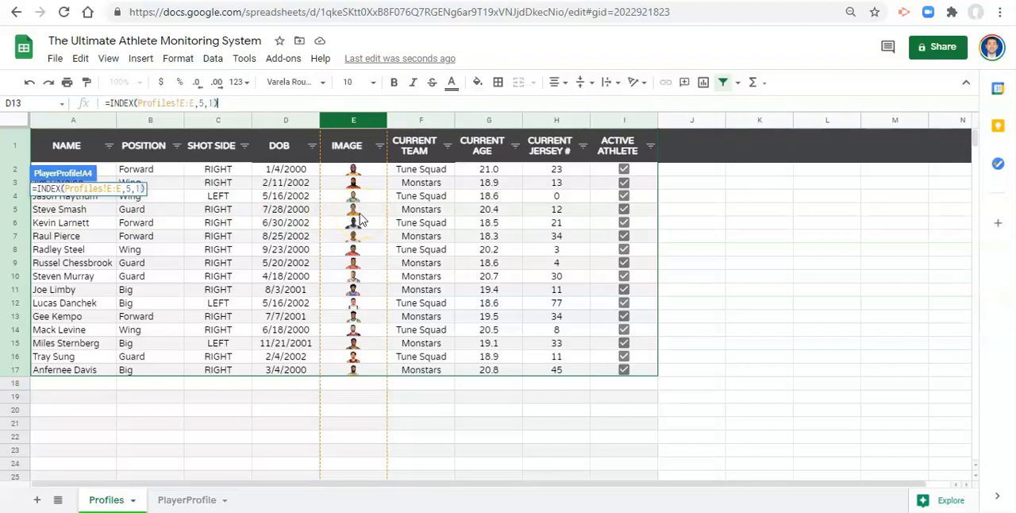
click(186, 499)
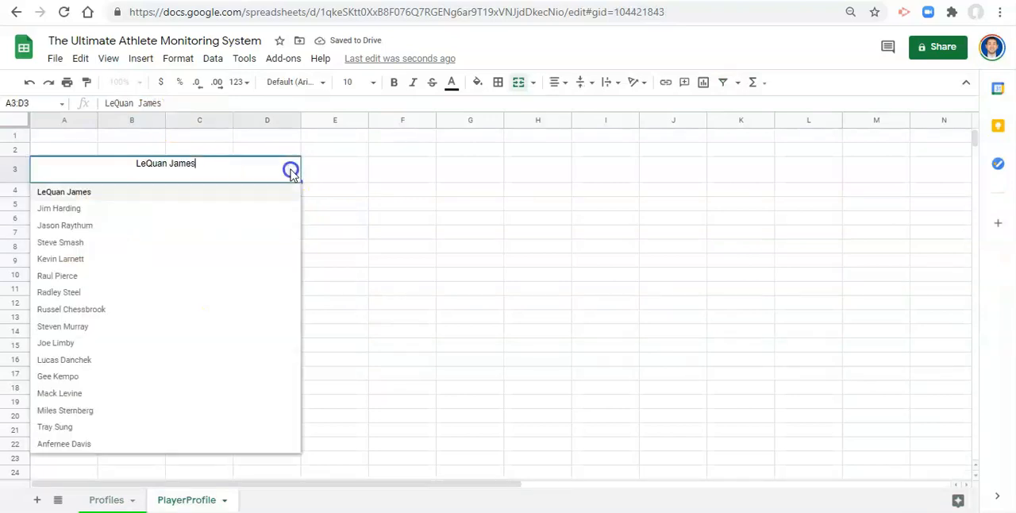
click(64, 192)
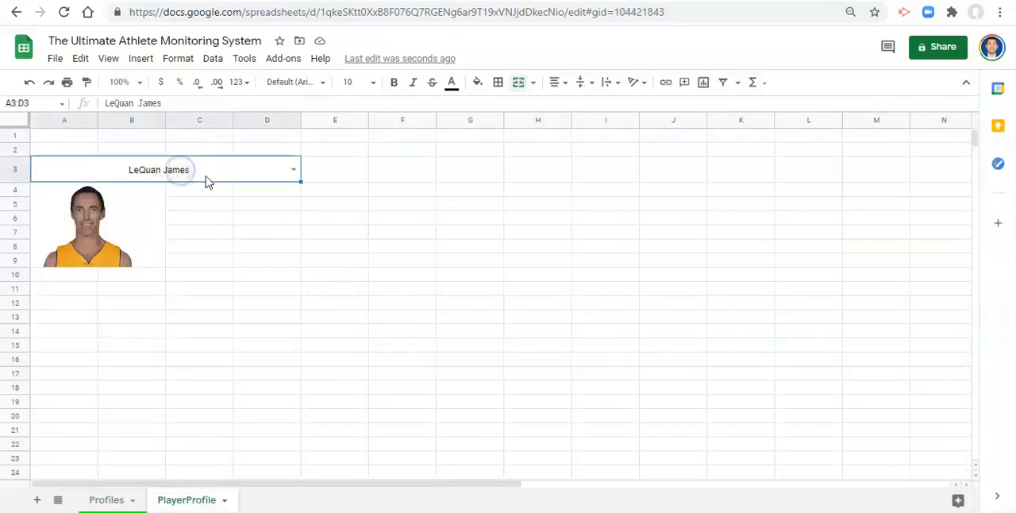
click(293, 169)
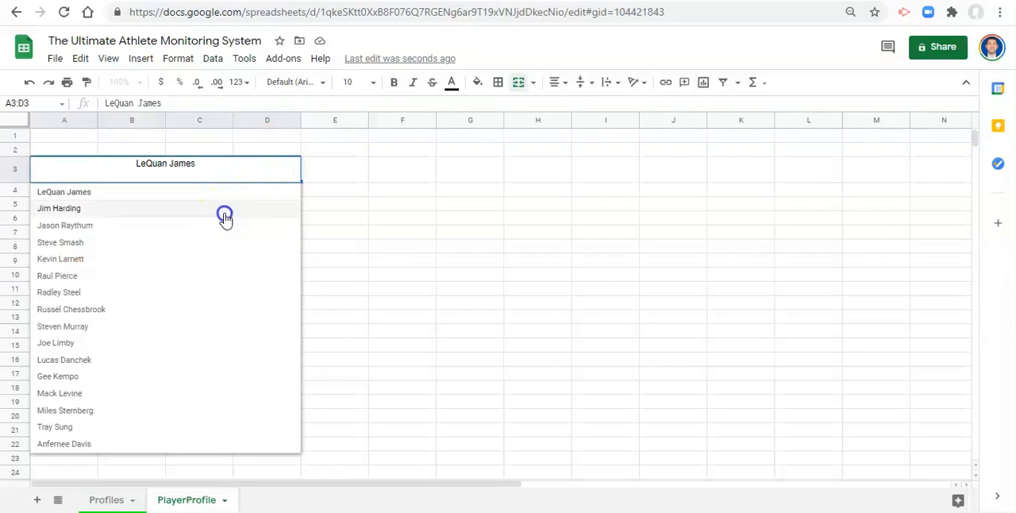
click(59, 208)
text(=INDEX(Profiles!E:E,5,1))
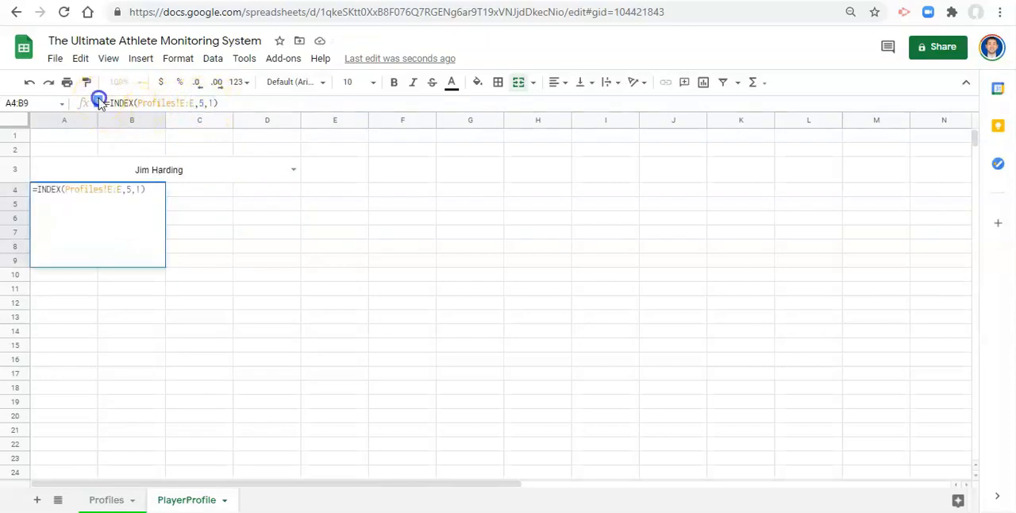
click(205, 102)
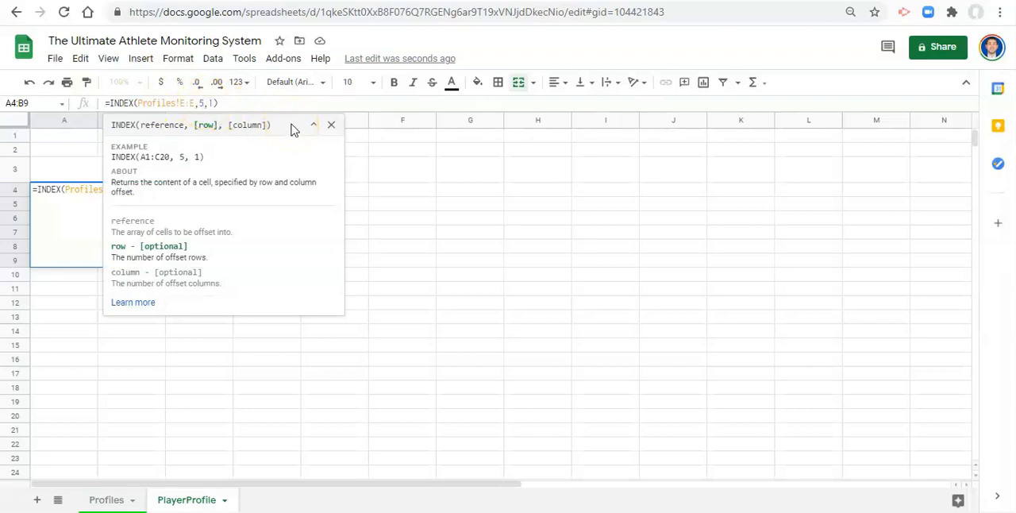
Replace the fixed row 5 with MATCH(A3, using the Profiles name column as range
text(MATCH()
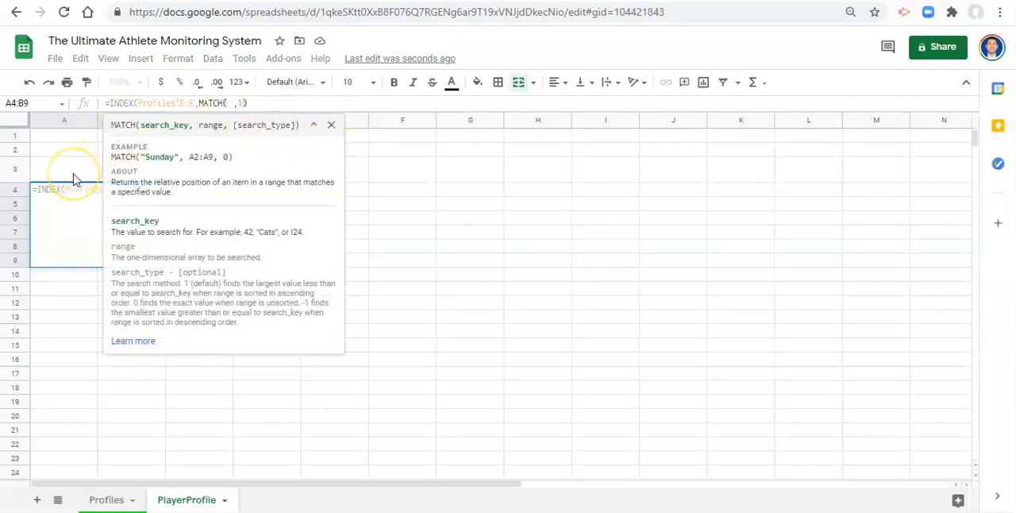
mouse_move(109, 427)
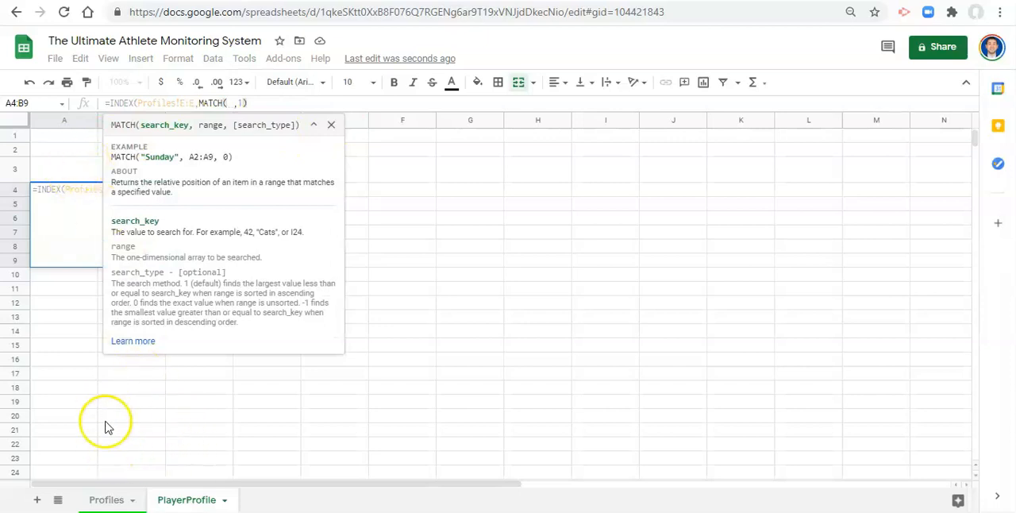
mouse_move(95, 448)
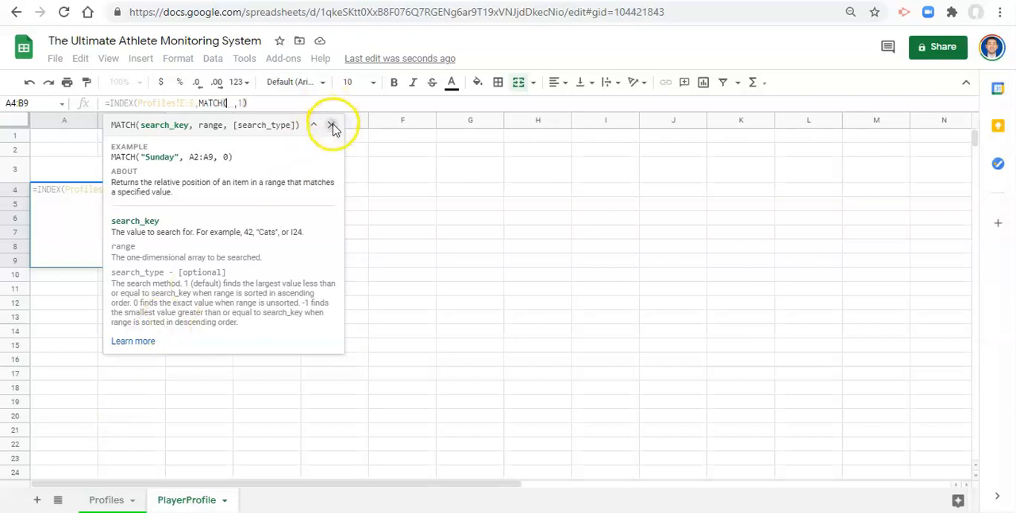
click(333, 124)
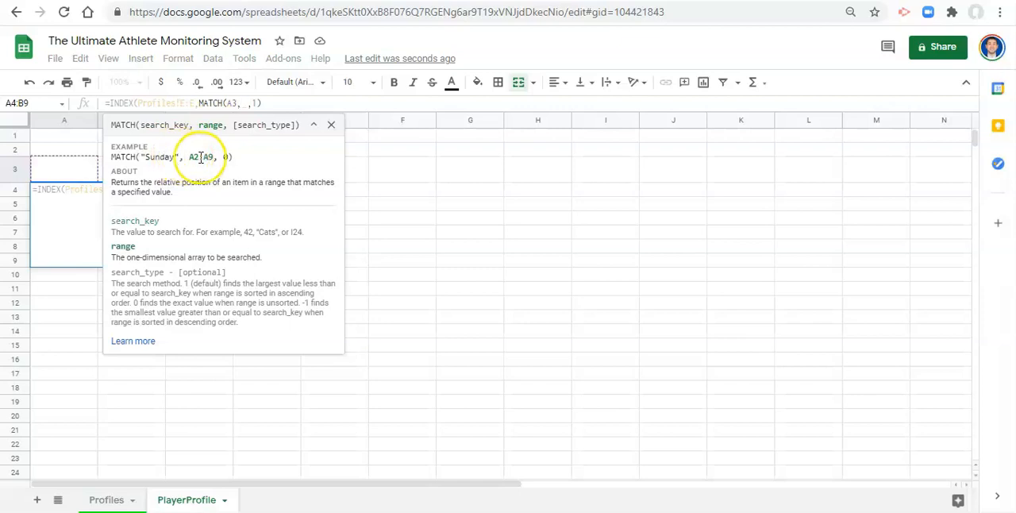
click(332, 124)
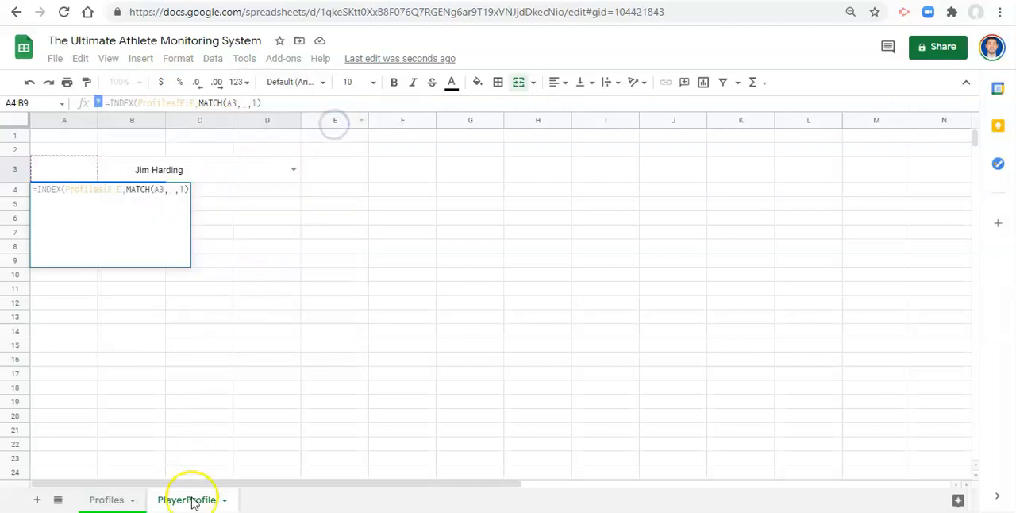
click(106, 499)
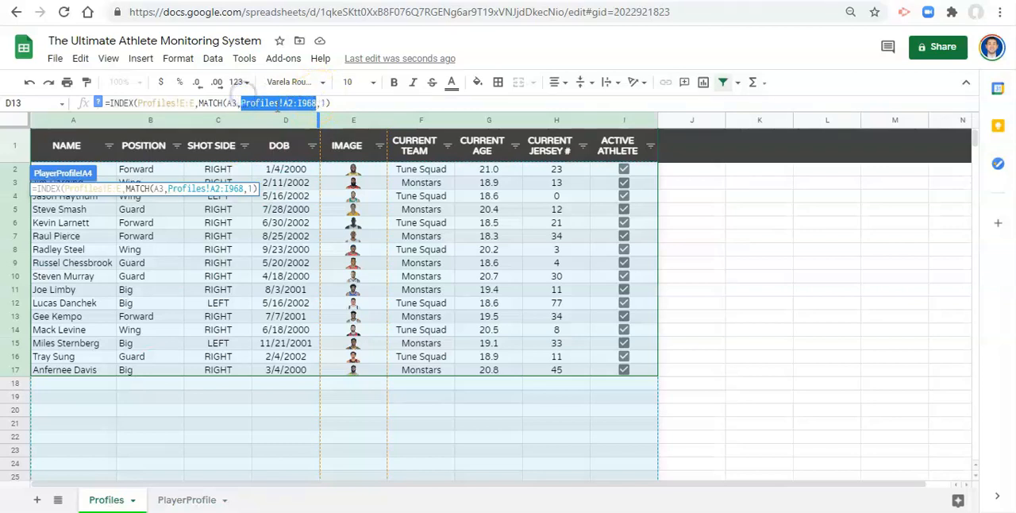
key(Delete)
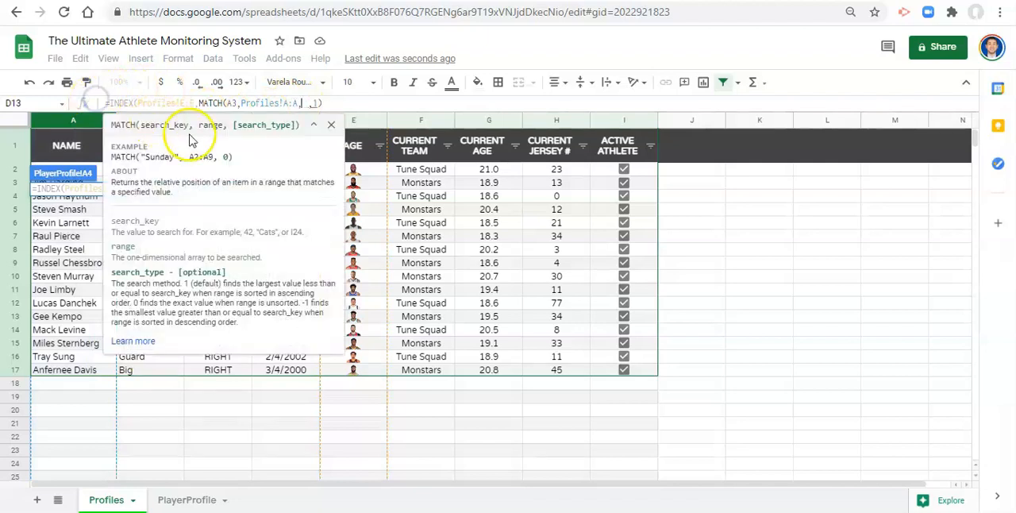
mouse_move(270, 139)
text(0)
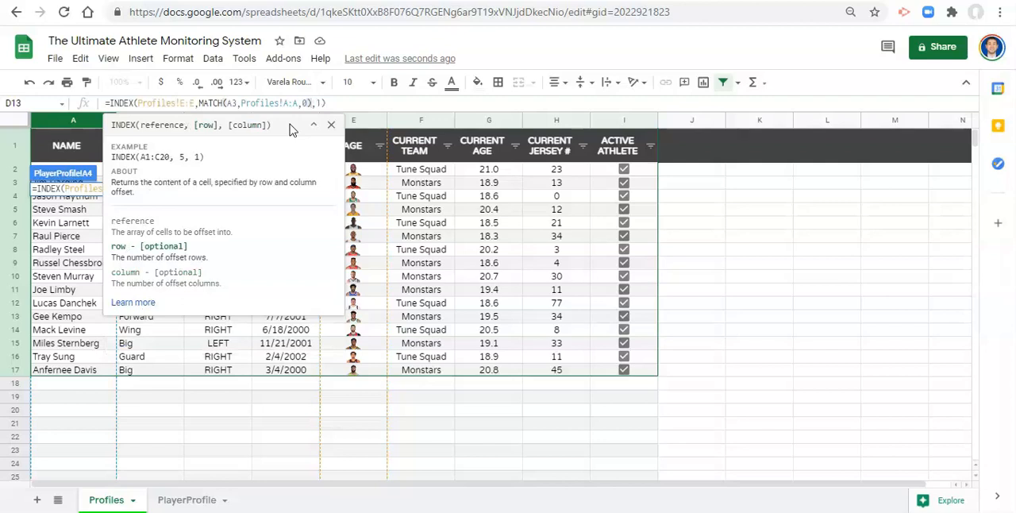
click(238, 102)
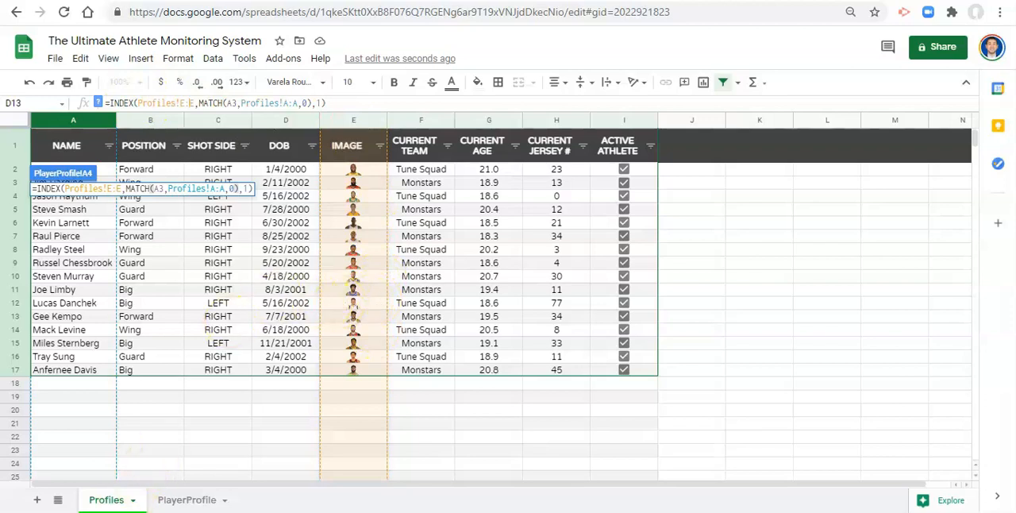
mouse_move(214, 111)
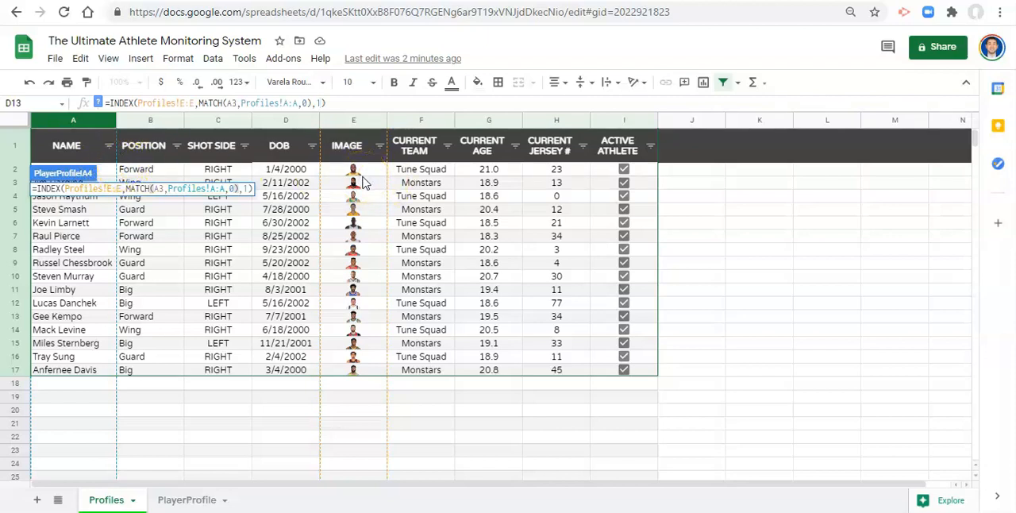
click(186, 500)
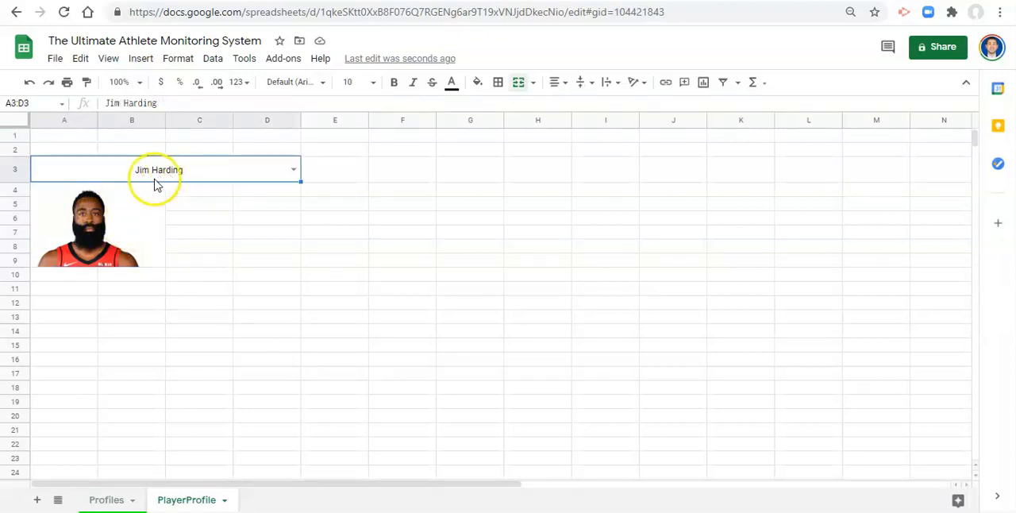
click(106, 500)
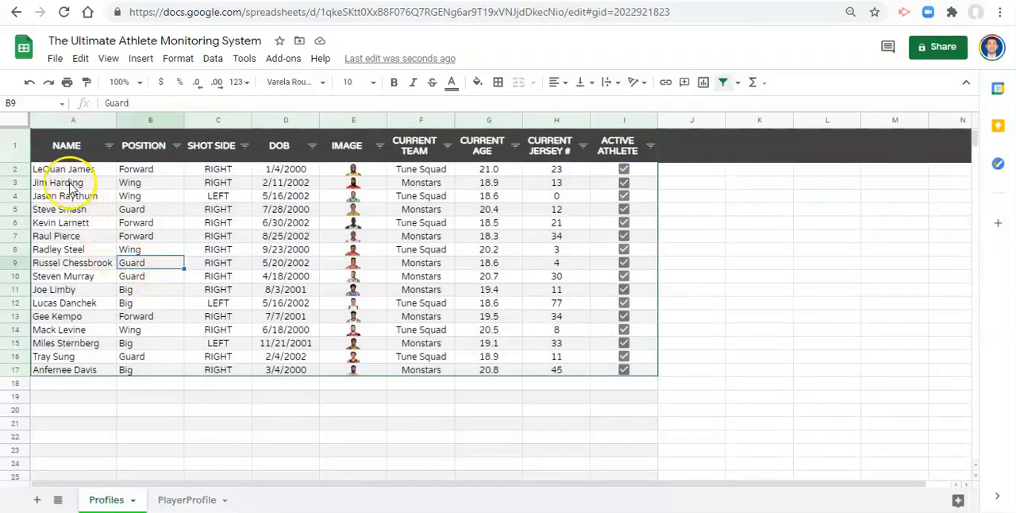
click(72, 182)
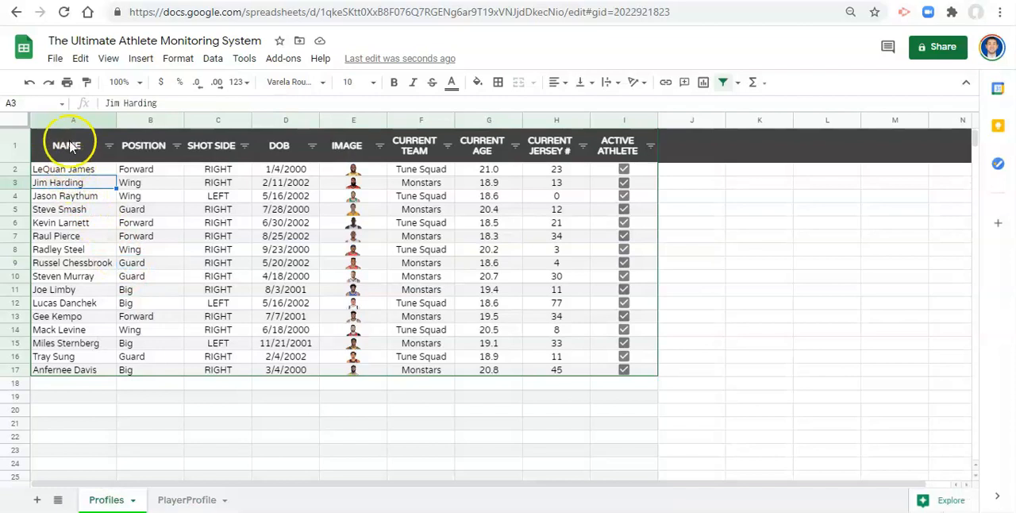
mouse_move(353, 187)
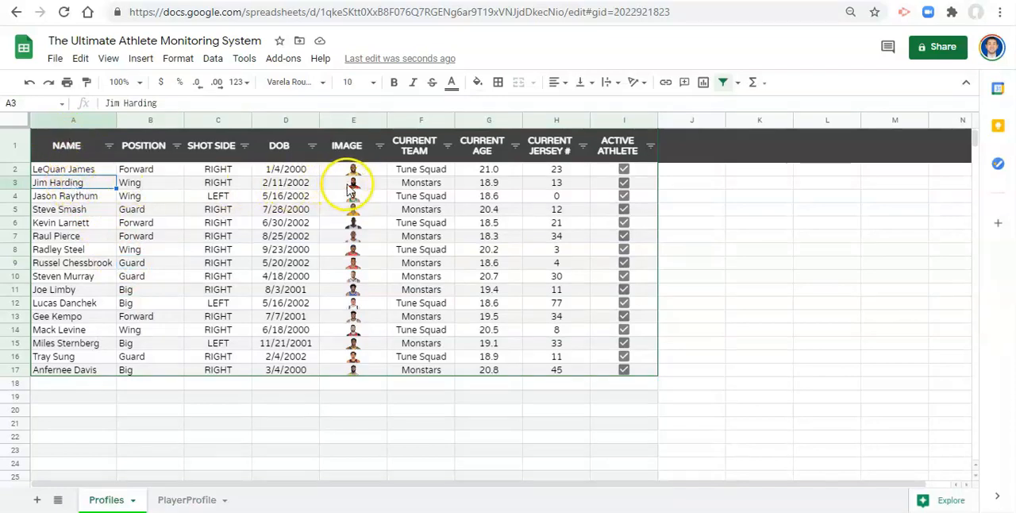
click(187, 499)
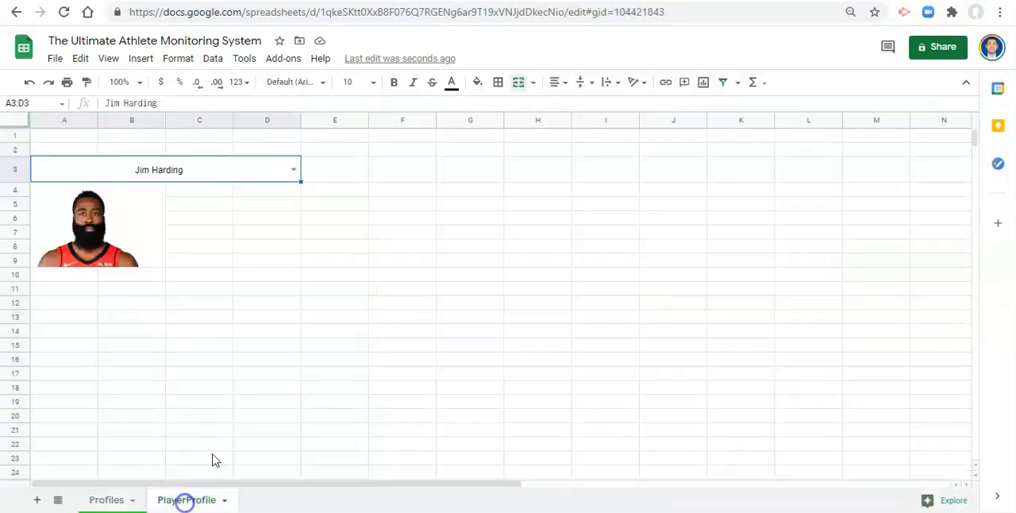
click(293, 169)
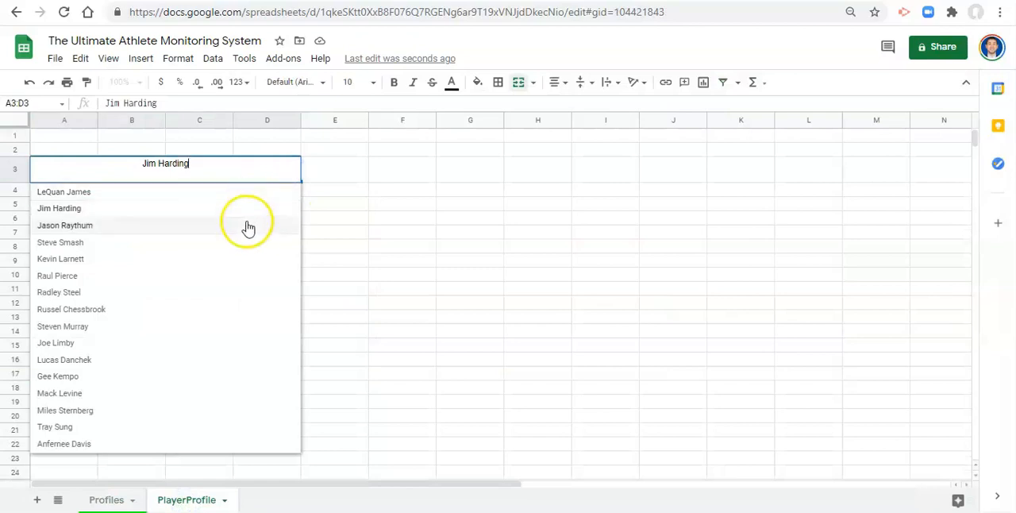
click(63, 191)
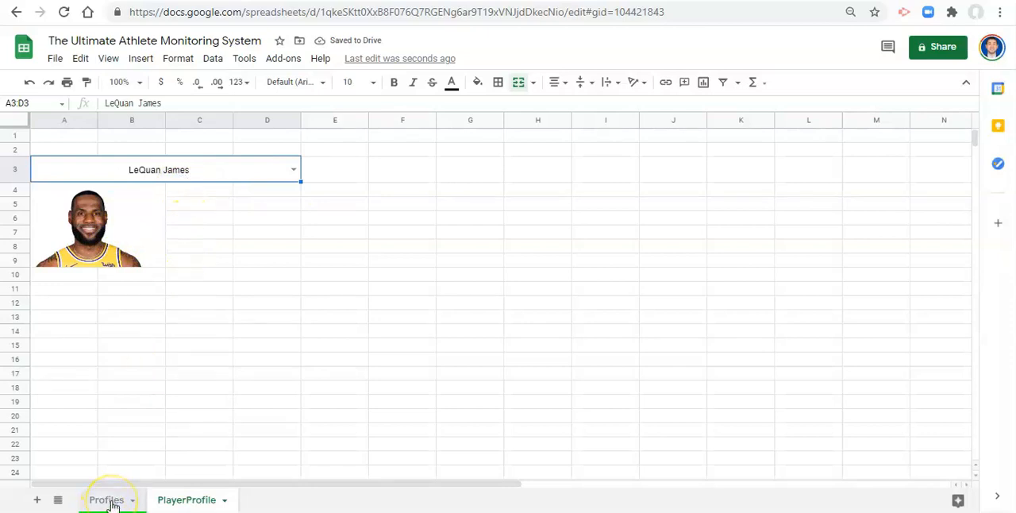
click(105, 499)
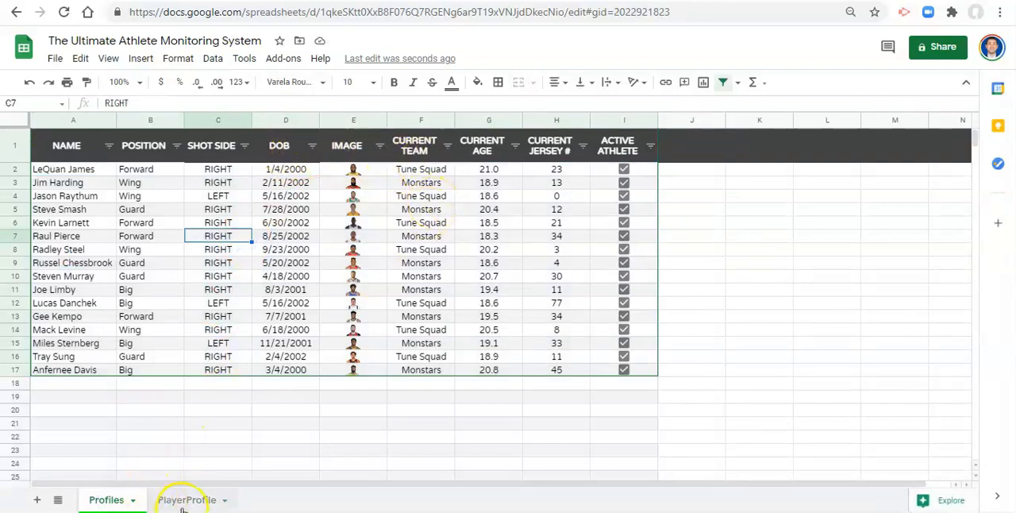
click(186, 499)
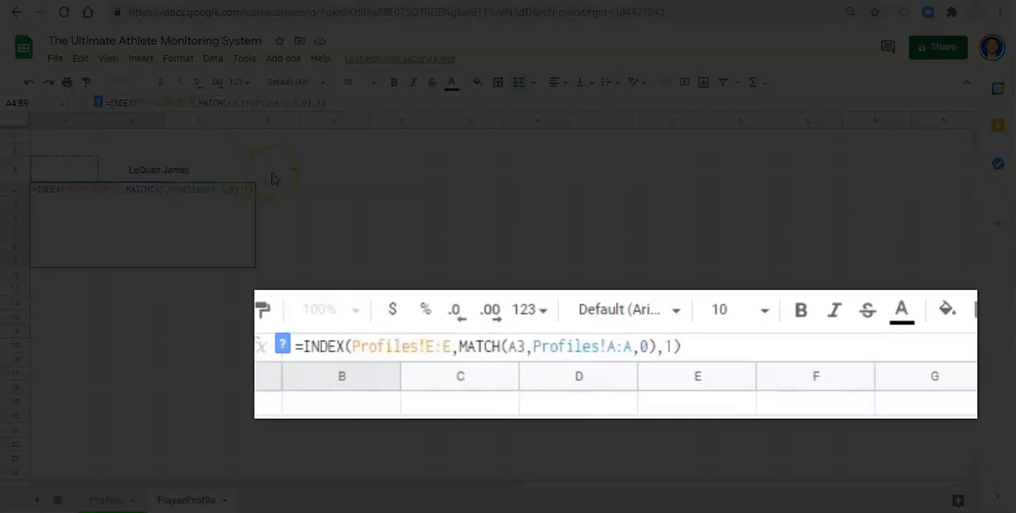
Make the A4 photo formula's references absolute and wrap it in IFERROR with "" fallback
key(F4)
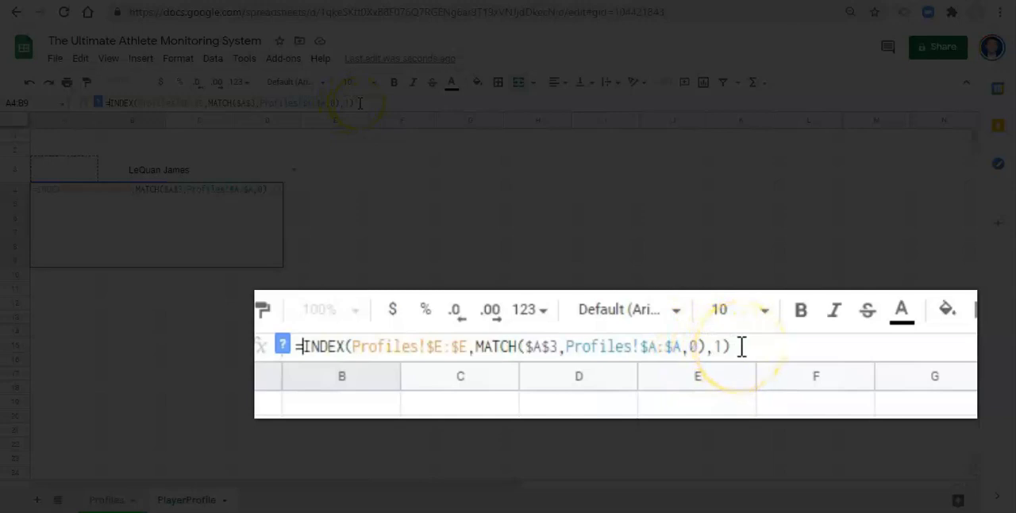
text(IFERROR()
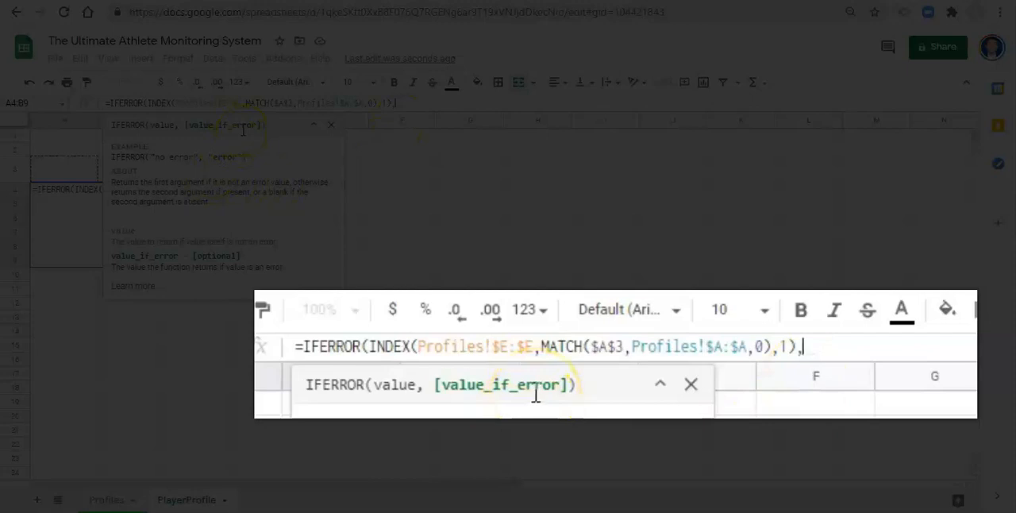
mouse_move(570, 415)
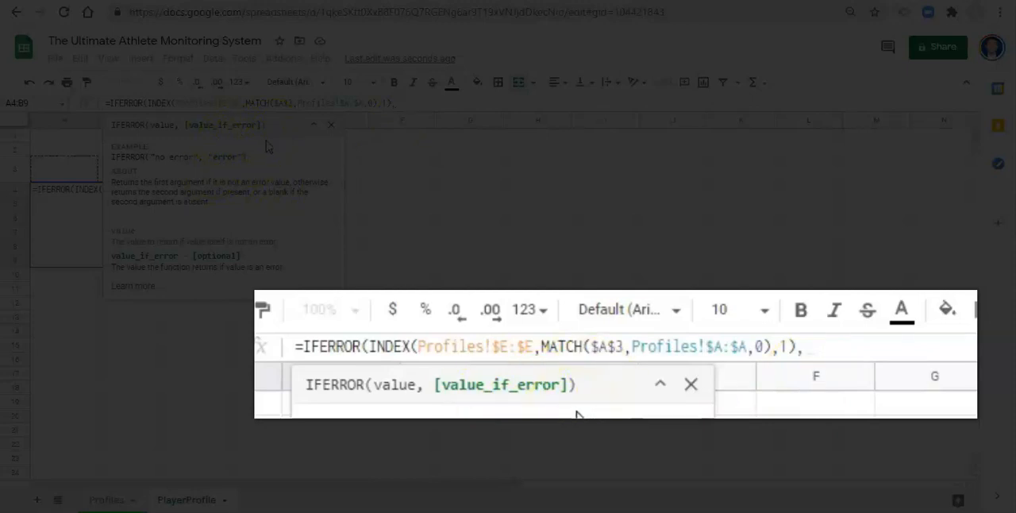
text(""))
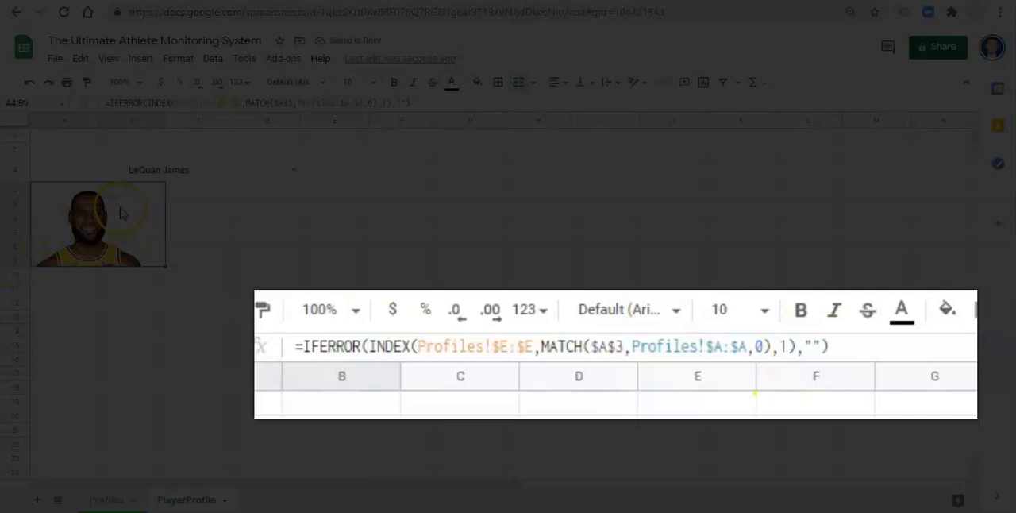
mouse_move(131, 206)
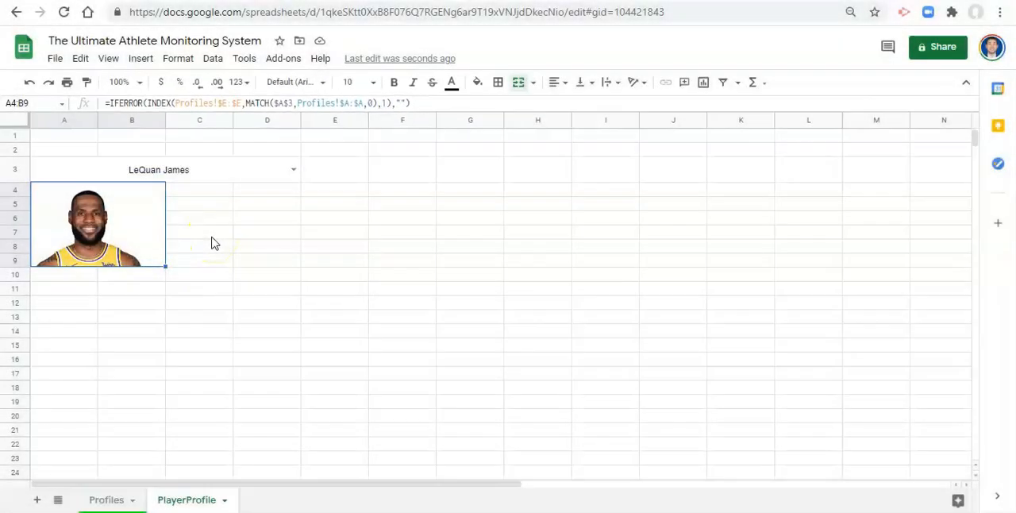
mouse_move(213, 231)
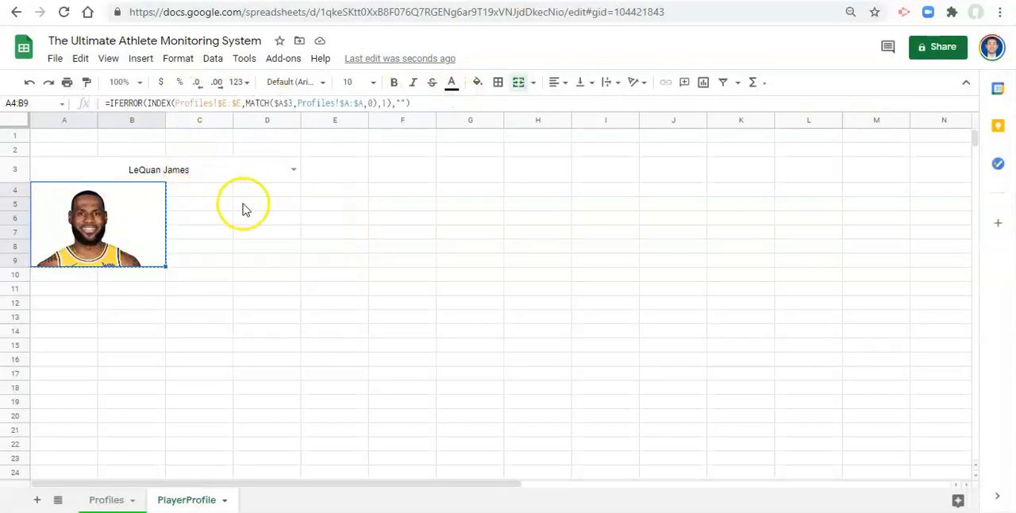
Commit the copied photo formula in D5 and fill it down to D9
double_click(267, 202)
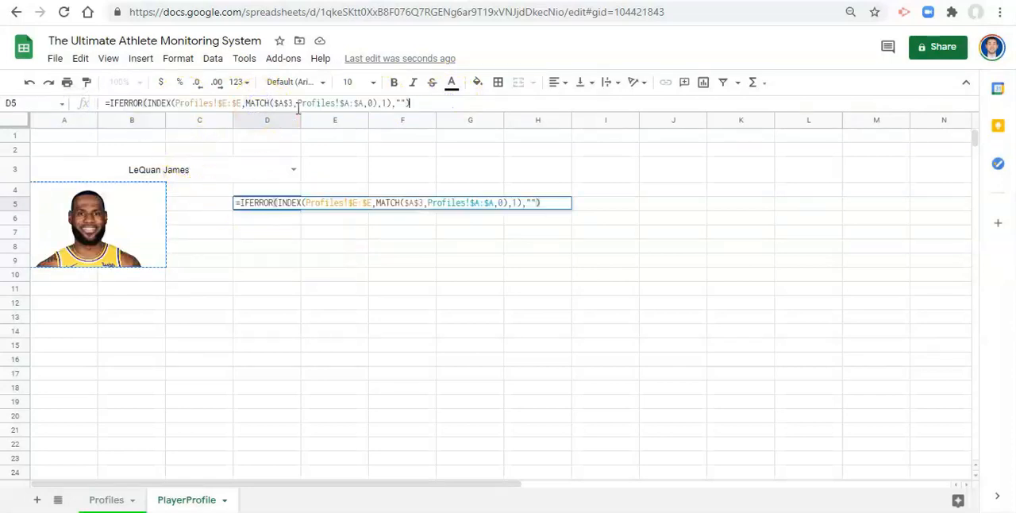
key(enter)
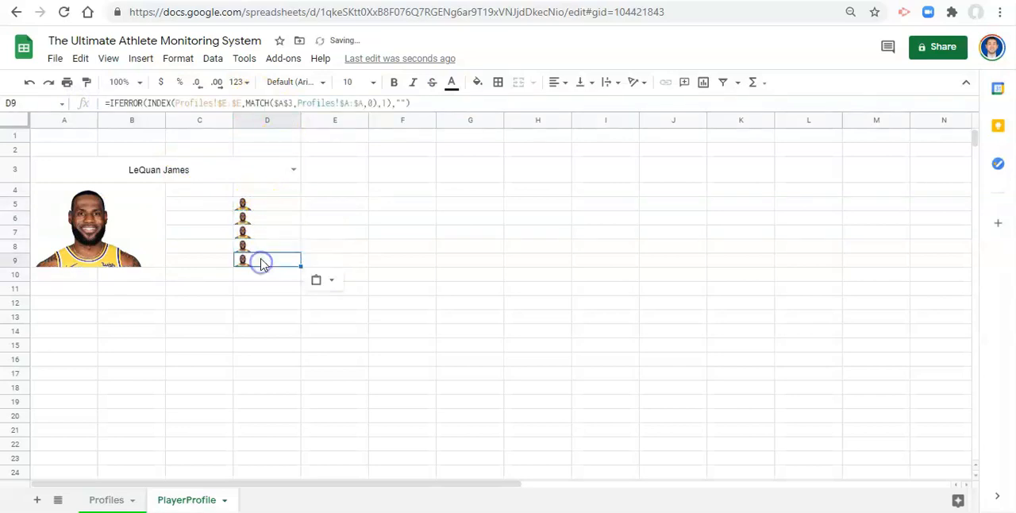
click(267, 203)
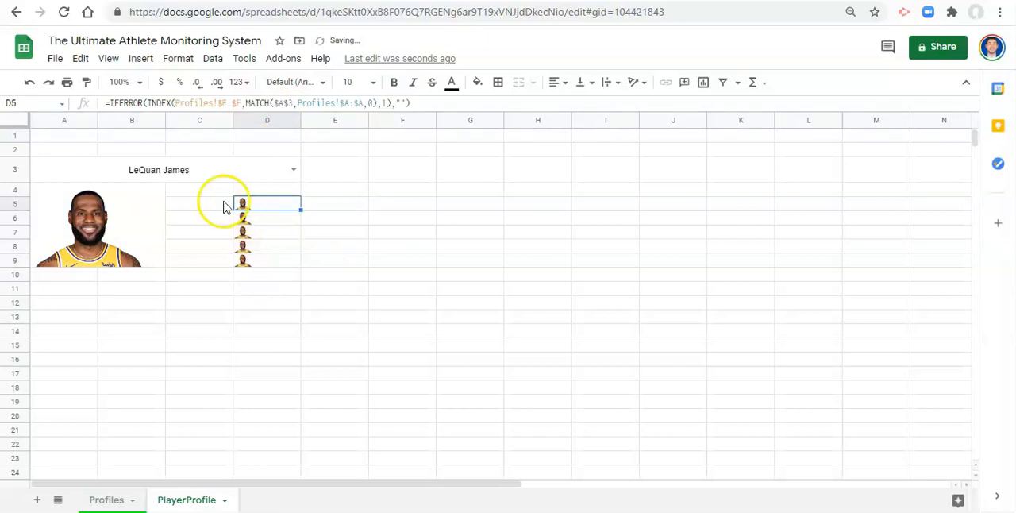
mouse_move(218, 229)
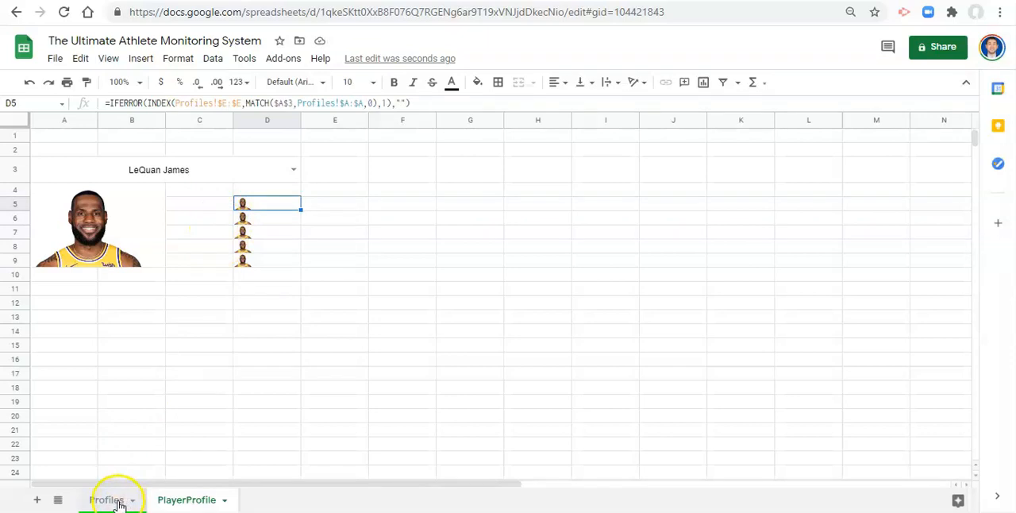
Review the Profiles sheet's column headers to locate Position and other details
click(106, 499)
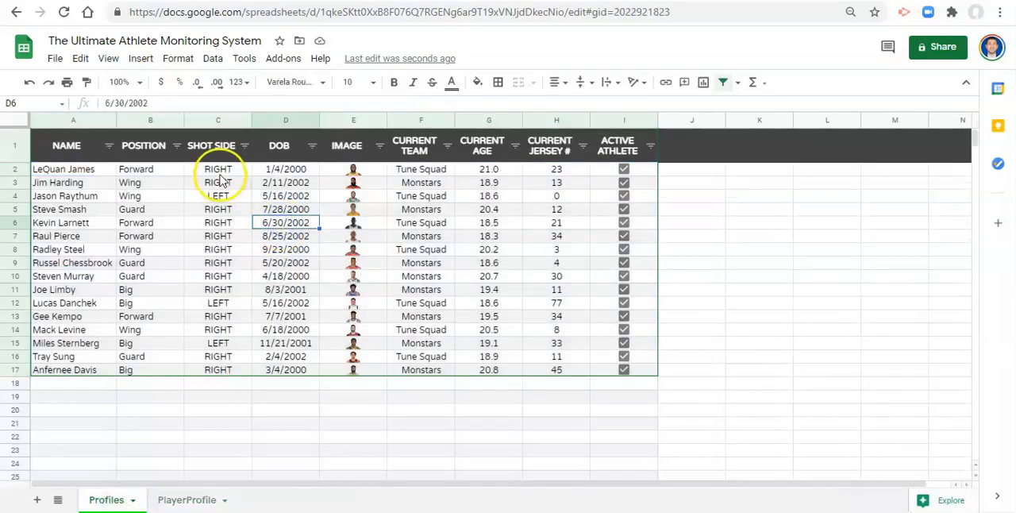
mouse_move(337, 206)
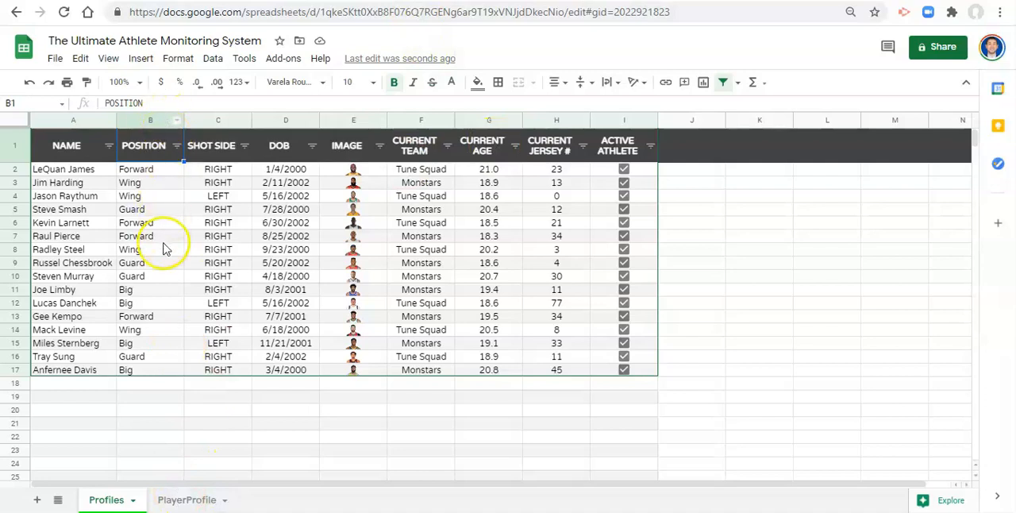
mouse_move(225, 123)
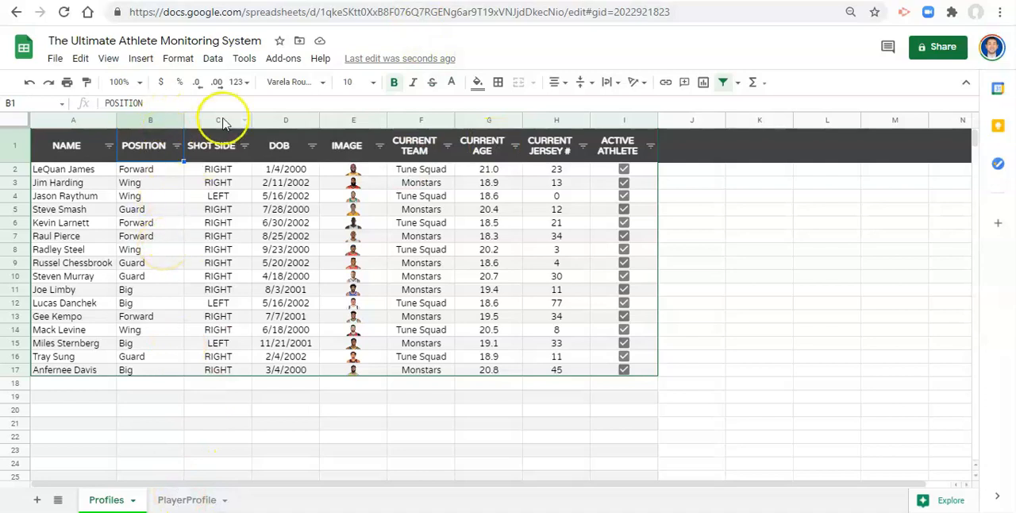
mouse_move(487, 119)
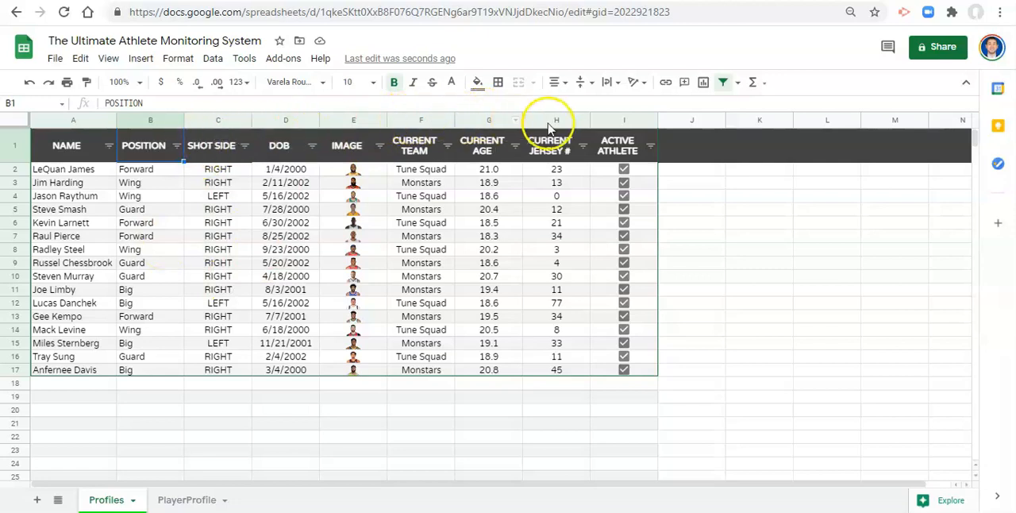
Change D5–D7 lookups to show Position Forward, Shoots RIGHT and Age 21.0
click(186, 500)
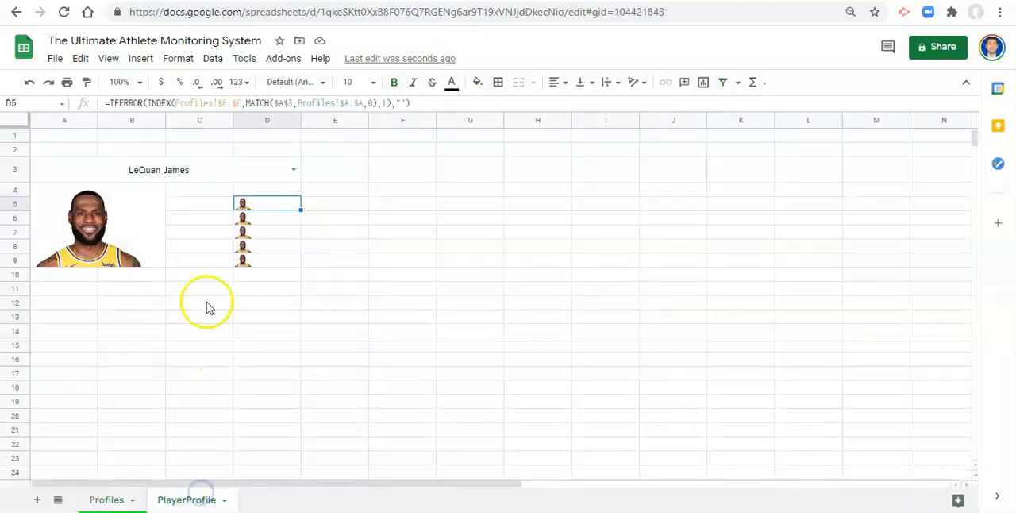
mouse_move(258, 223)
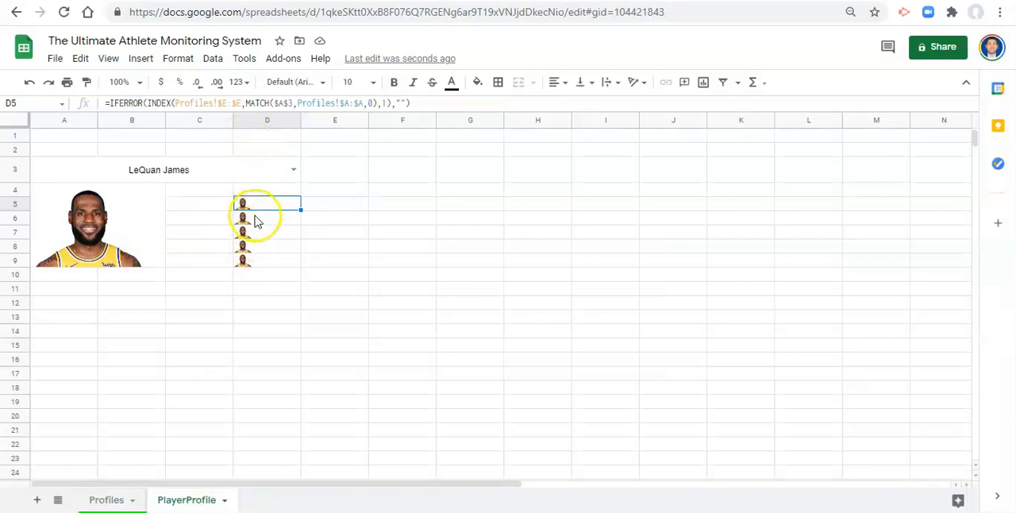
click(234, 104)
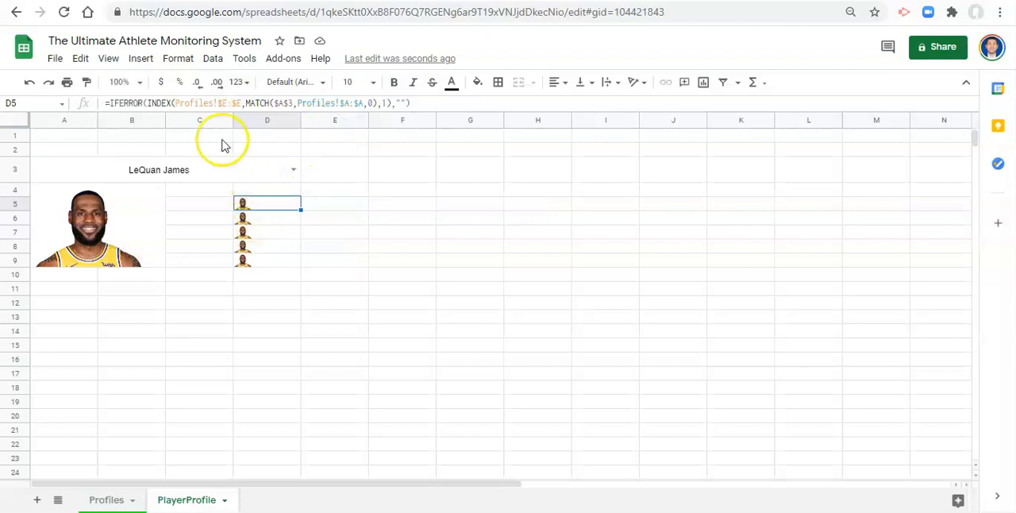
double_click(267, 203)
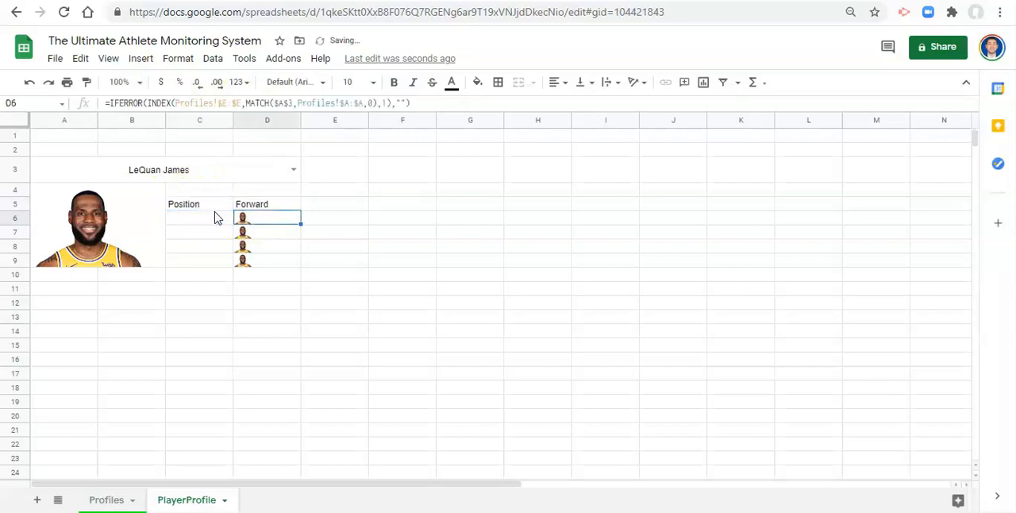
double_click(267, 217)
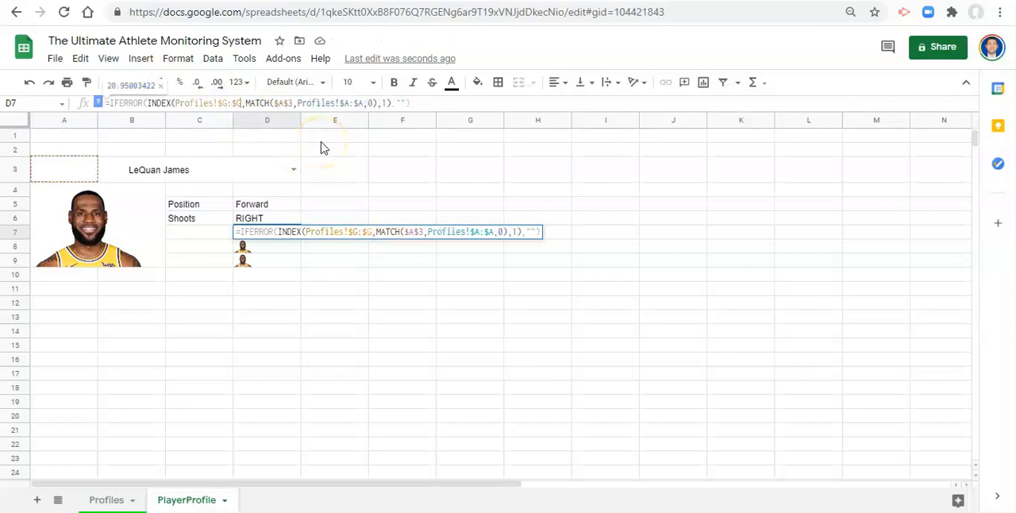
key(enter)
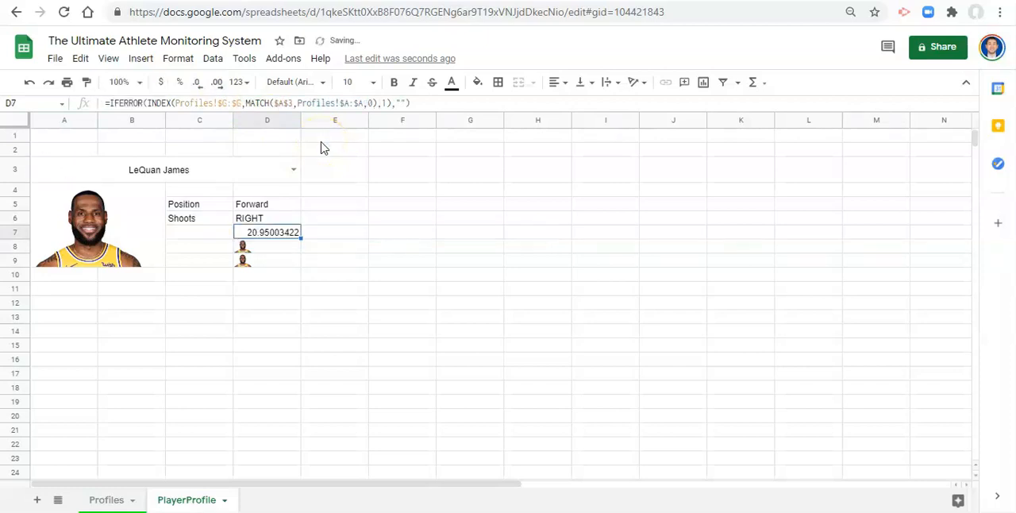
click(198, 82)
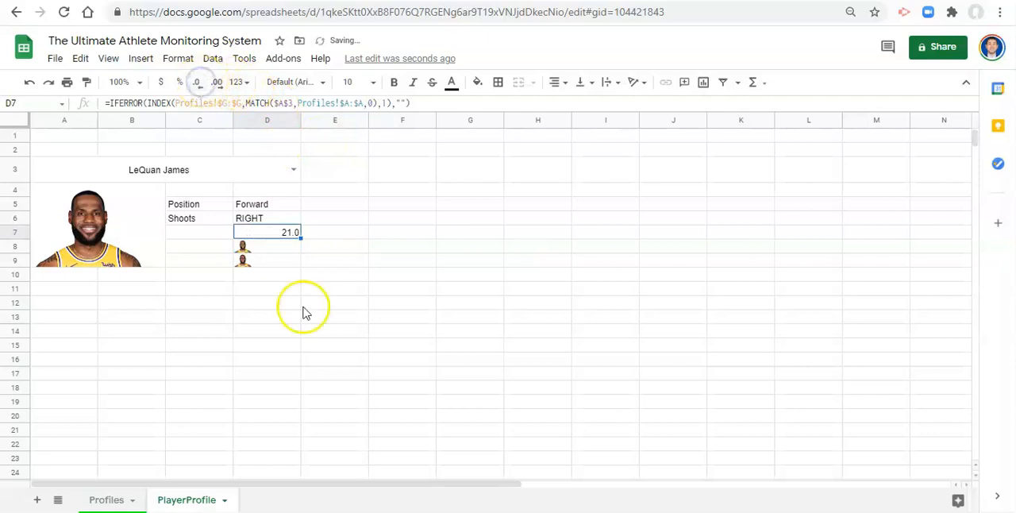
text(a)
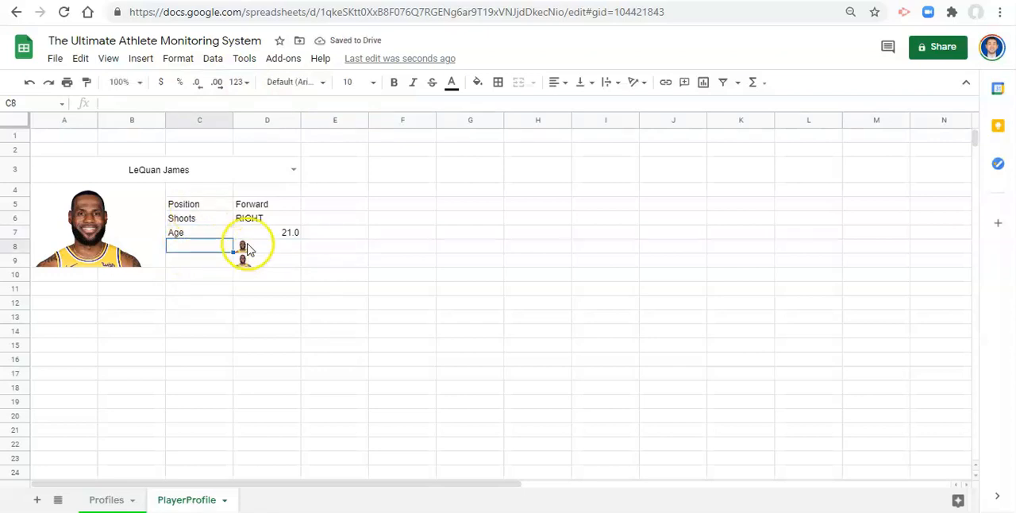
click(106, 500)
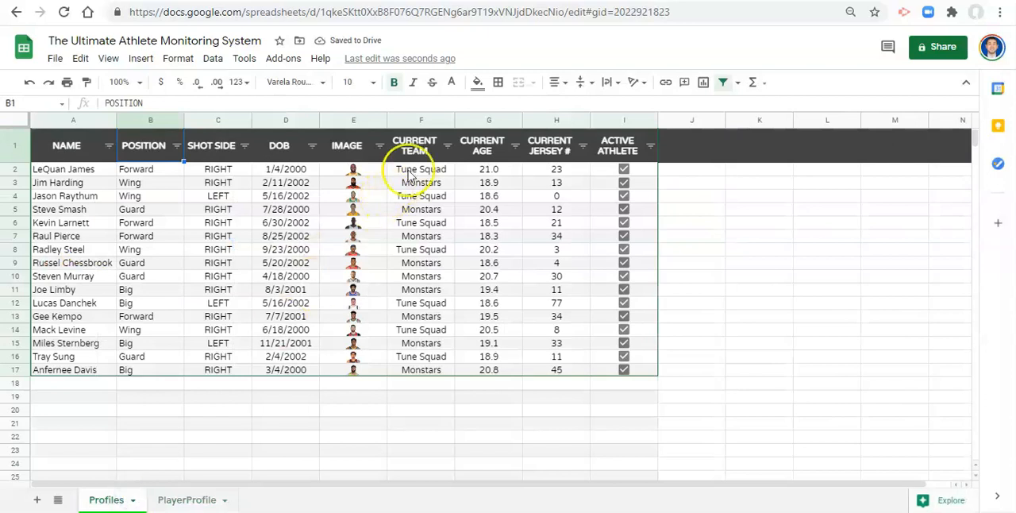
mouse_move(425, 121)
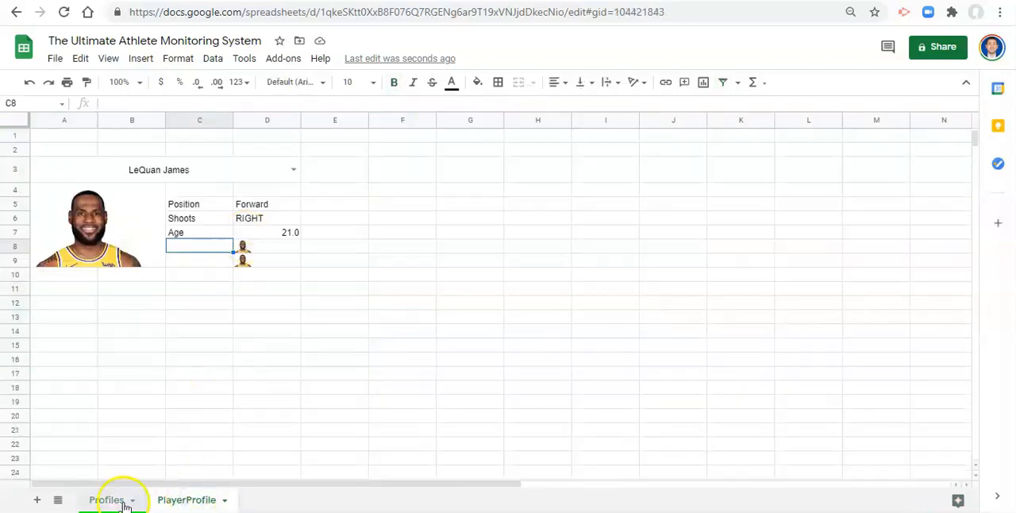
click(107, 499)
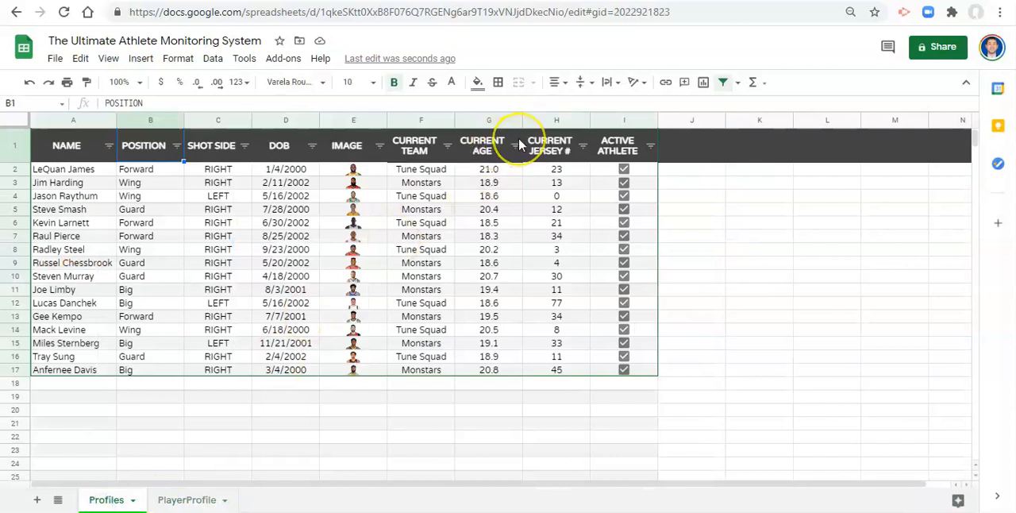
click(186, 499)
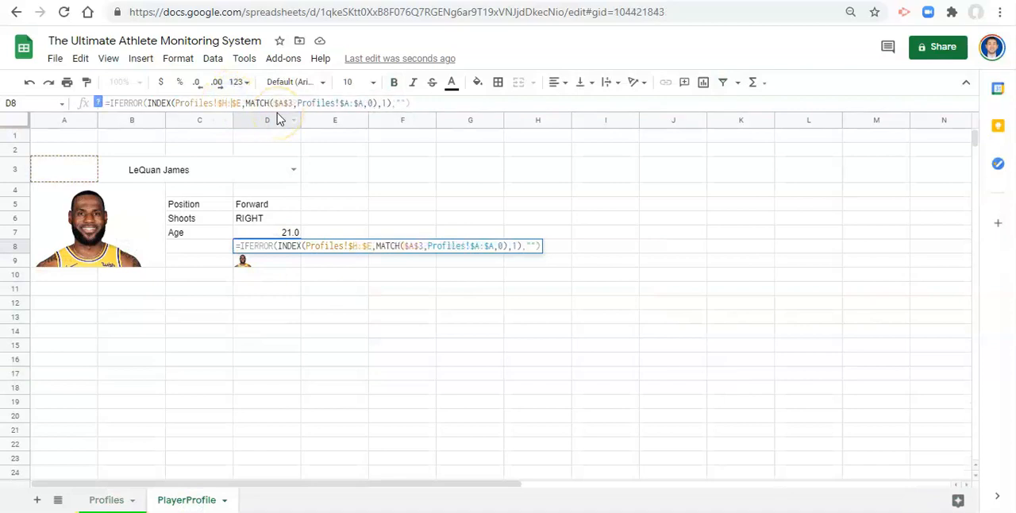
Point D8 and D9 at Profiles columns H and F, labelled Jersey # and Team
key(enter)
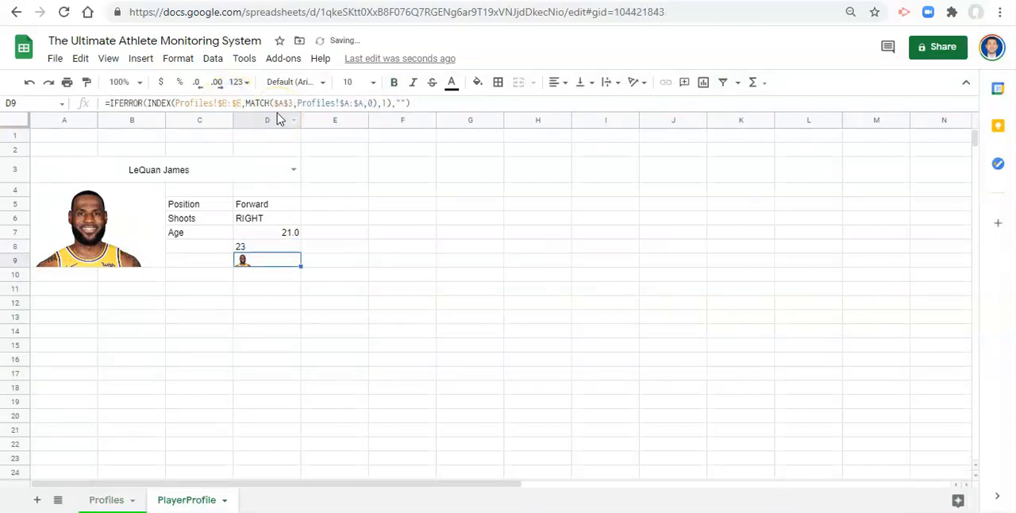
double_click(266, 259)
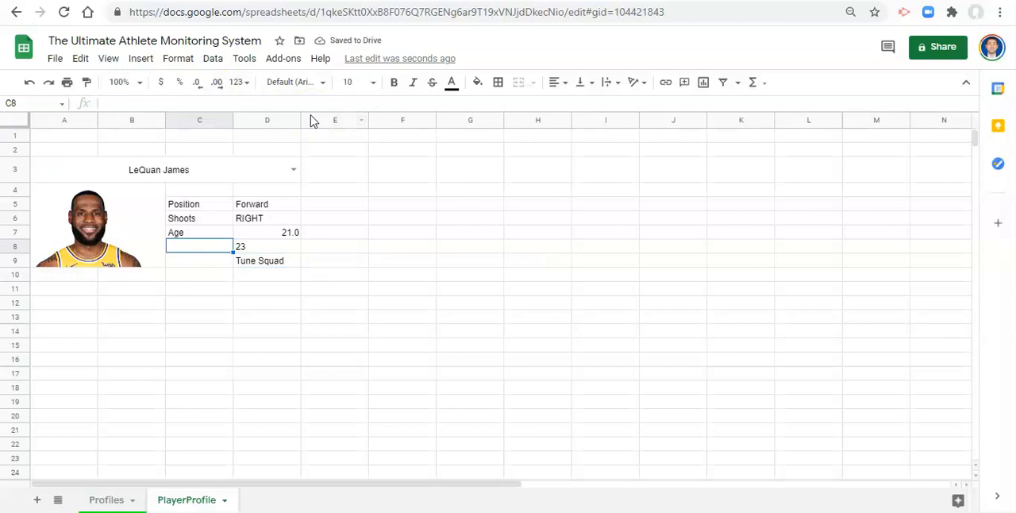
text(Jersey #)
click(200, 261)
text(Te)
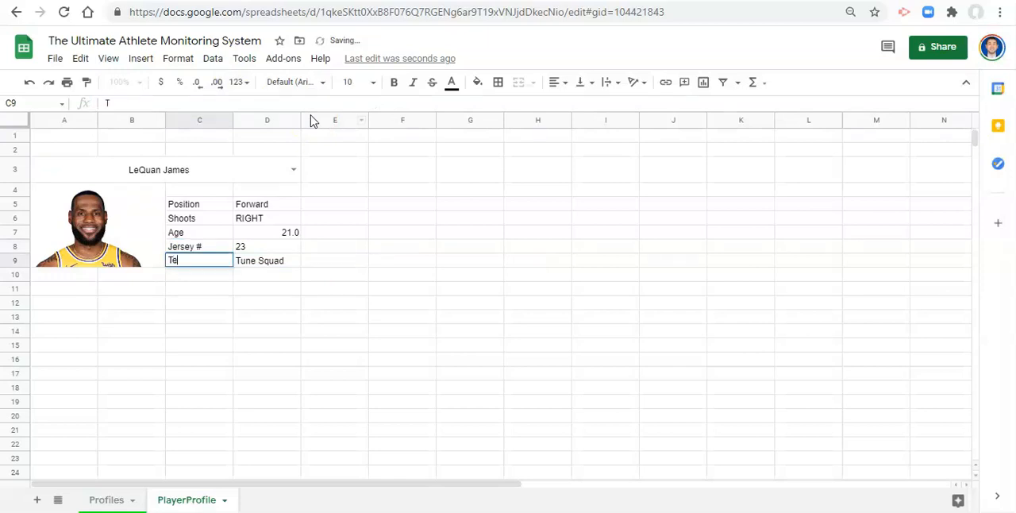
key(enter)
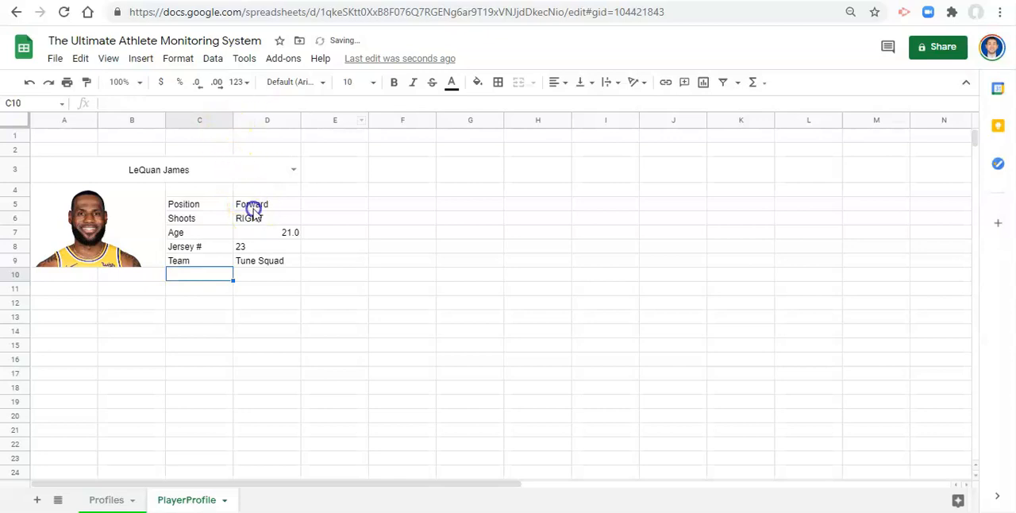
click(267, 204)
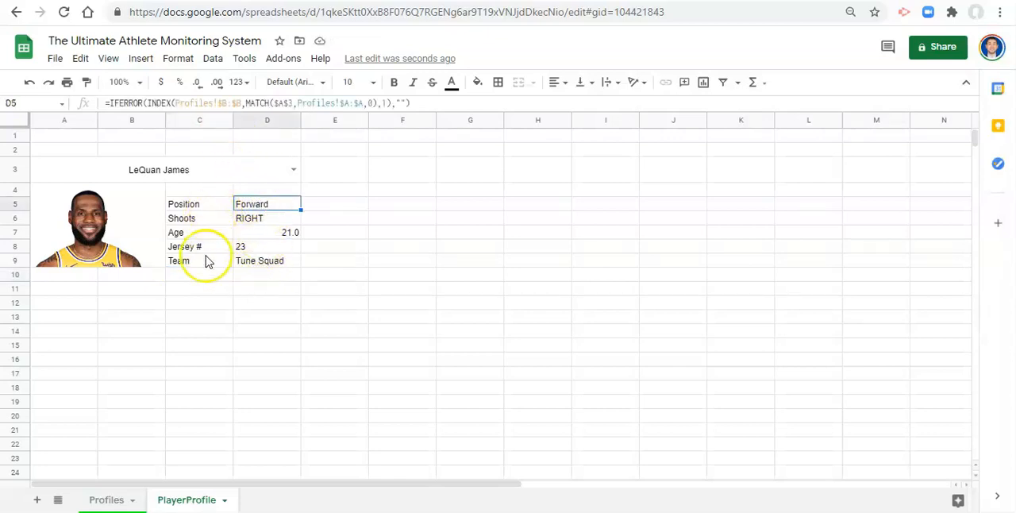
click(267, 205)
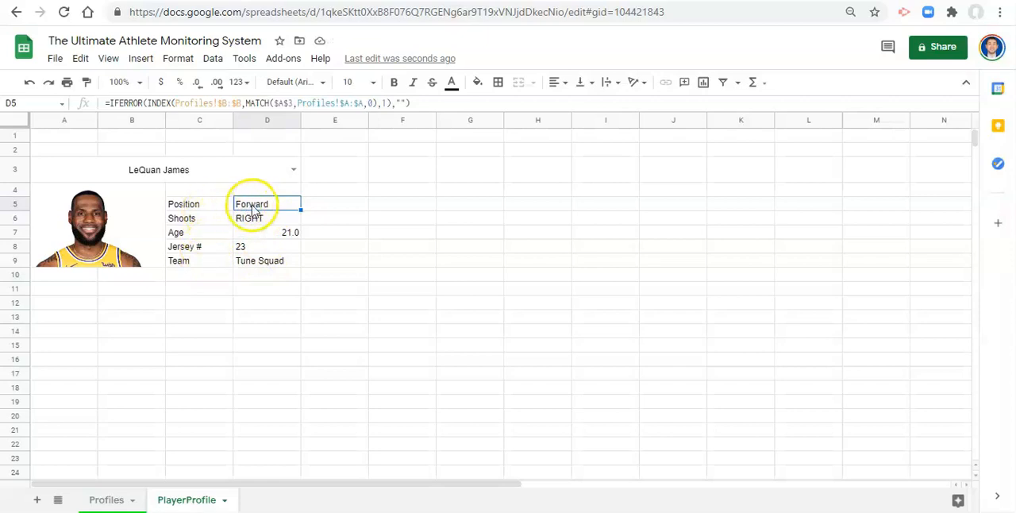
mouse_move(274, 270)
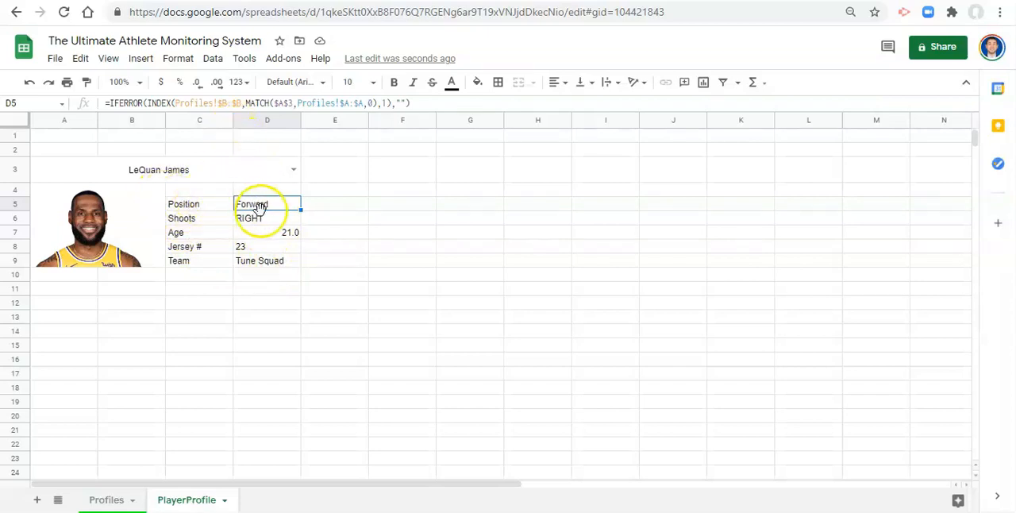
mouse_move(218, 226)
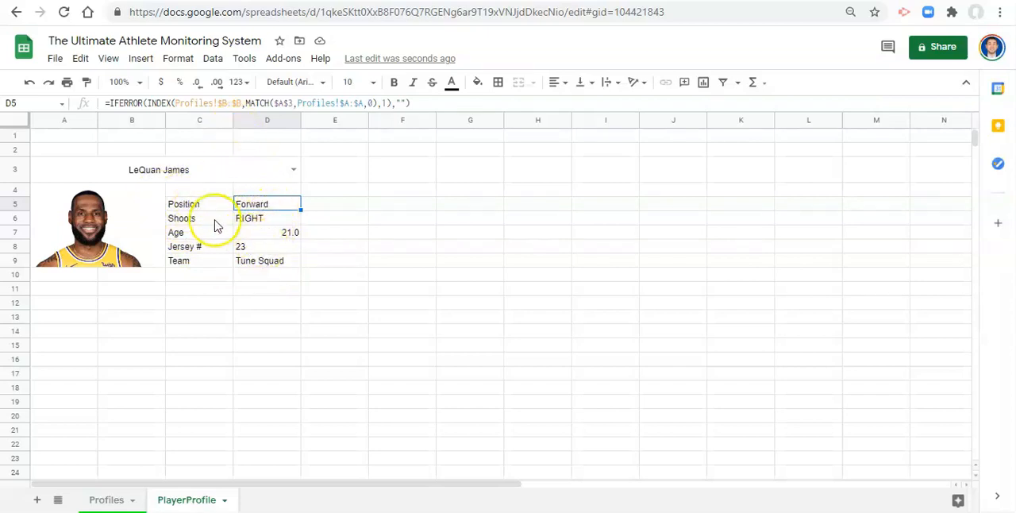
mouse_move(270, 261)
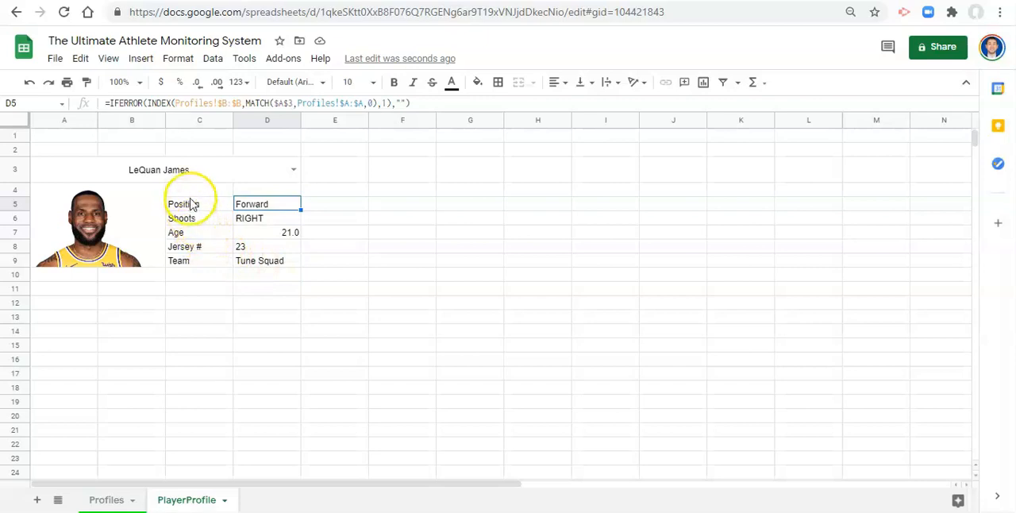
mouse_move(208, 237)
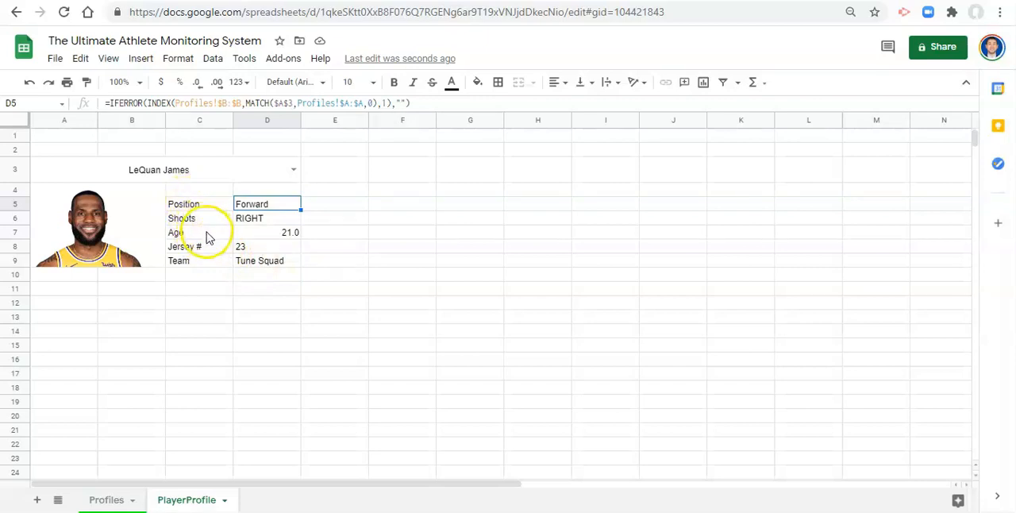
mouse_move(216, 237)
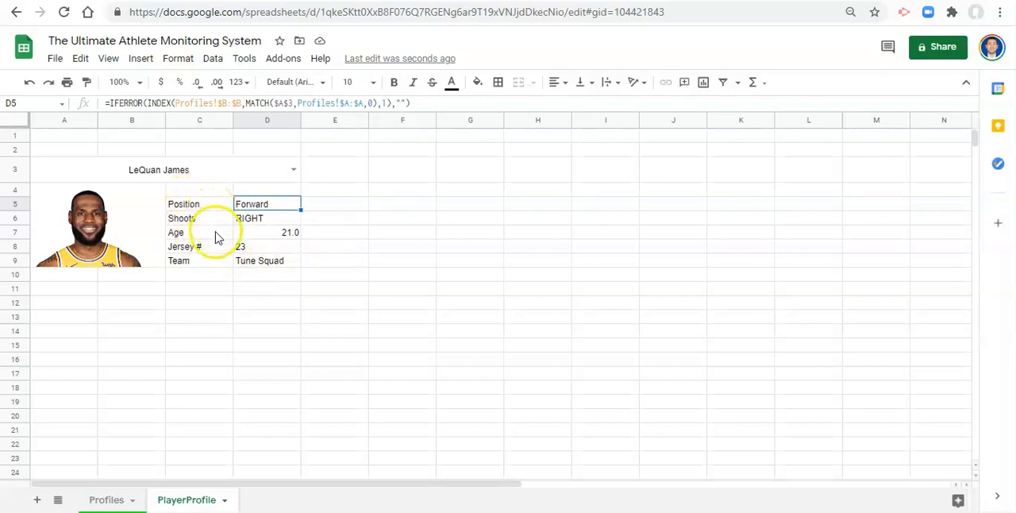
mouse_move(212, 239)
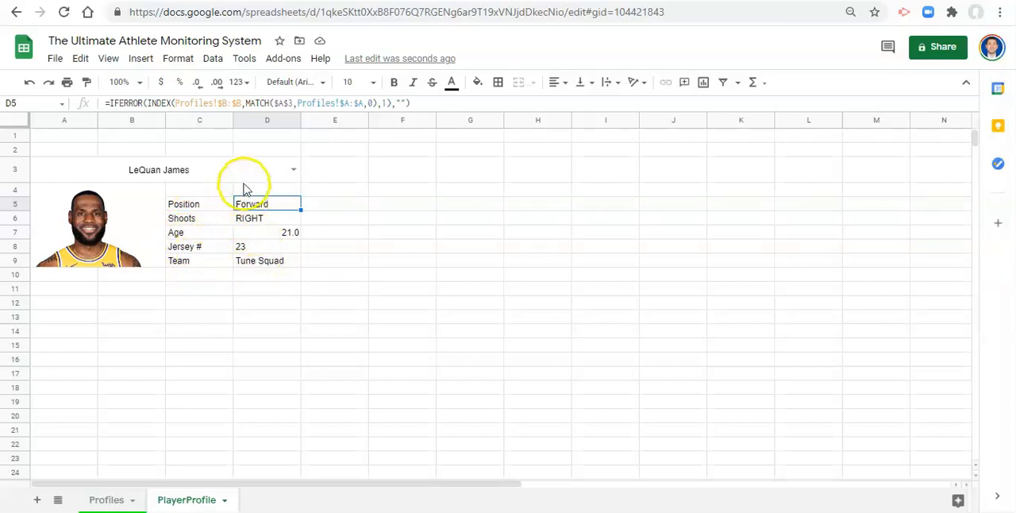
mouse_move(195, 219)
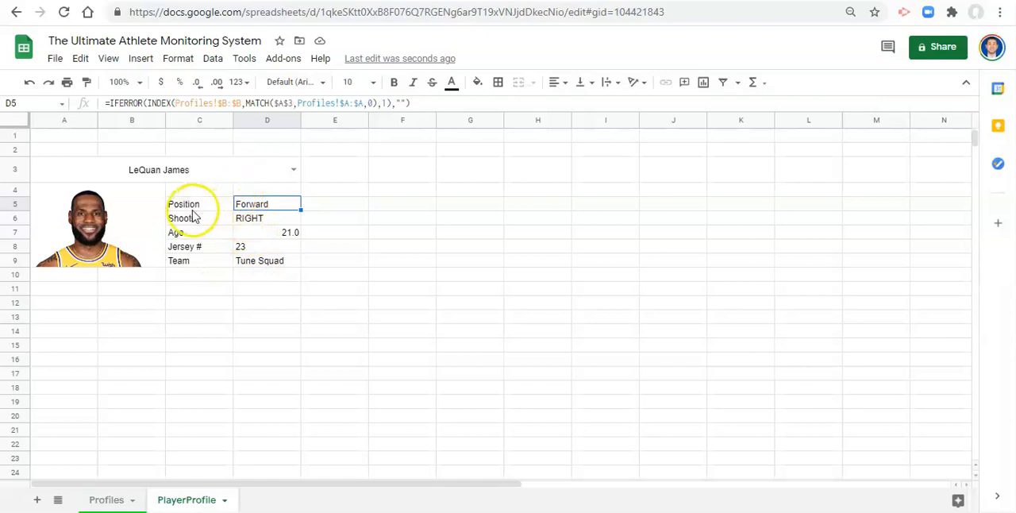
mouse_move(200, 272)
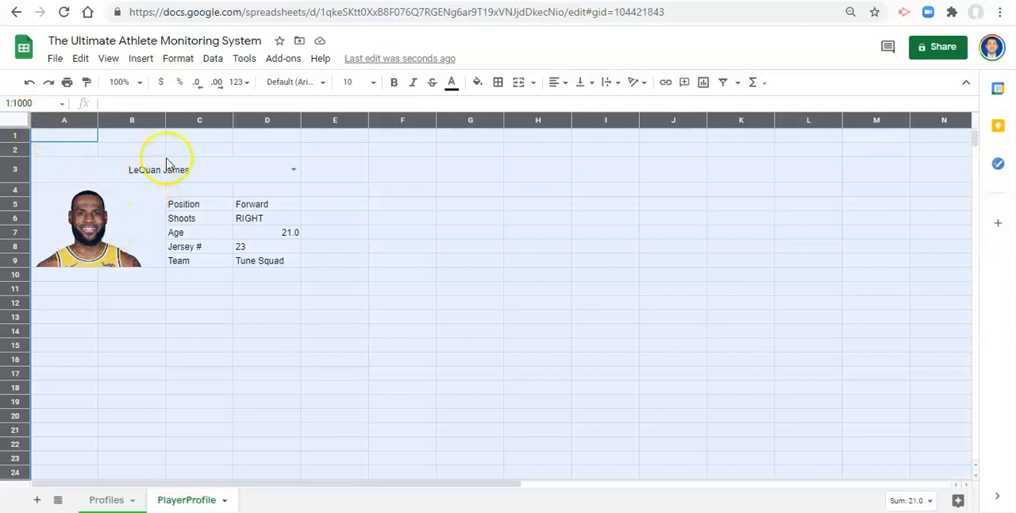
Apply Varela Round to the sheet and give the header 12-point white text
click(294, 82)
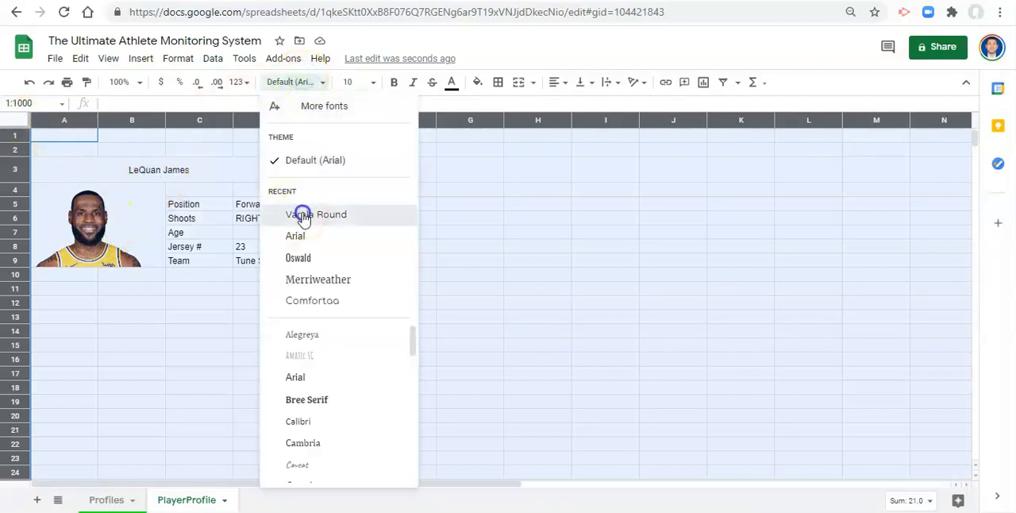
click(315, 214)
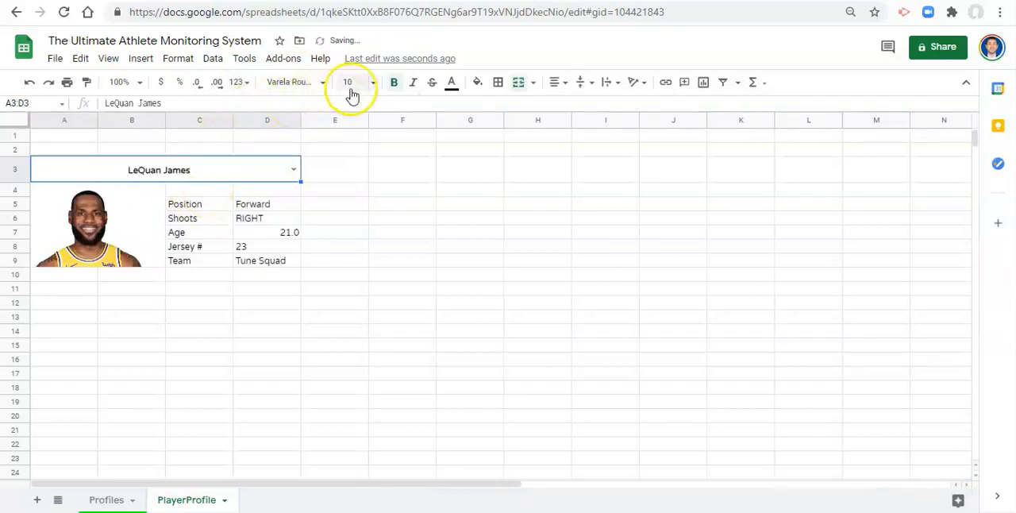
click(347, 81)
text(12)
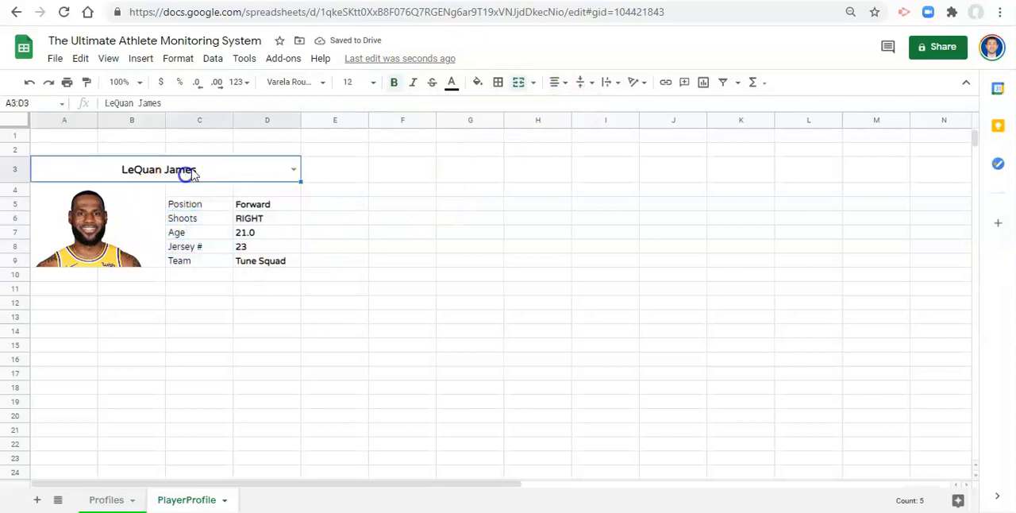
click(477, 82)
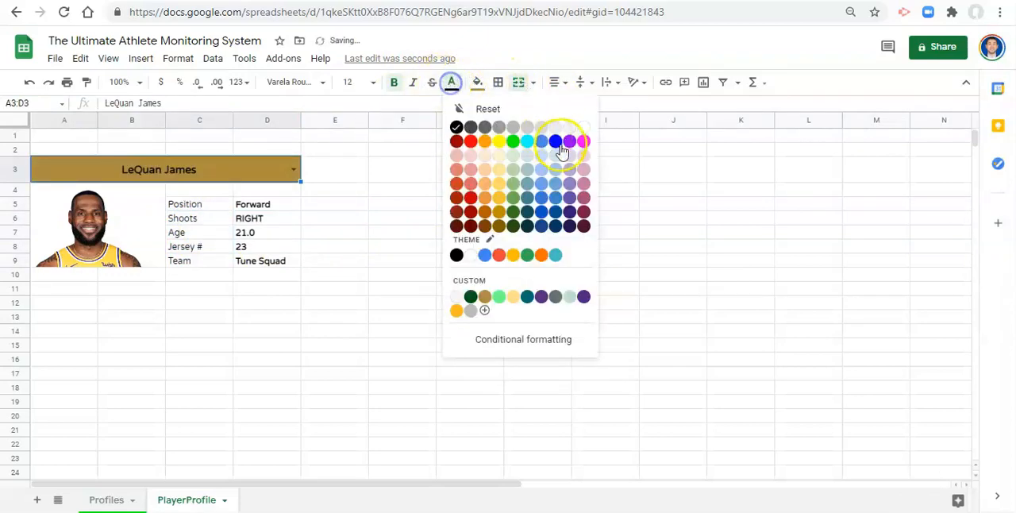
click(266, 260)
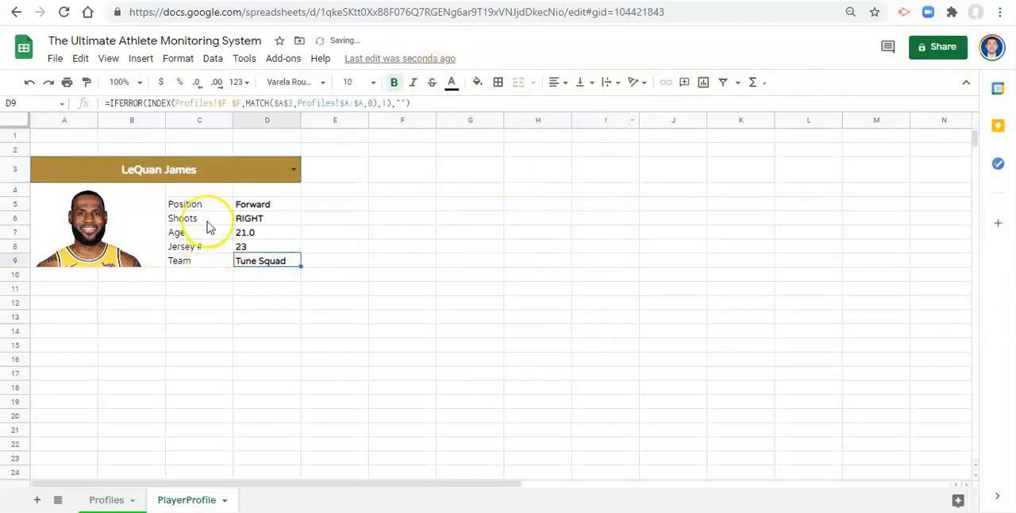
mouse_move(228, 218)
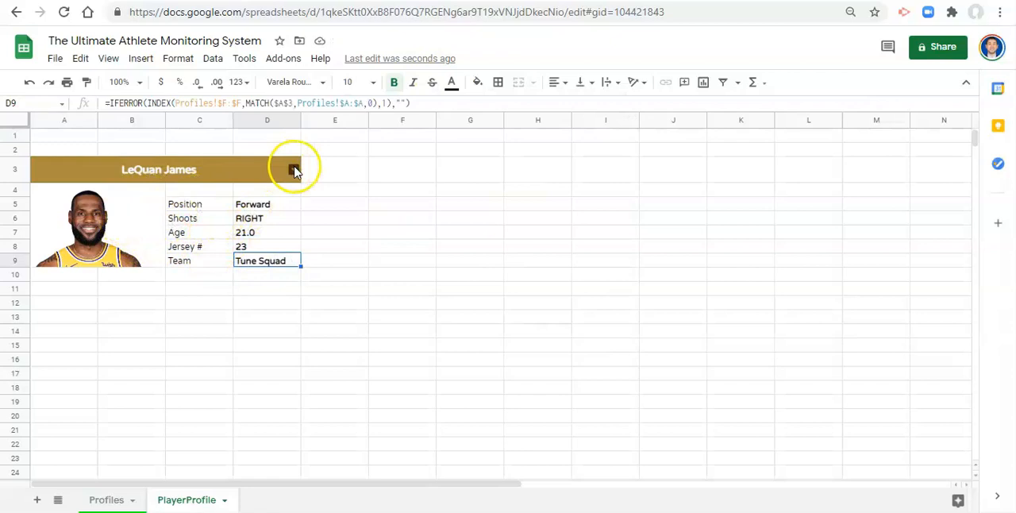
click(293, 170)
text(D)
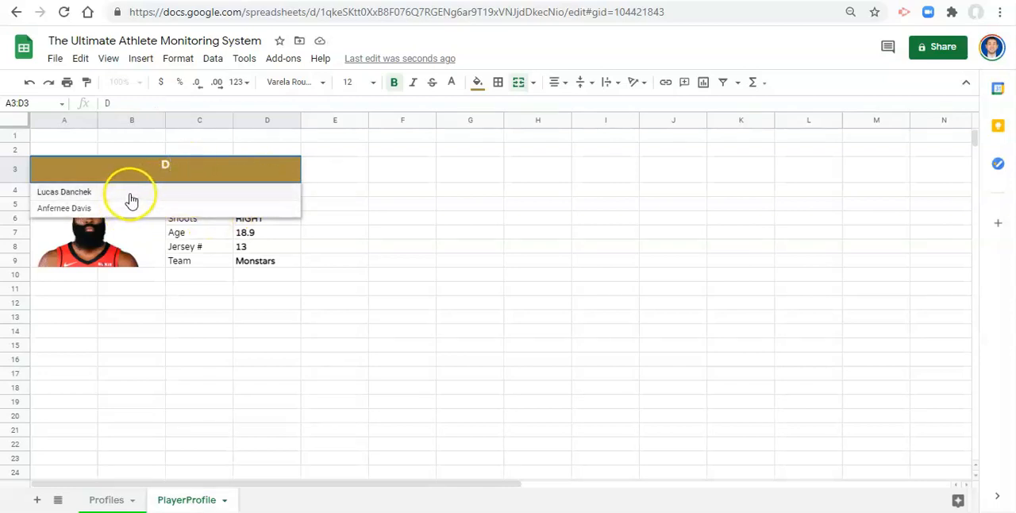
mouse_move(82, 207)
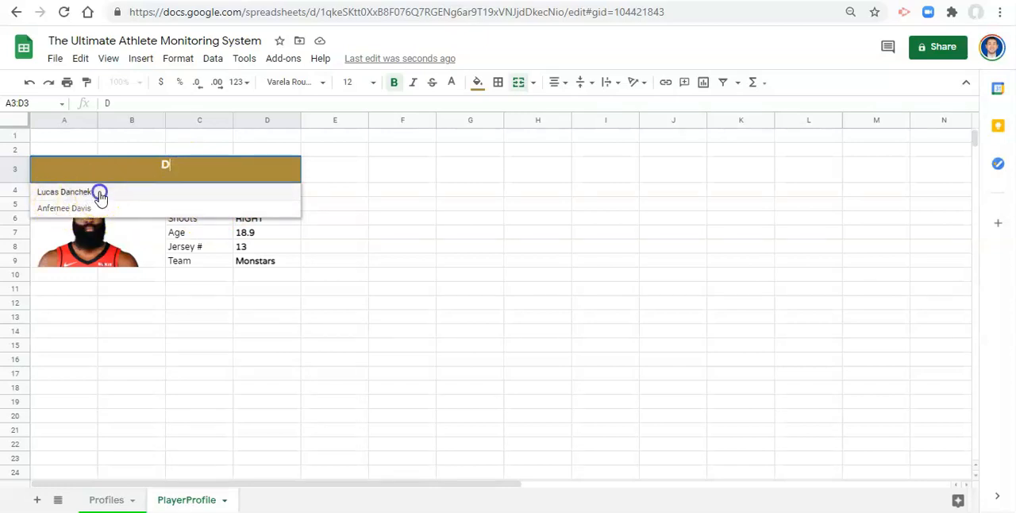
click(63, 192)
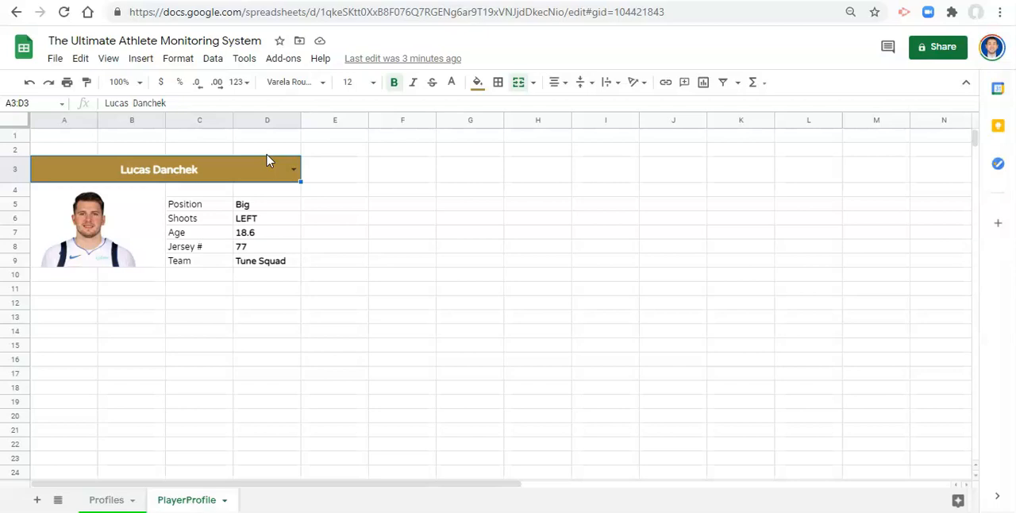
mouse_move(267, 210)
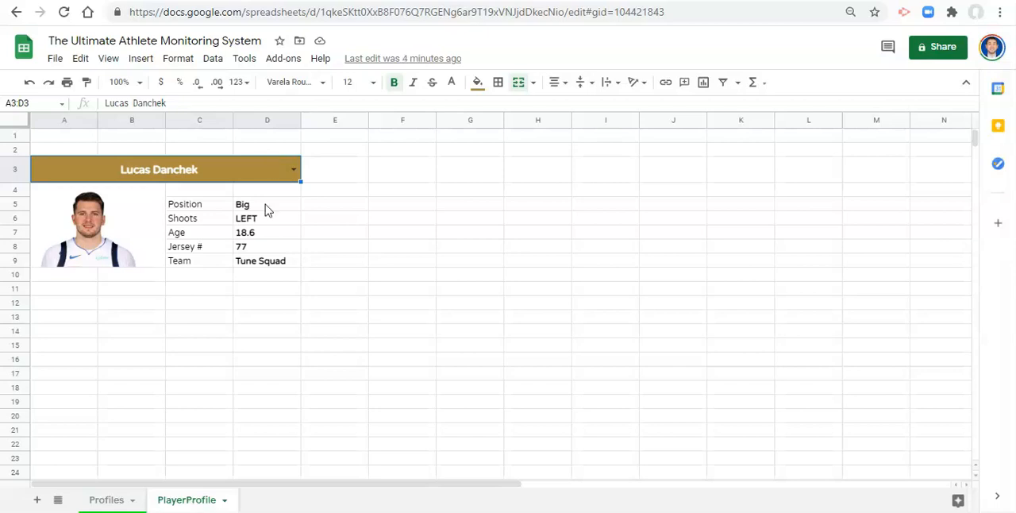